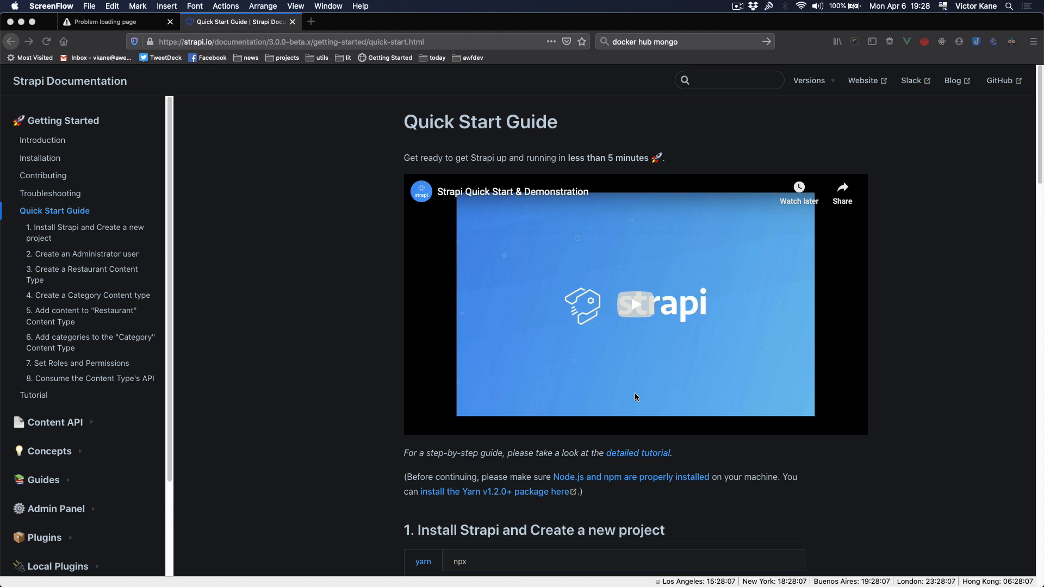
{"action": "mouse_move", "coordinate": [116, 88]}
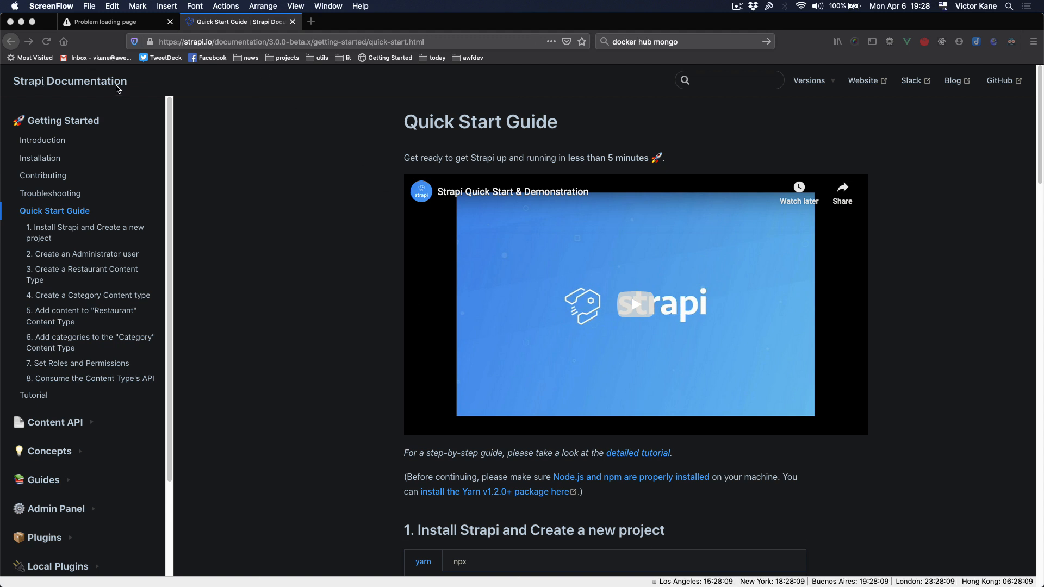
{"action": "mouse_move", "coordinate": [38, 166]}
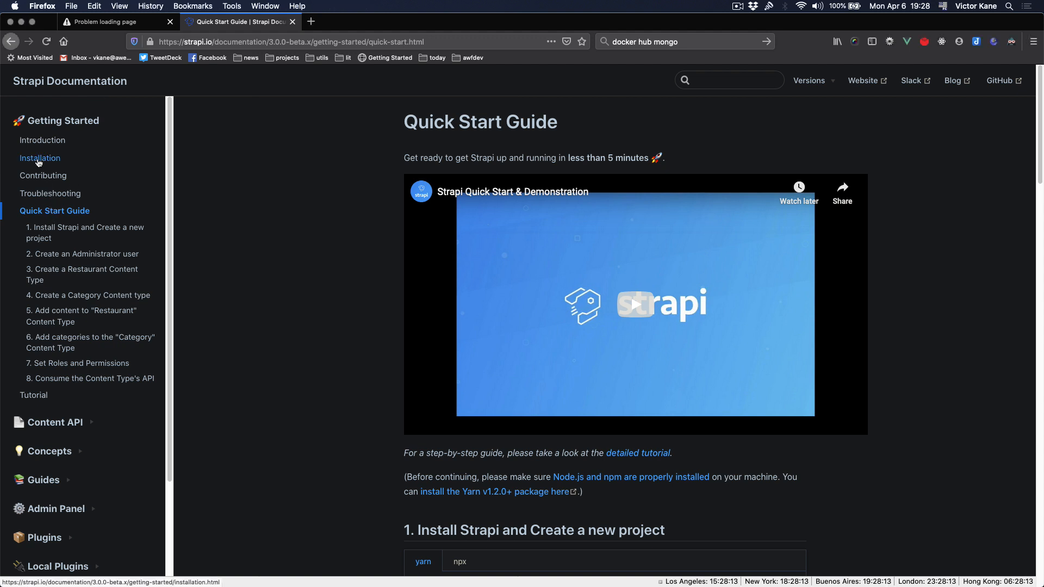
Step: Go to the Installation page listing the CLI, Docker, DigitalOcean and Platform.sh guides
{"action": "left_click", "coordinate": [40, 157]}
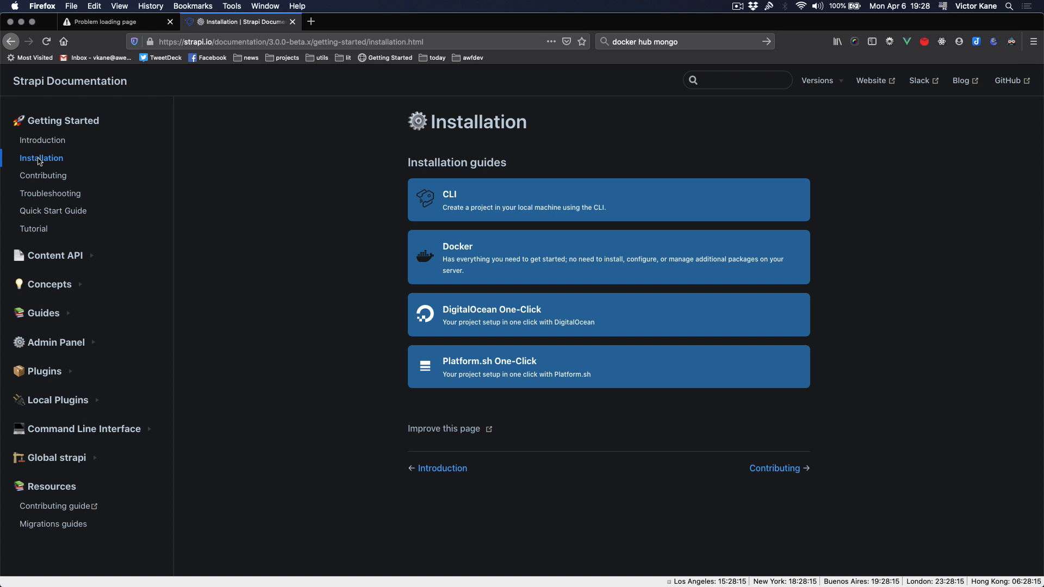
{"action": "mouse_move", "coordinate": [535, 277]}
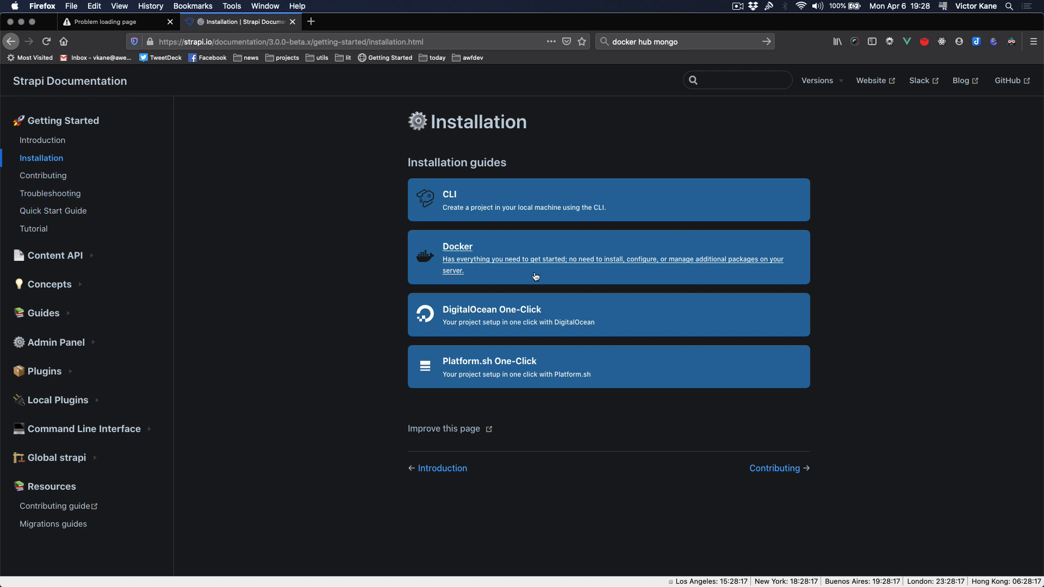
{"action": "mouse_move", "coordinate": [497, 263]}
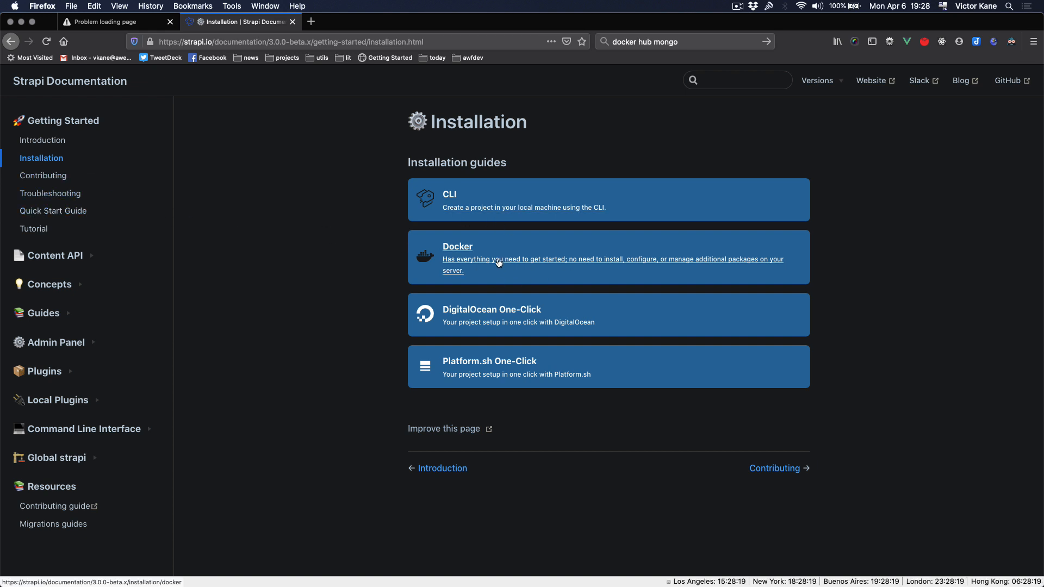
Step: In the Docker guide, view the MongoDB docker-compose.yaml example with strapi and mongo services
{"action": "left_click", "coordinate": [457, 247]}
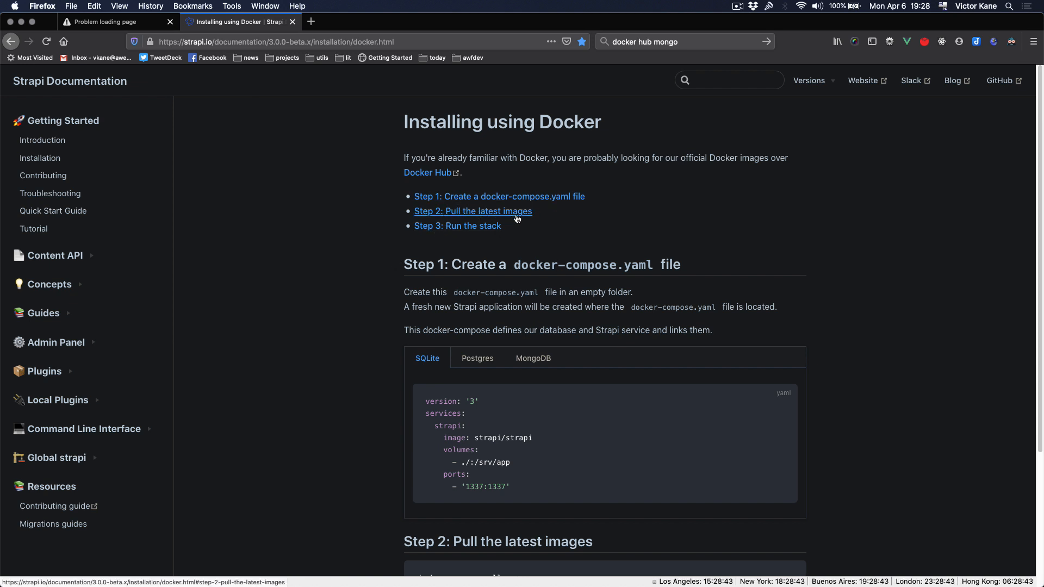
{"action": "mouse_move", "coordinate": [503, 228]}
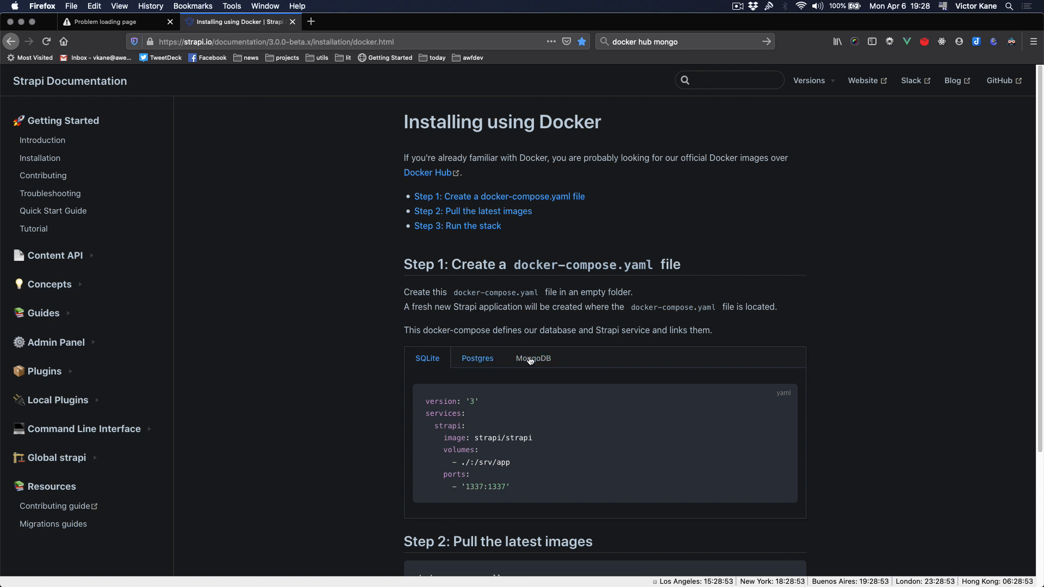
{"action": "left_click", "coordinate": [533, 358]}
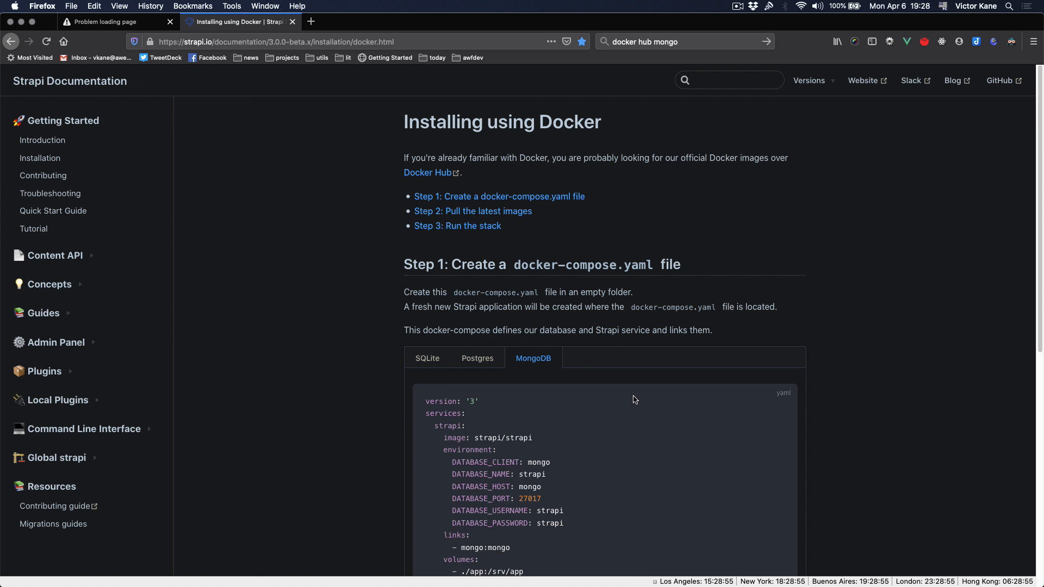
{"action": "scroll", "scroll_direction": "down", "scroll_amount": 3}
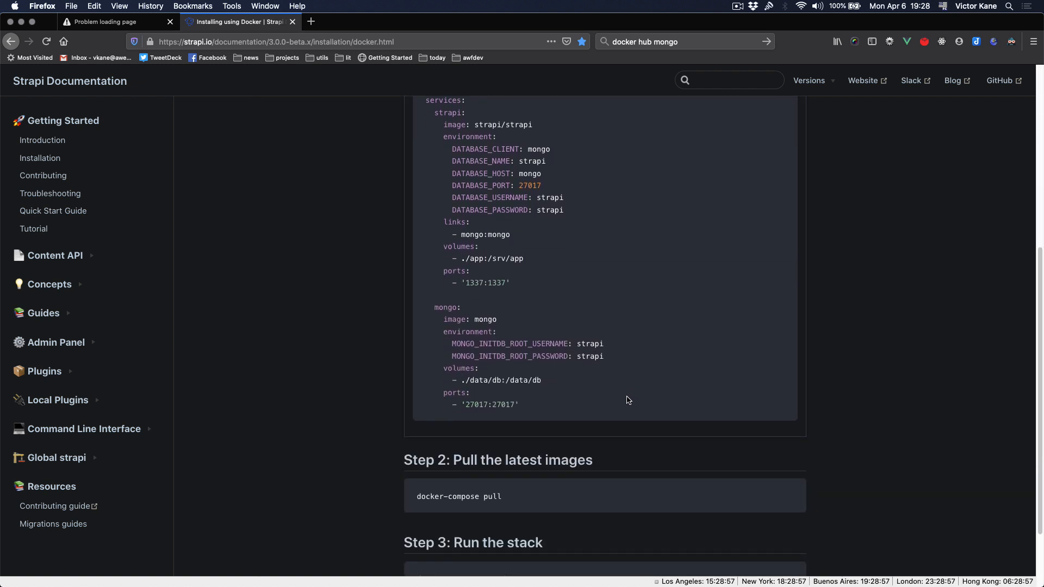
{"action": "scroll", "scroll_direction": "up", "scroll_amount": 3}
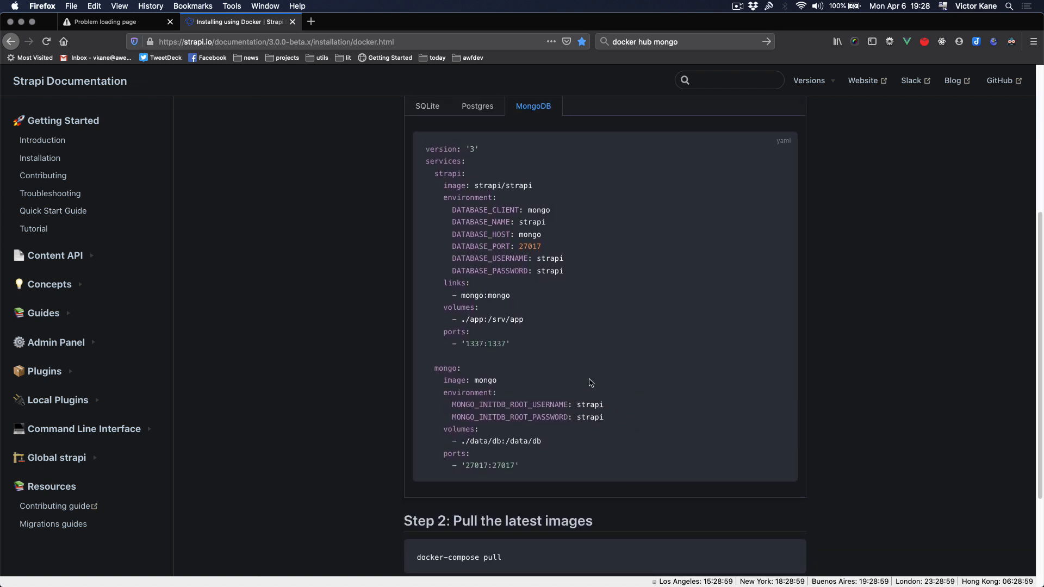
{"action": "mouse_move", "coordinate": [504, 155]}
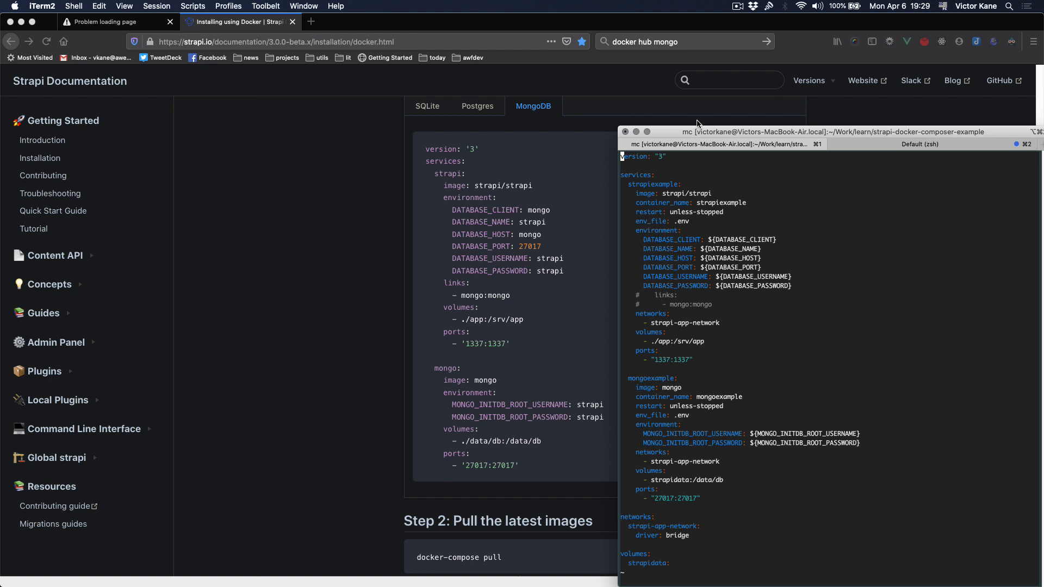
{"action": "mouse_move", "coordinate": [675, 168]}
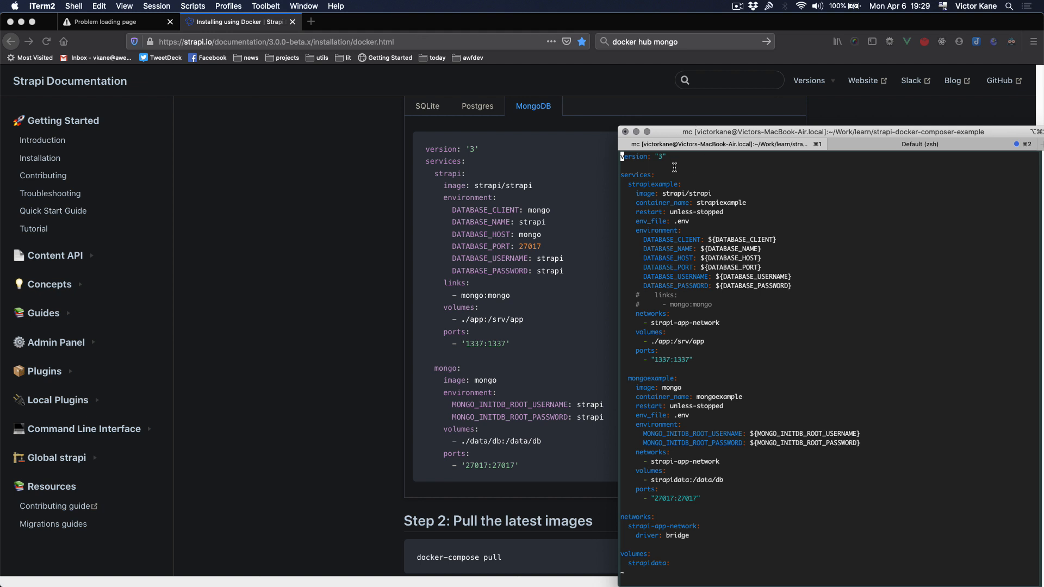
{"action": "mouse_move", "coordinate": [682, 187]}
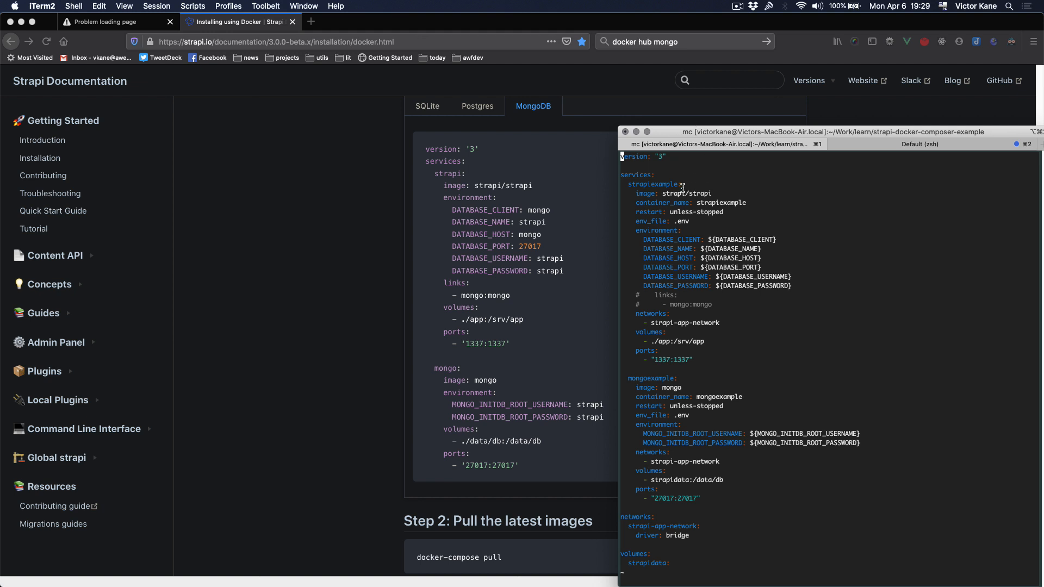
{"action": "mouse_move", "coordinate": [438, 174]}
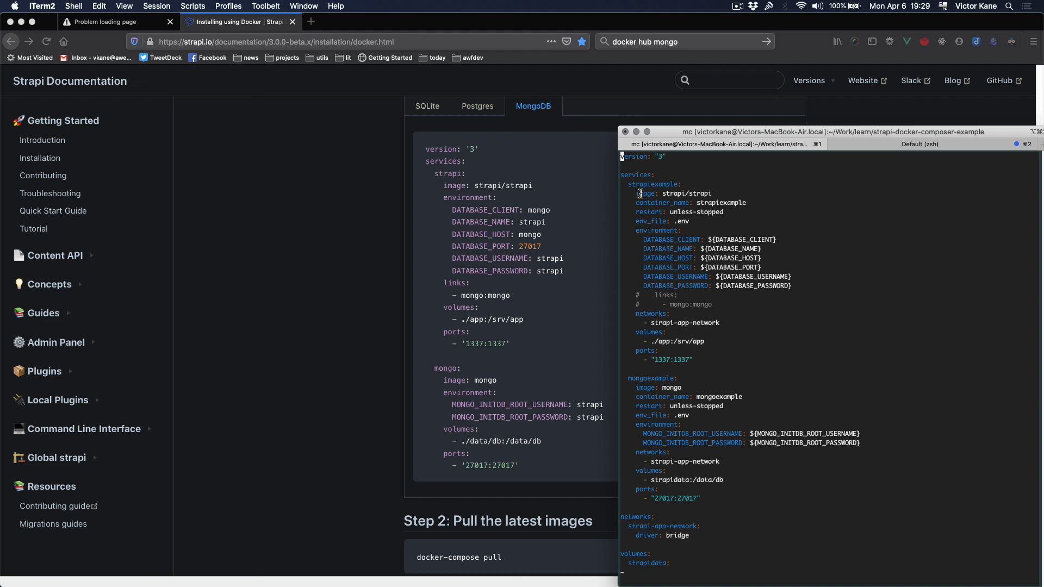
{"action": "mouse_move", "coordinate": [530, 215]}
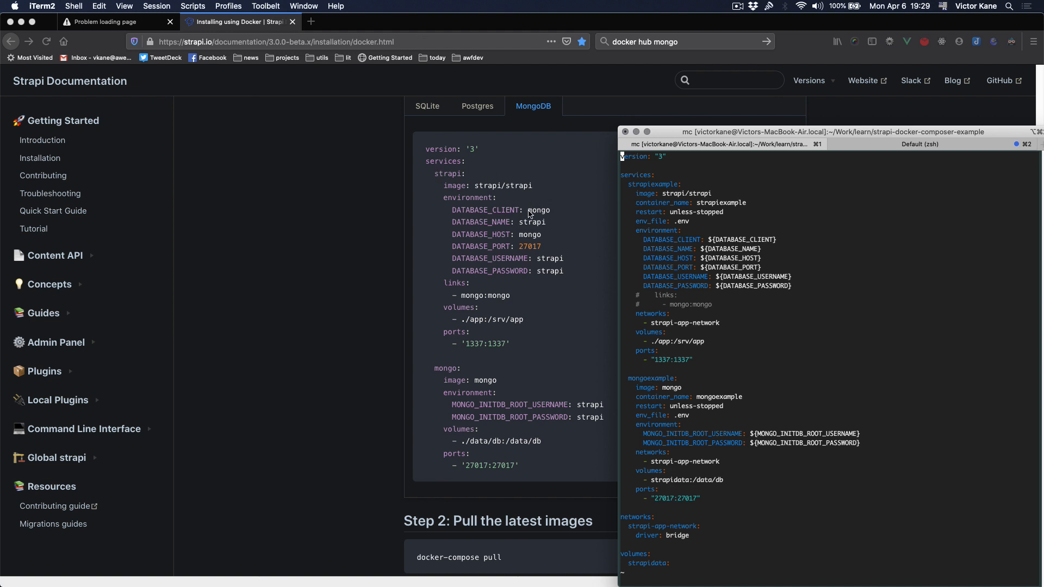
{"action": "mouse_move", "coordinate": [695, 212]}
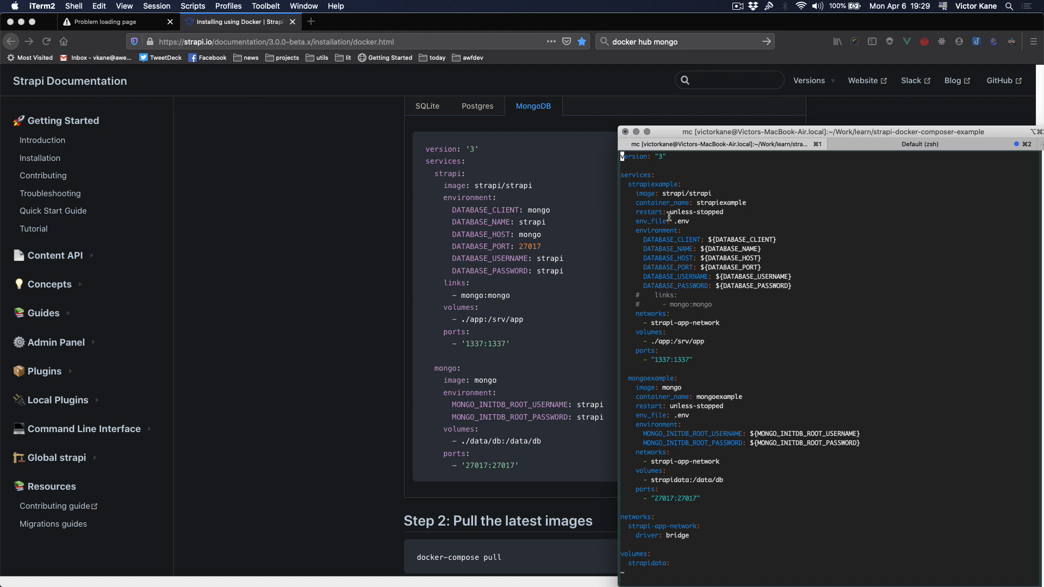
{"action": "mouse_move", "coordinate": [696, 223]}
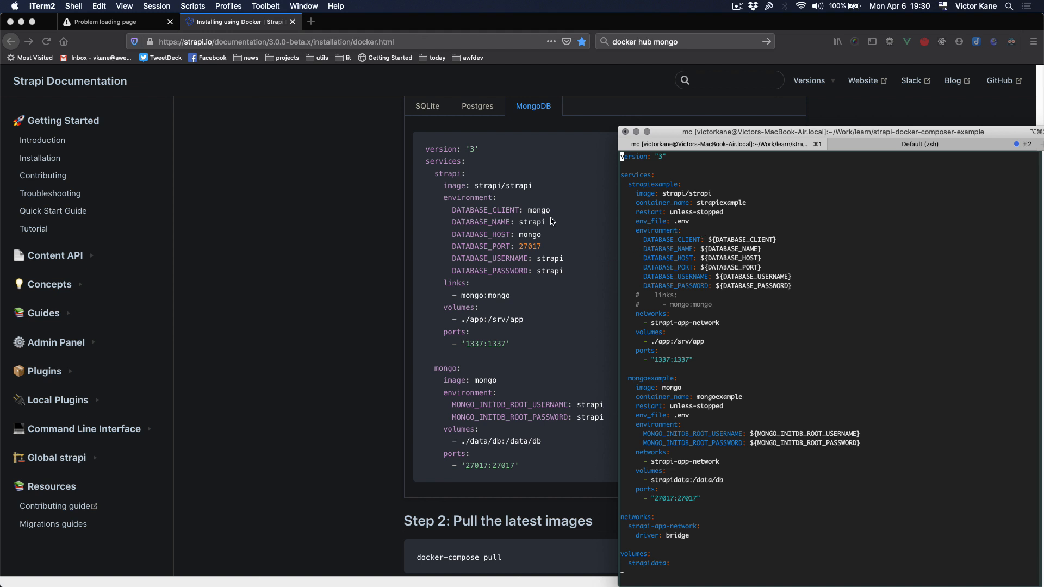
{"action": "mouse_move", "coordinate": [683, 221]}
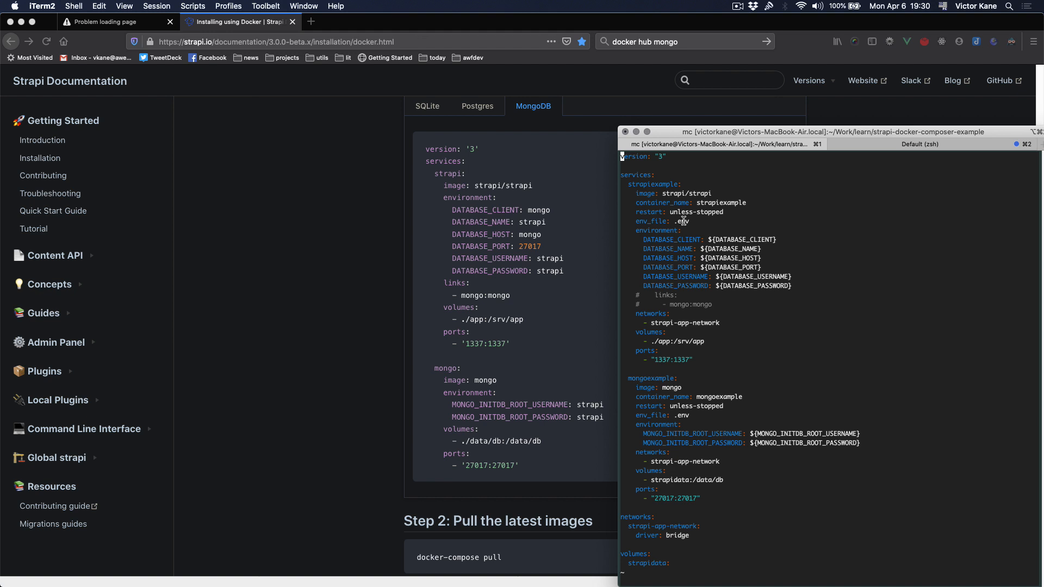
{"action": "mouse_move", "coordinate": [624, 228]}
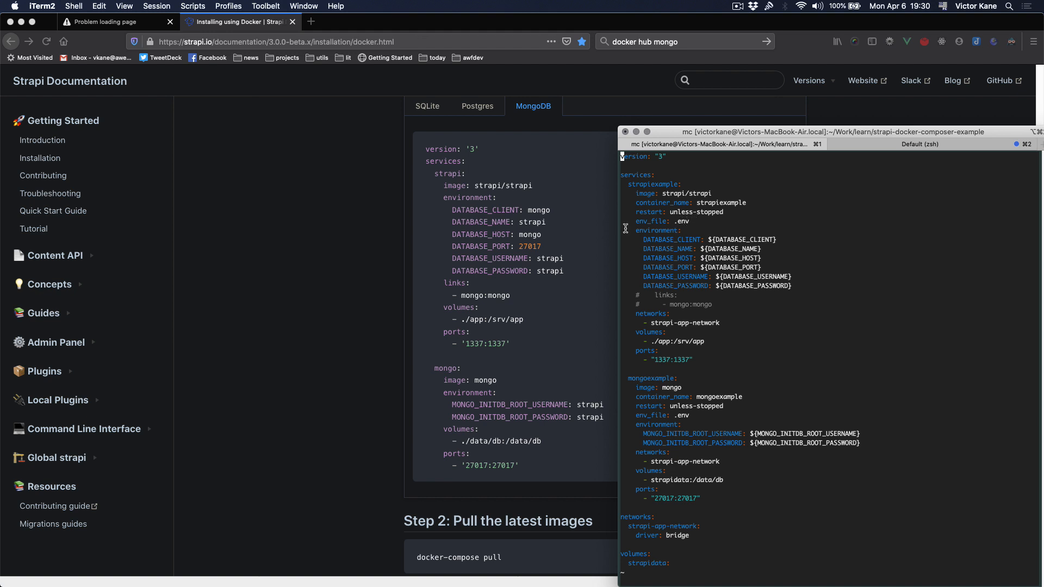
{"action": "mouse_move", "coordinate": [696, 242]}
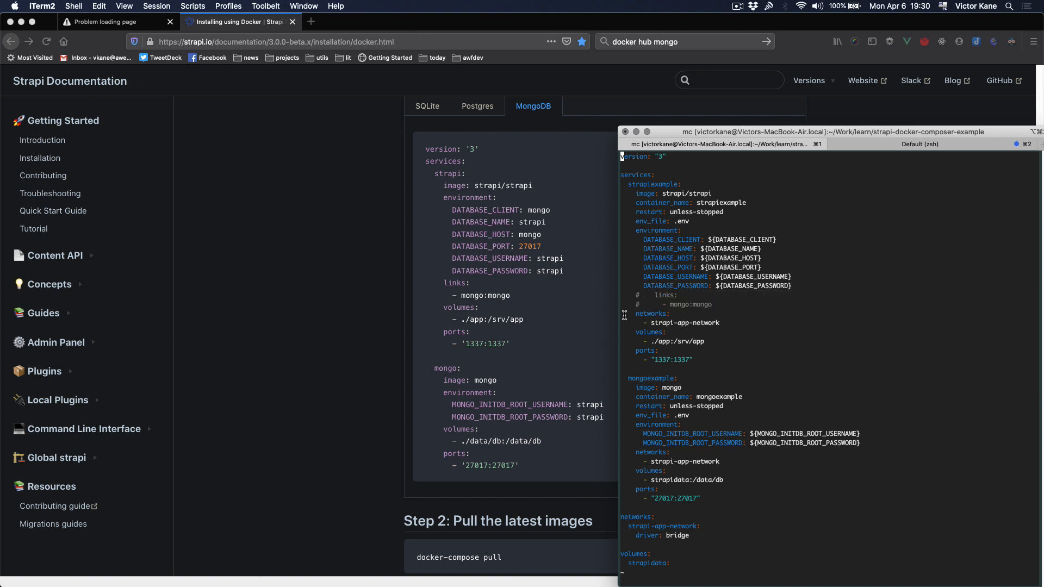
Step: Highlight the commented-out mongo:mongo link and the strapidata volume entry in docker-compose.yml
{"action": "double_click", "coordinate": [690, 305]}
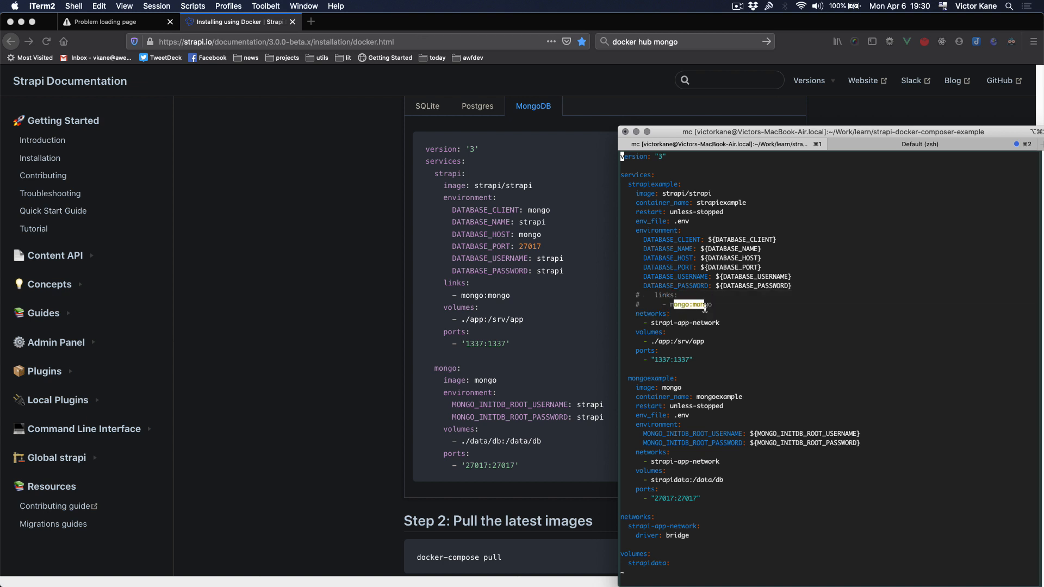
{"action": "mouse_move", "coordinate": [671, 458]}
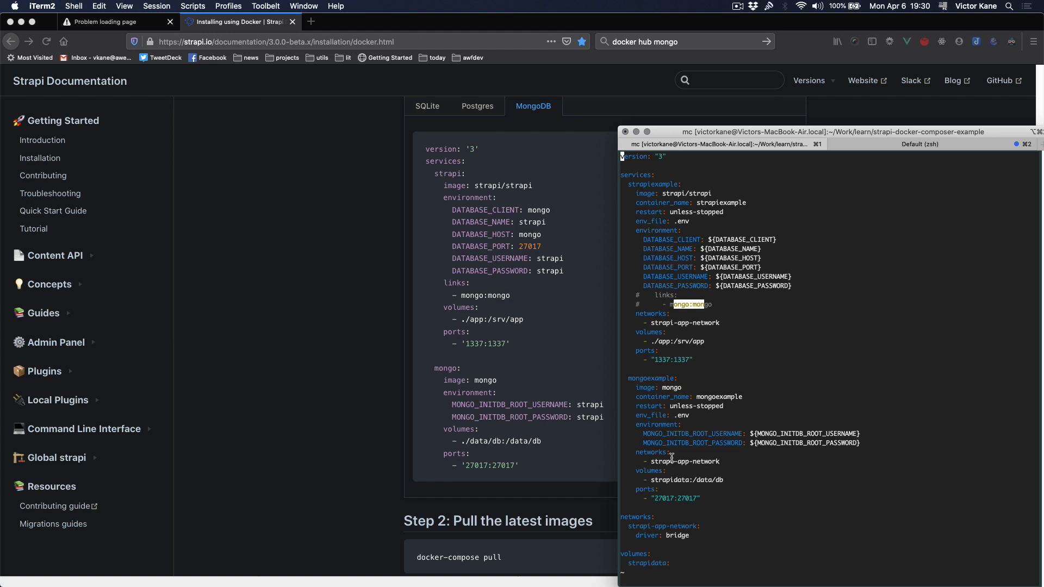
{"action": "mouse_move", "coordinate": [655, 465]}
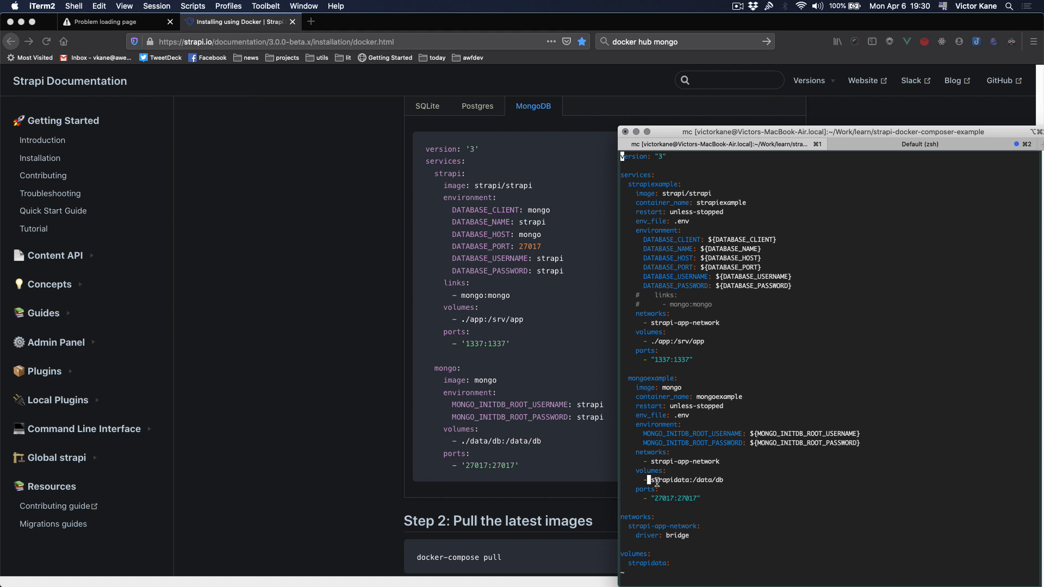
{"action": "double_click", "coordinate": [686, 480]}
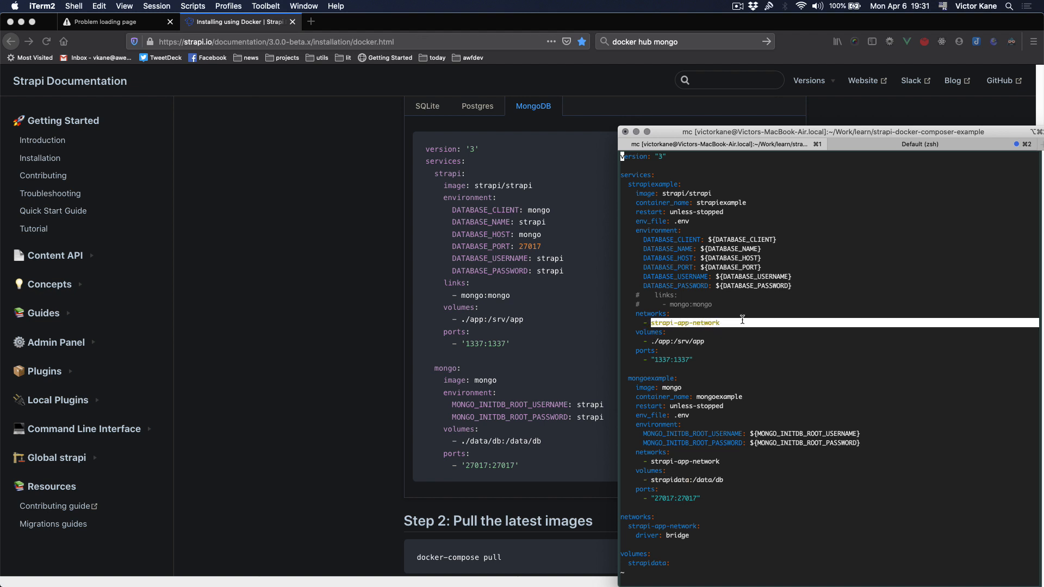
{"action": "mouse_move", "coordinate": [713, 415]}
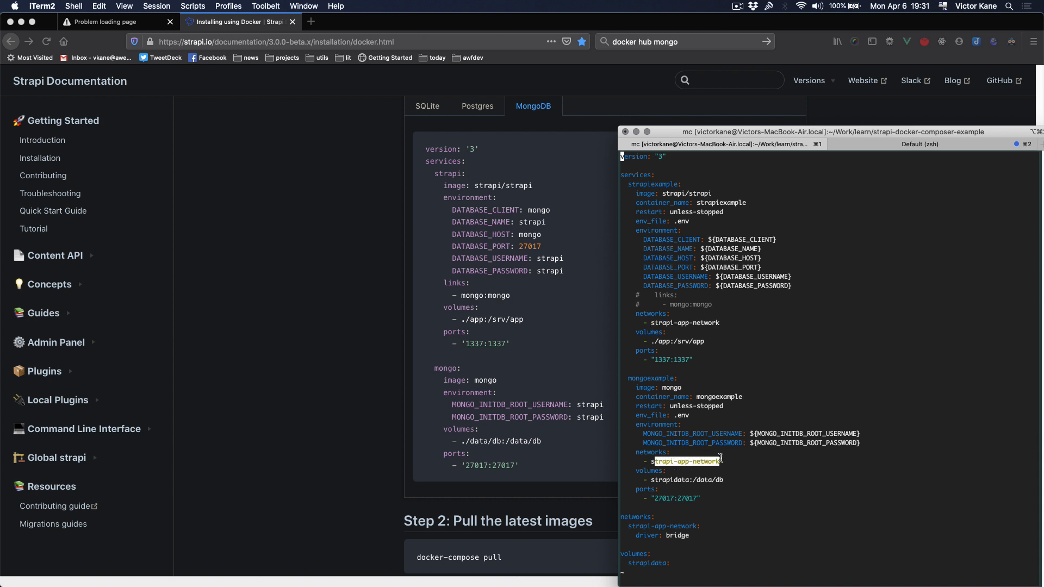
{"action": "mouse_move", "coordinate": [672, 553]}
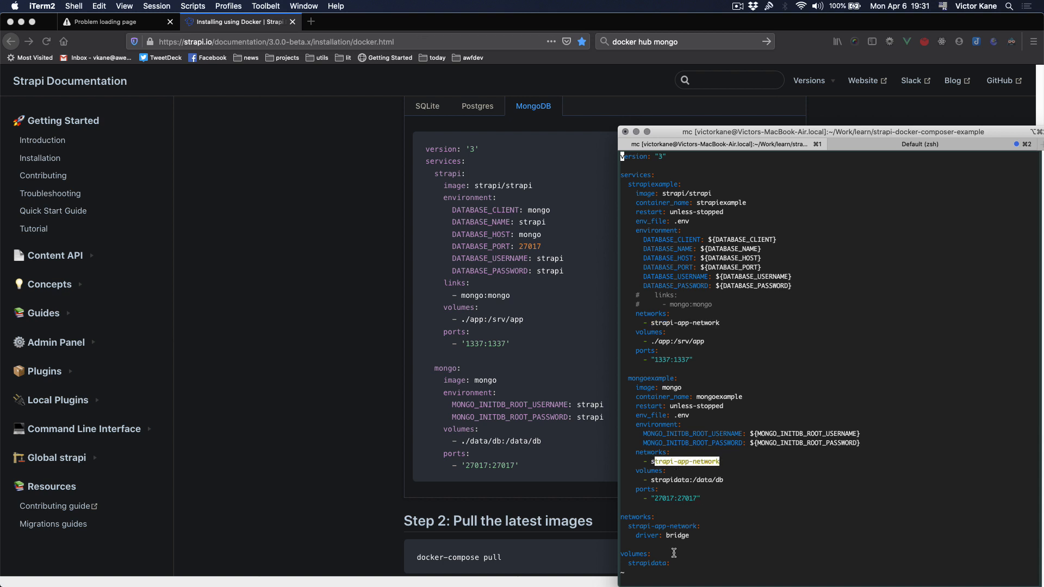
{"action": "mouse_move", "coordinate": [622, 520]}
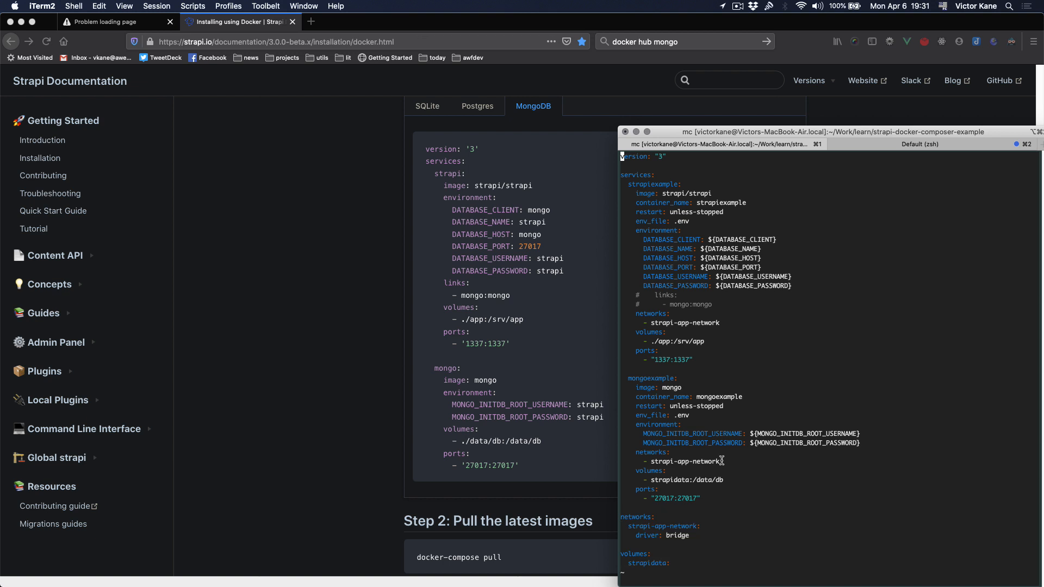
{"action": "mouse_move", "coordinate": [476, 450]}
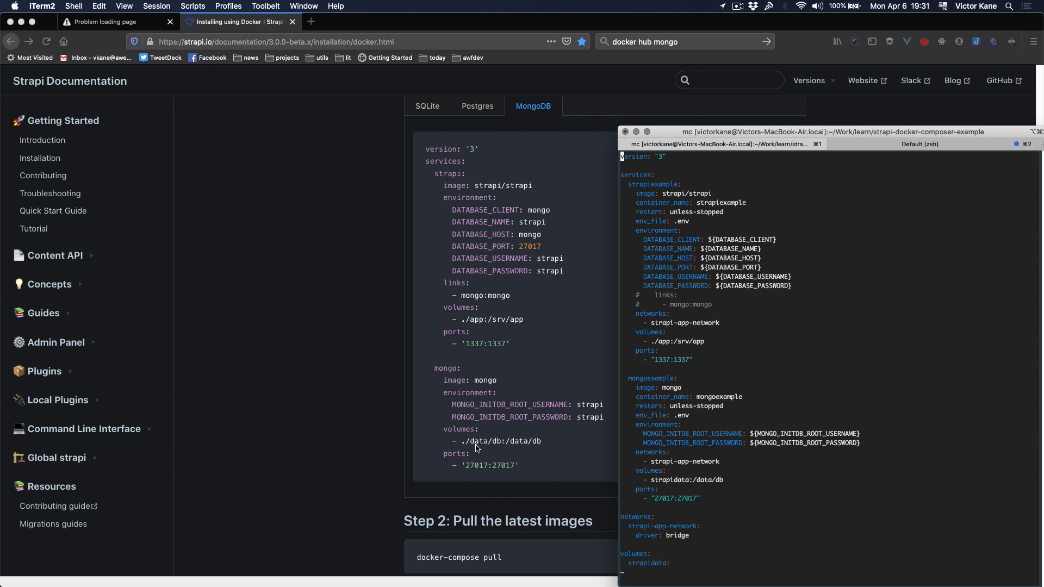
{"action": "mouse_move", "coordinate": [489, 446]}
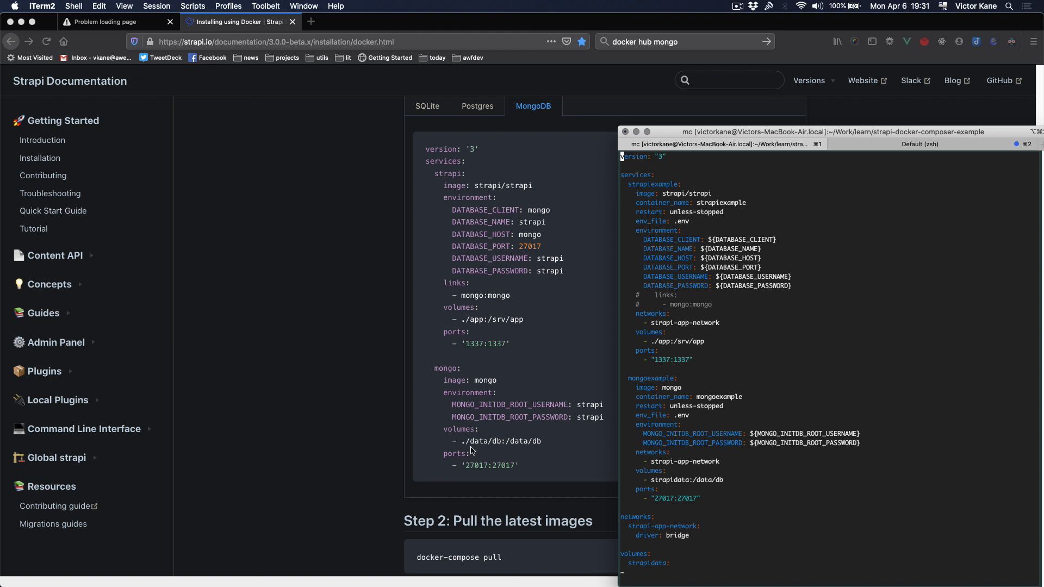
{"action": "mouse_move", "coordinate": [494, 448]}
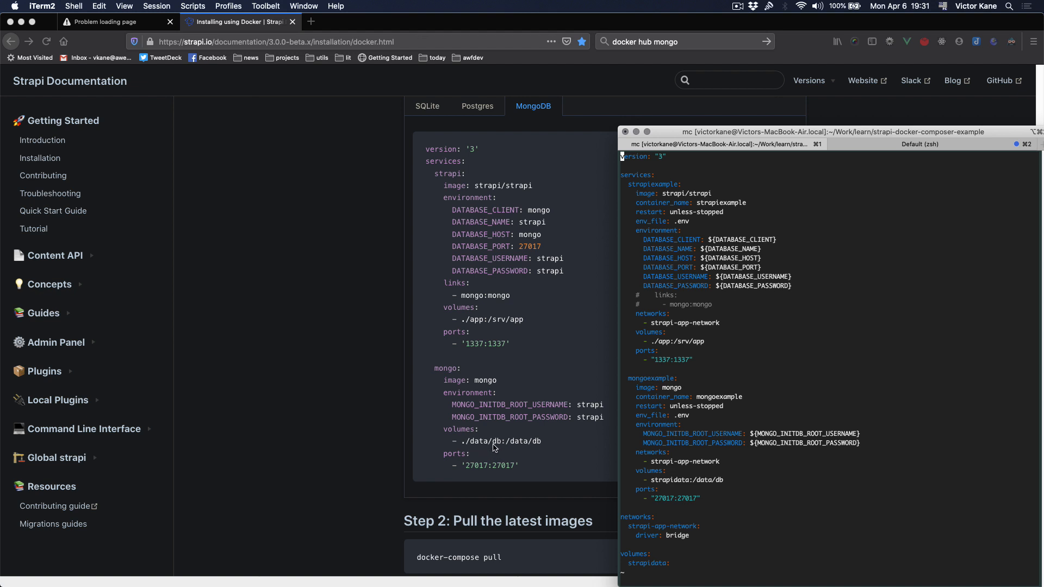
{"action": "mouse_move", "coordinate": [529, 448]}
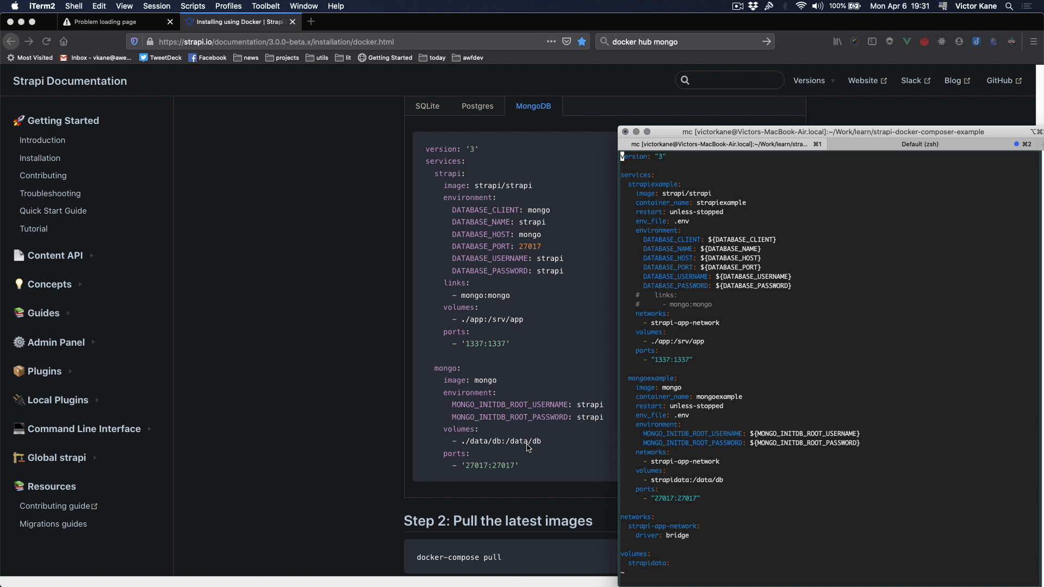
{"action": "mouse_move", "coordinate": [527, 455]}
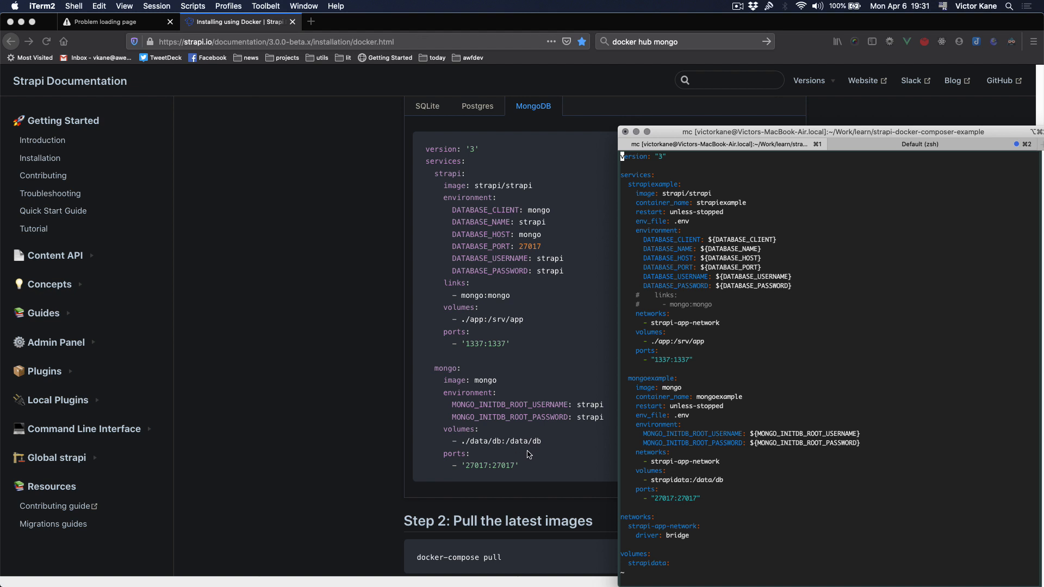
{"action": "mouse_move", "coordinate": [666, 487]}
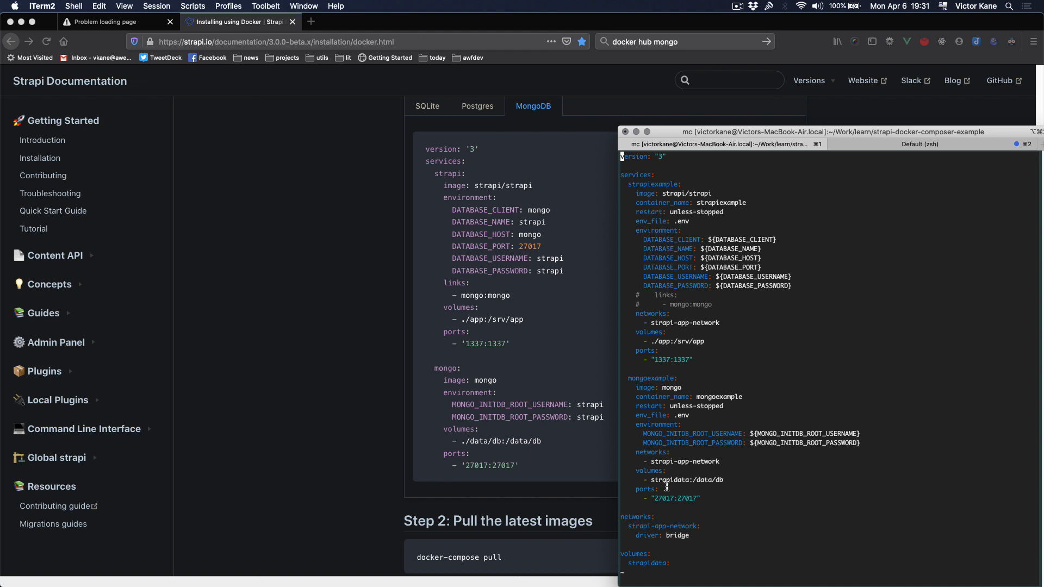
{"action": "double_click", "coordinate": [669, 480]}
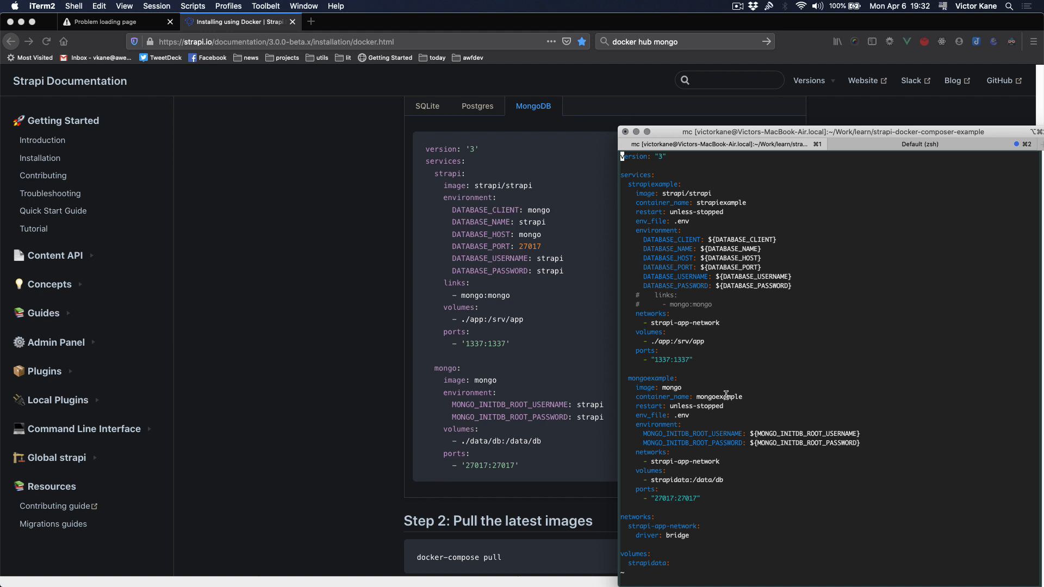
{"action": "double_click", "coordinate": [712, 397]}
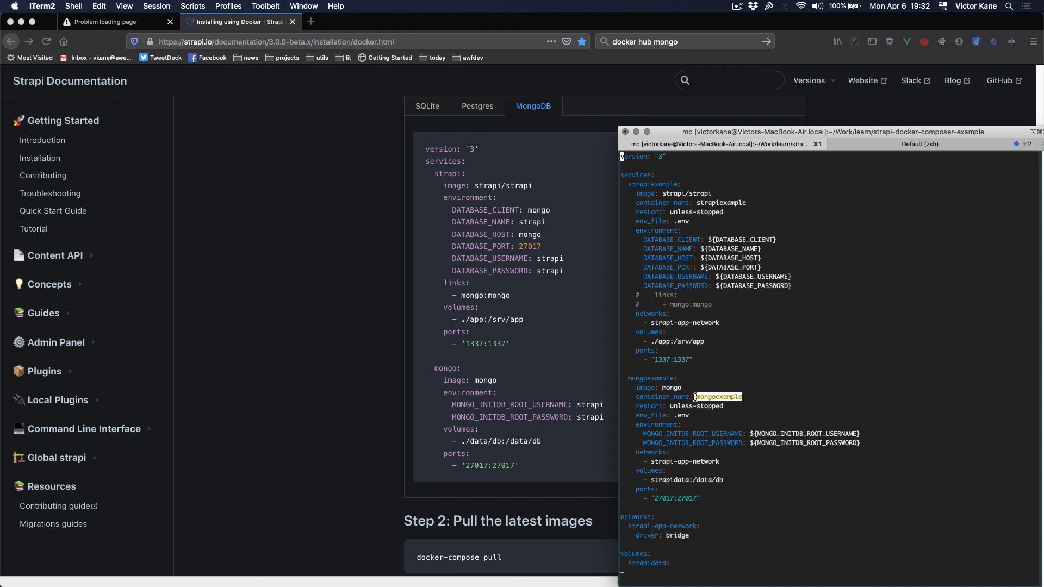
{"action": "mouse_move", "coordinate": [808, 395]}
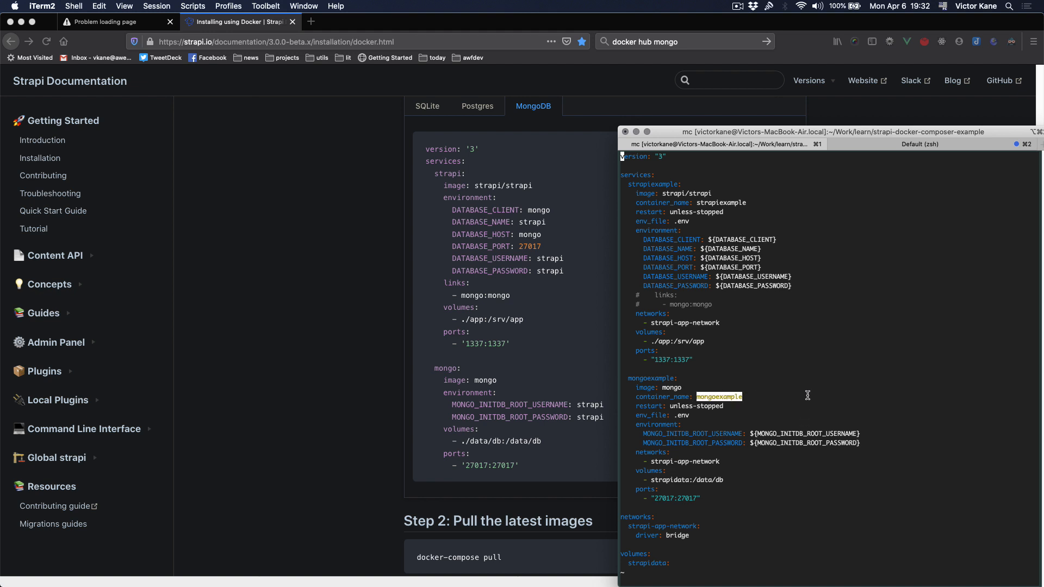
{"action": "mouse_move", "coordinate": [731, 239]}
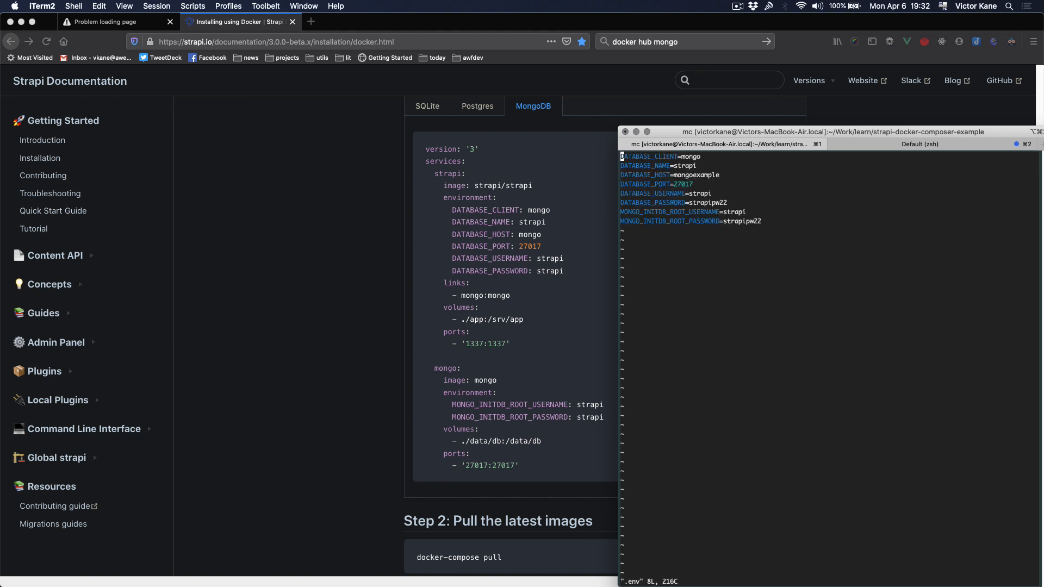
{"action": "mouse_move", "coordinate": [753, 162]}
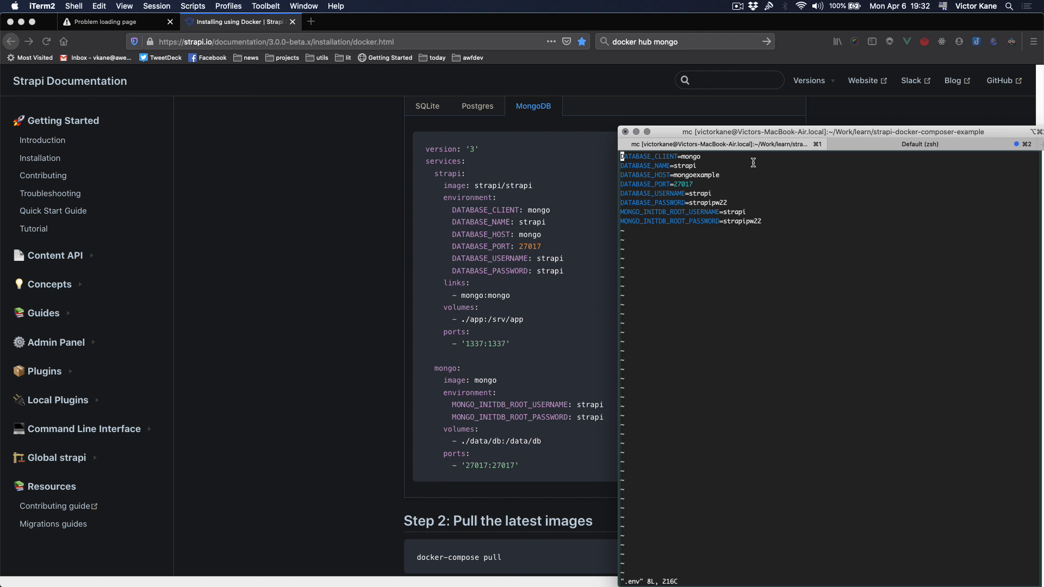
{"action": "mouse_move", "coordinate": [694, 157]}
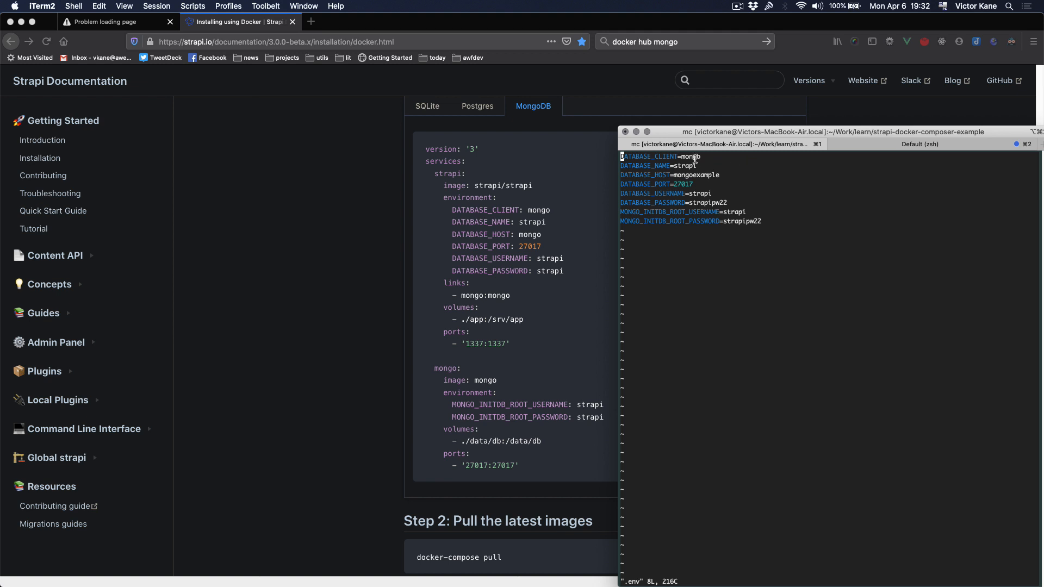
Step: View .gitignore to confirm .env is excluded, then view .env.example with placeholder passwords
{"action": "type", "text": ":e .gitigno"}
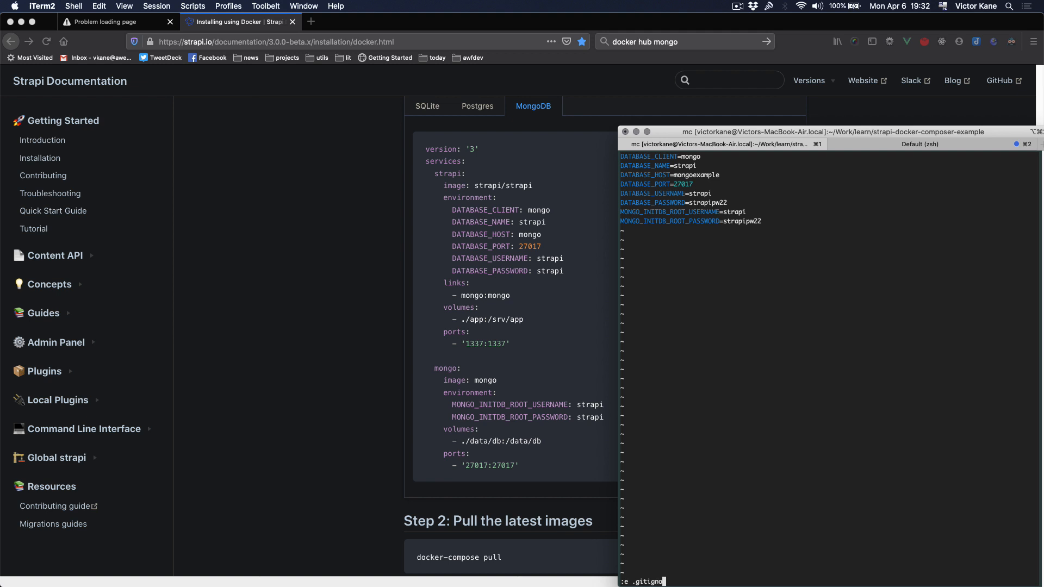
{"action": "key", "text": "Return"}
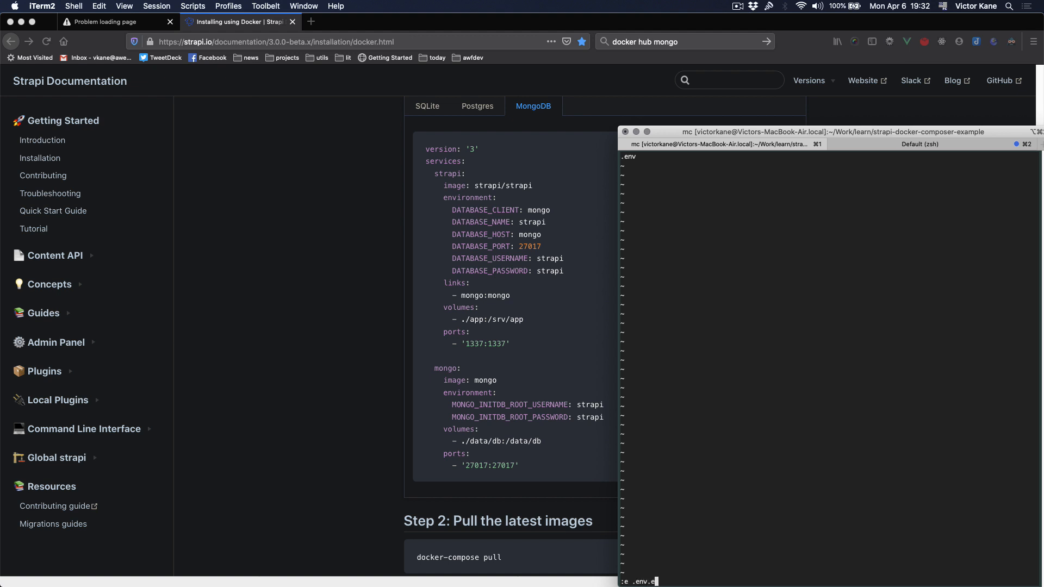
{"action": "key", "text": "Return"}
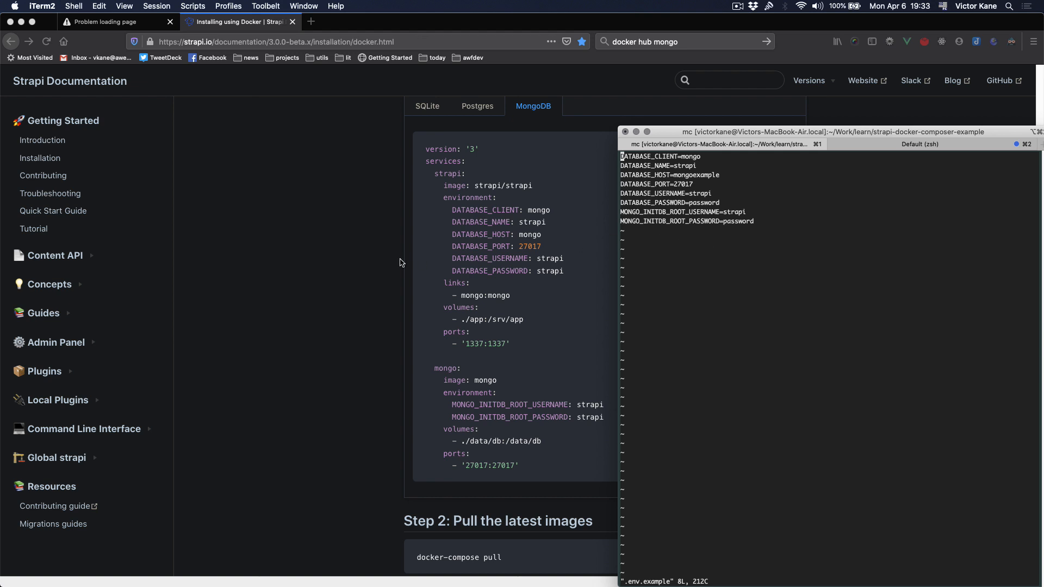
{"action": "scroll", "scroll_direction": "up", "scroll_amount": 3}
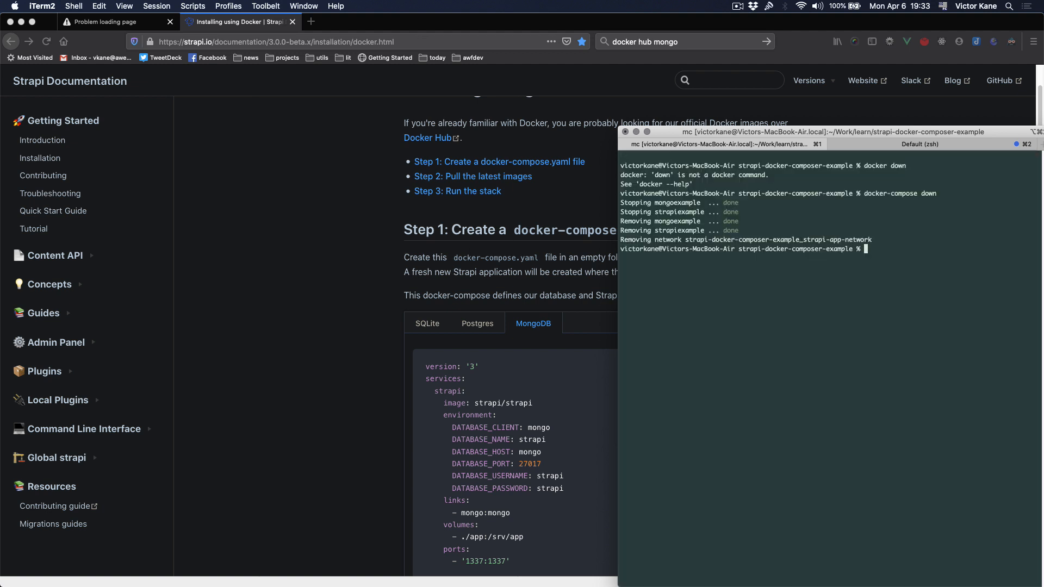
Step: Print docker-compose.yml with cat and highlight the strapiexample and mongoexample service lines
{"action": "type", "text": "cat docker-compose.yml"}
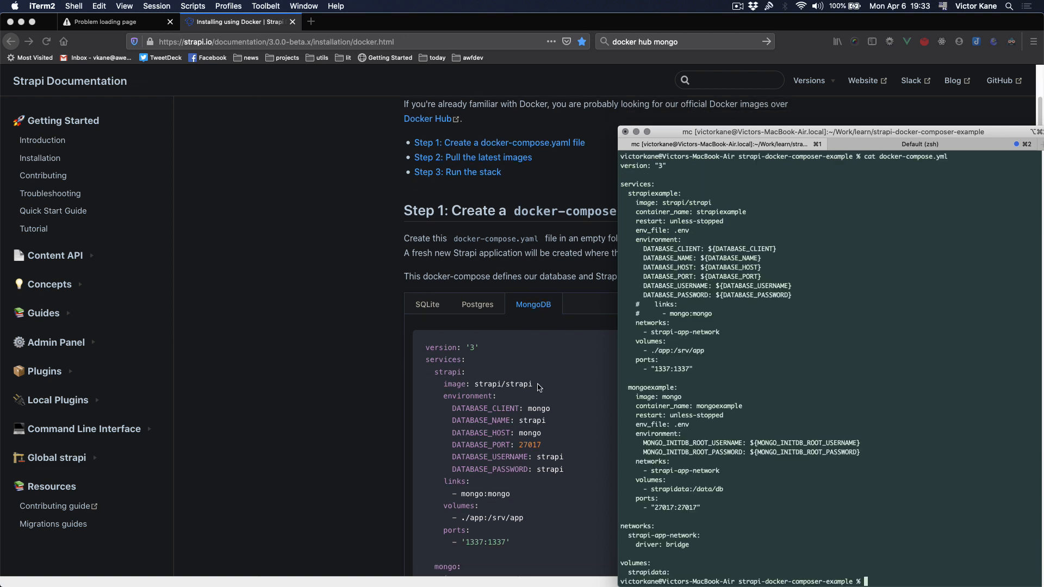
{"action": "scroll", "scroll_direction": "down", "scroll_amount": 3}
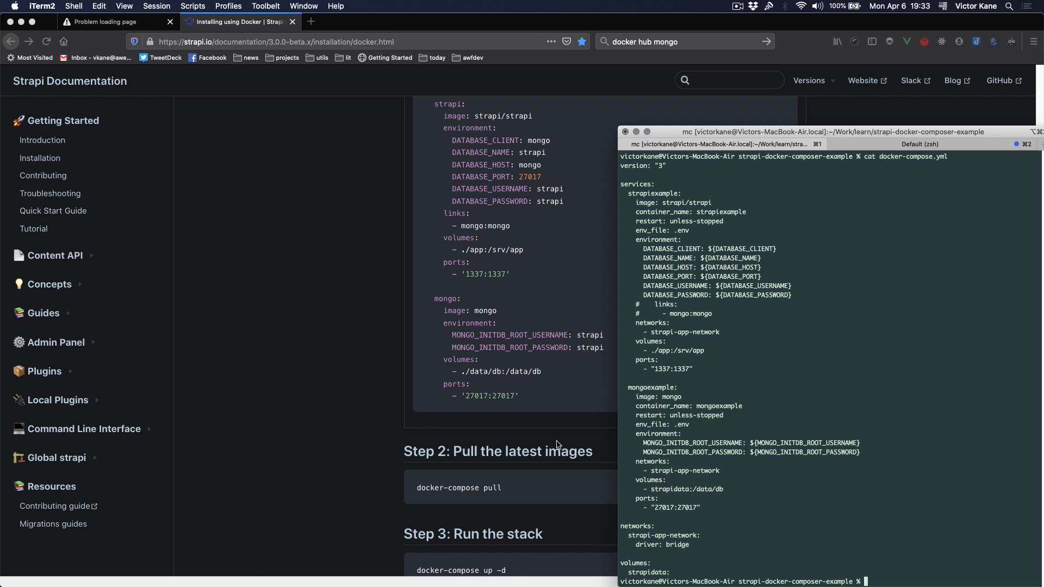
{"action": "double_click", "coordinate": [643, 397]}
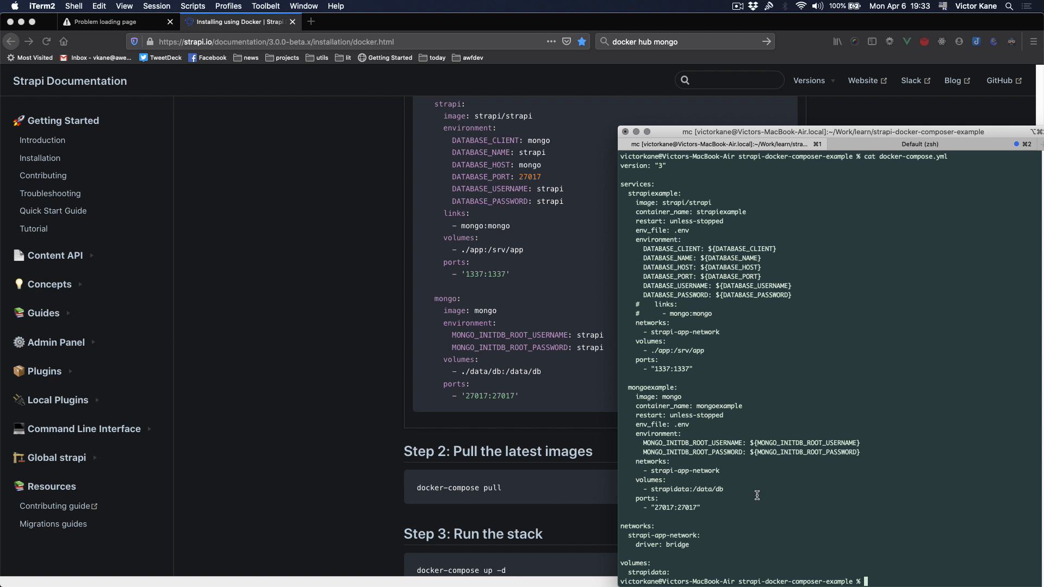
{"action": "mouse_move", "coordinate": [707, 313]}
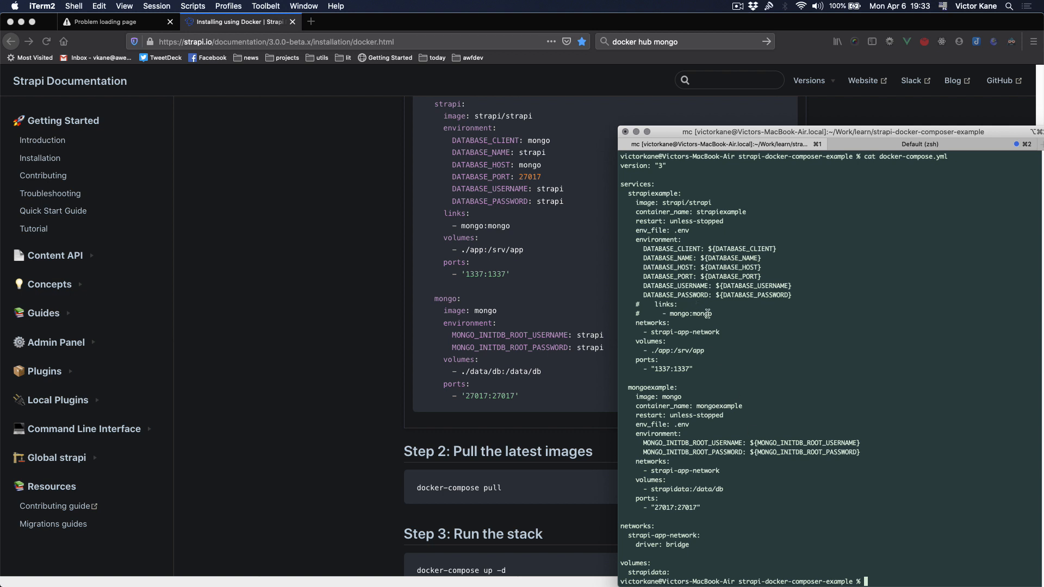
{"action": "mouse_move", "coordinate": [422, 497]}
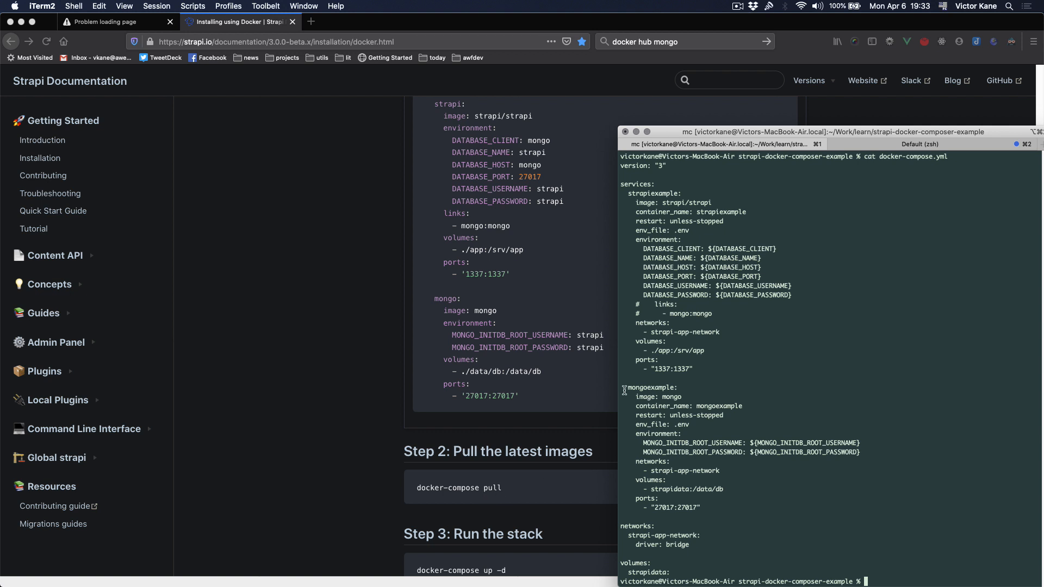
{"action": "double_click", "coordinate": [652, 193]}
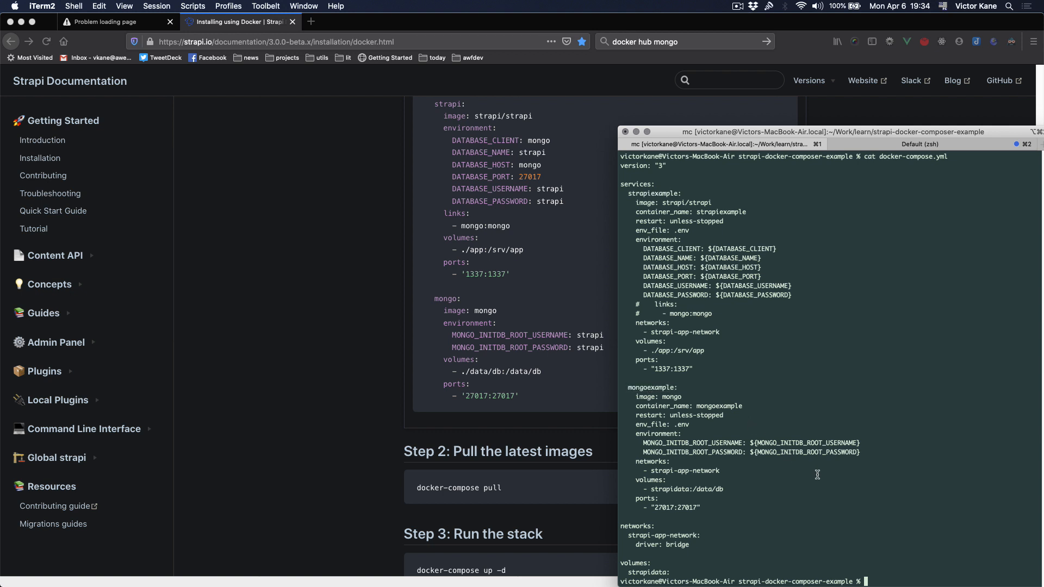
{"action": "type", "text": "docker-compose pull"}
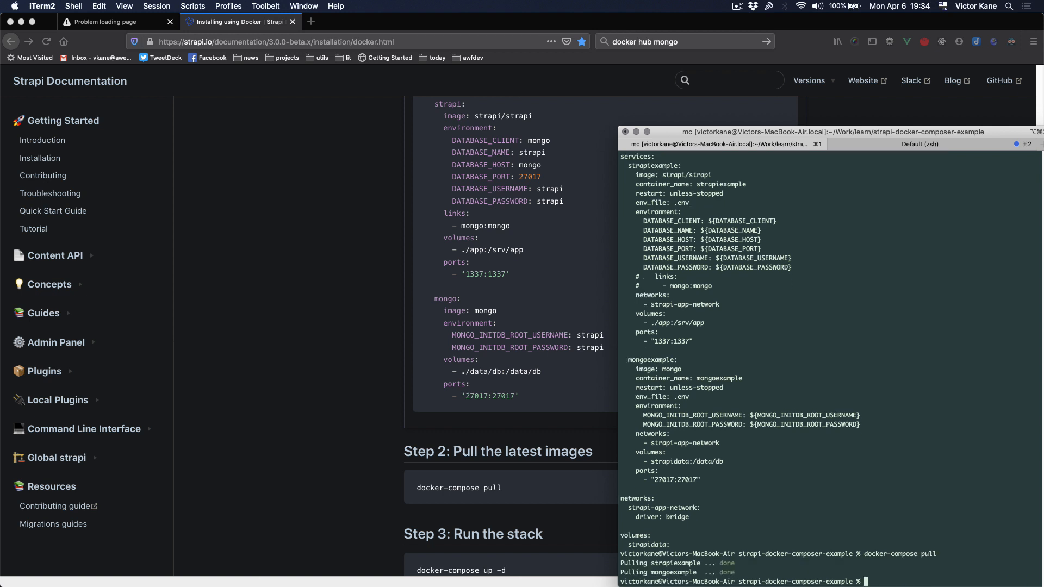
Step: Run docker-compose up -d to launch the strapiexample and mongoexample stack in the background
{"action": "scroll", "scroll_direction": "down", "scroll_amount": 3}
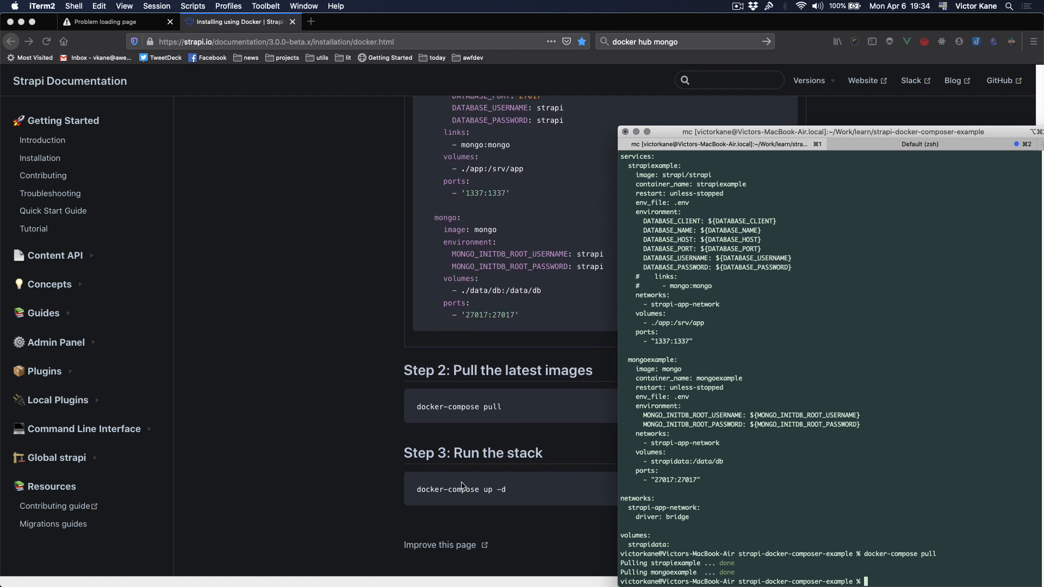
{"action": "mouse_move", "coordinate": [469, 496]}
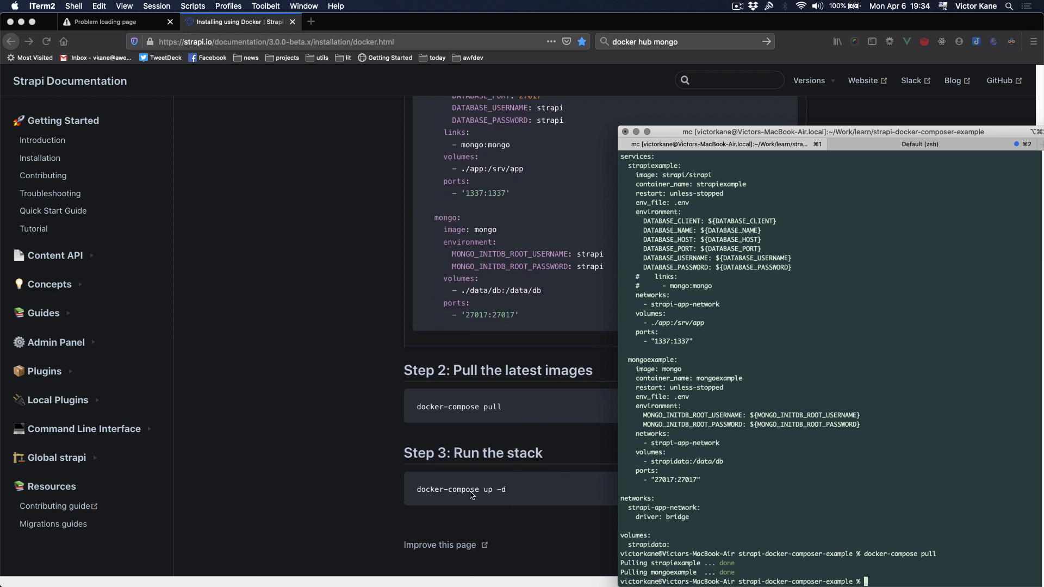
{"action": "mouse_move", "coordinate": [530, 500]}
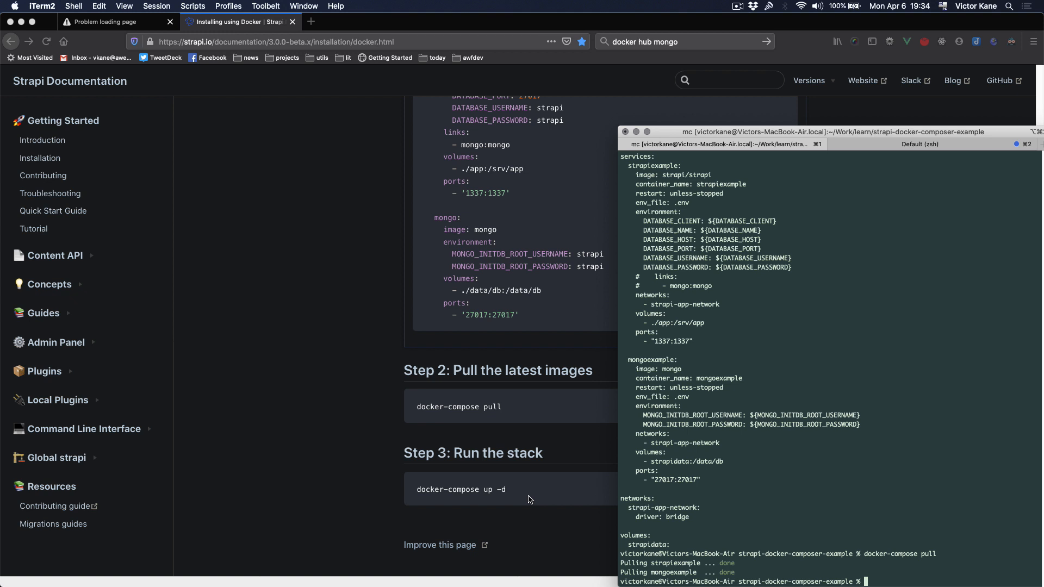
{"action": "type", "text": "do"}
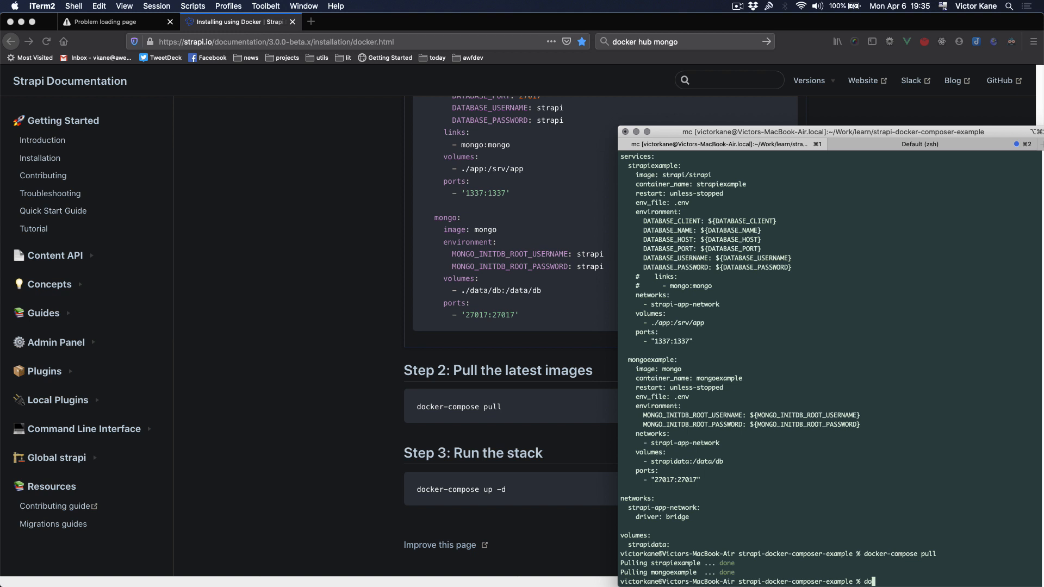
{"action": "type", "text": "docker-compose"}
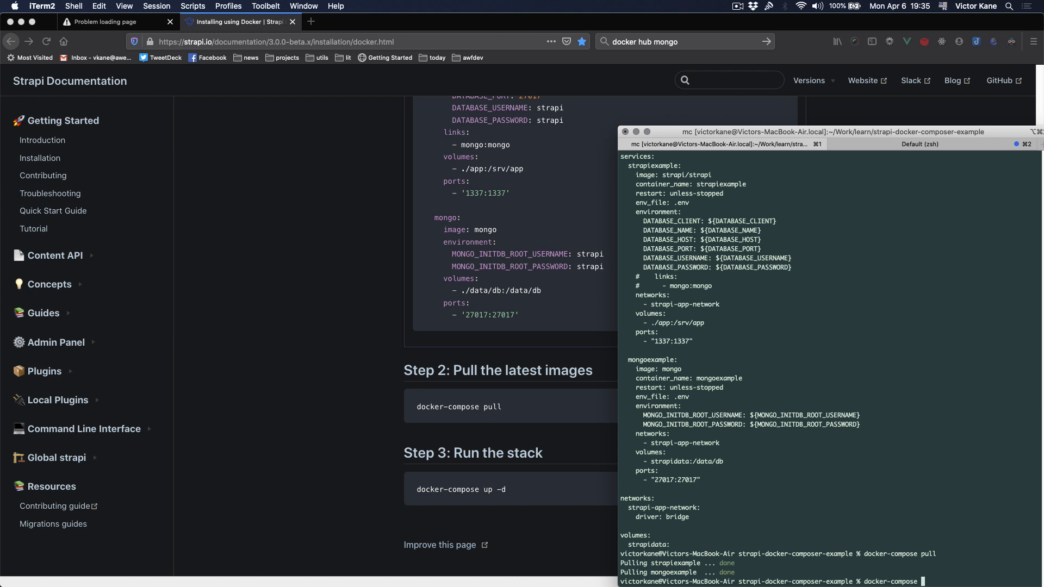
{"action": "type", "text": "up -d"}
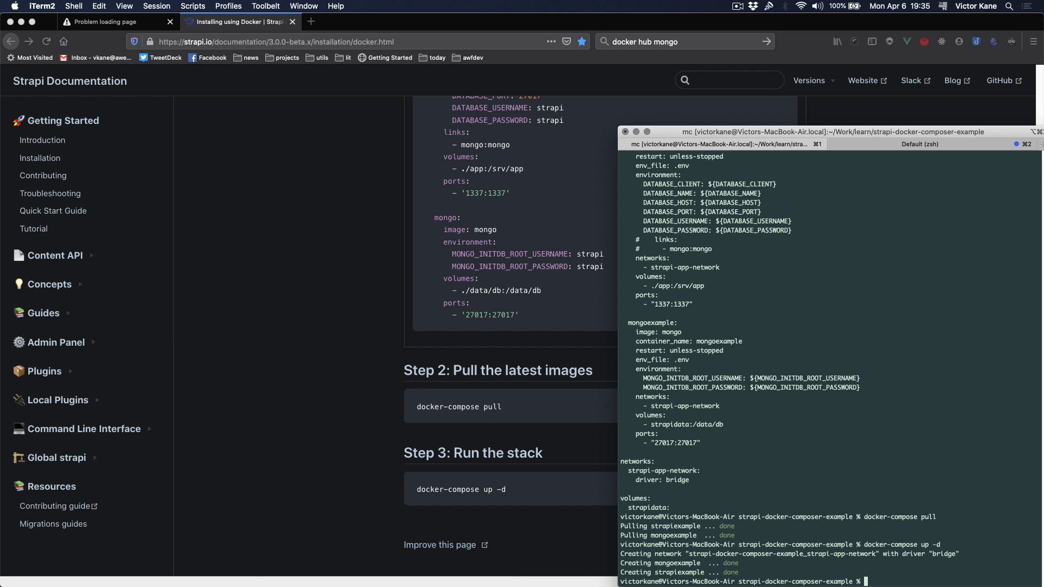
Step: Run docker ps to confirm strapiexample on port 1337 and mongoexample on 27017 are up
{"action": "type", "text": "ps"}
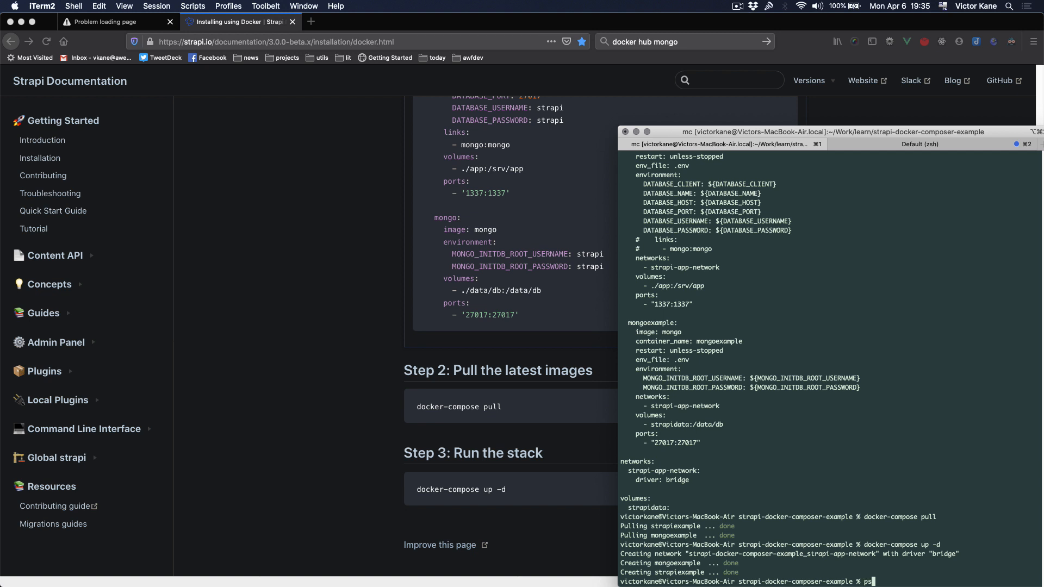
{"action": "key", "text": "Return"}
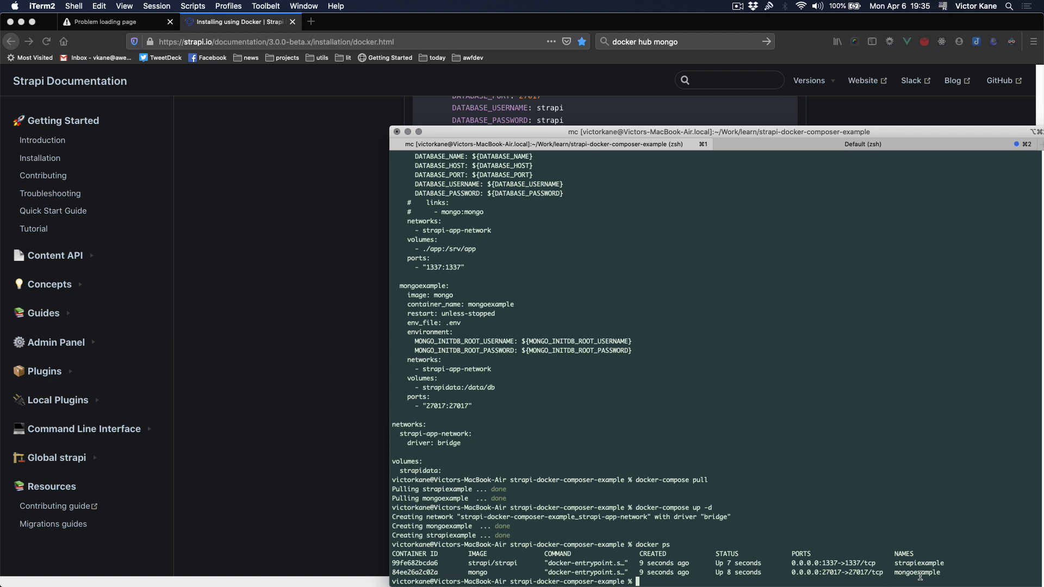
{"action": "mouse_move", "coordinate": [839, 519]}
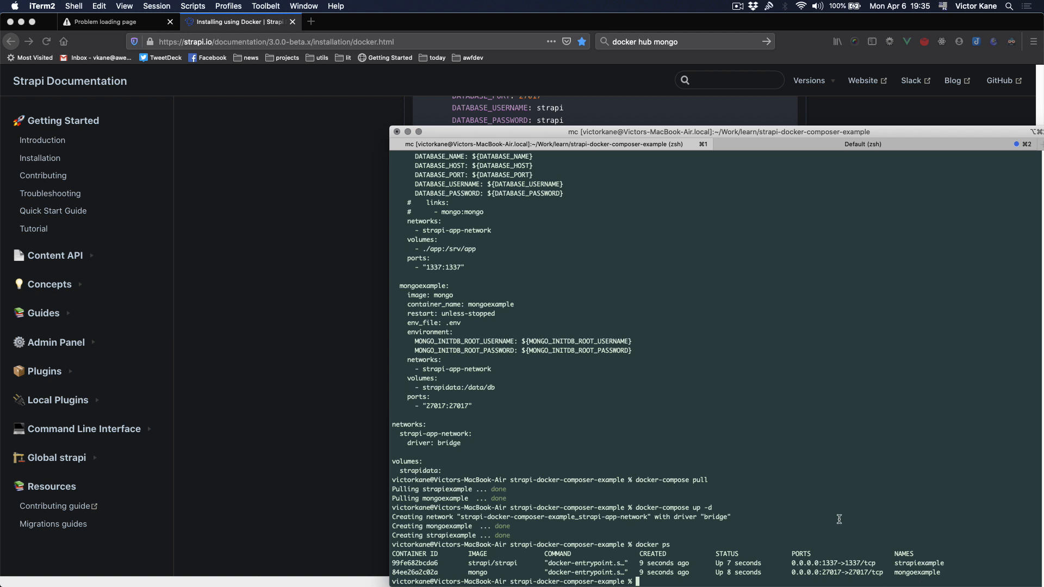
{"action": "type", "text": "docker"}
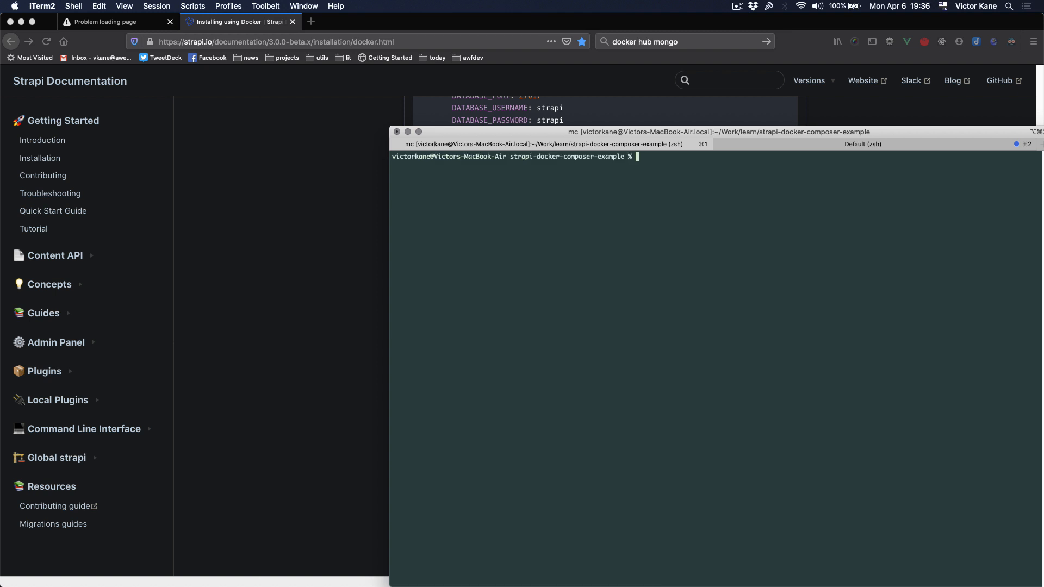
Step: Run docker-machine ip default, which returns 192.168.99.101
{"action": "type", "text": "docker"}
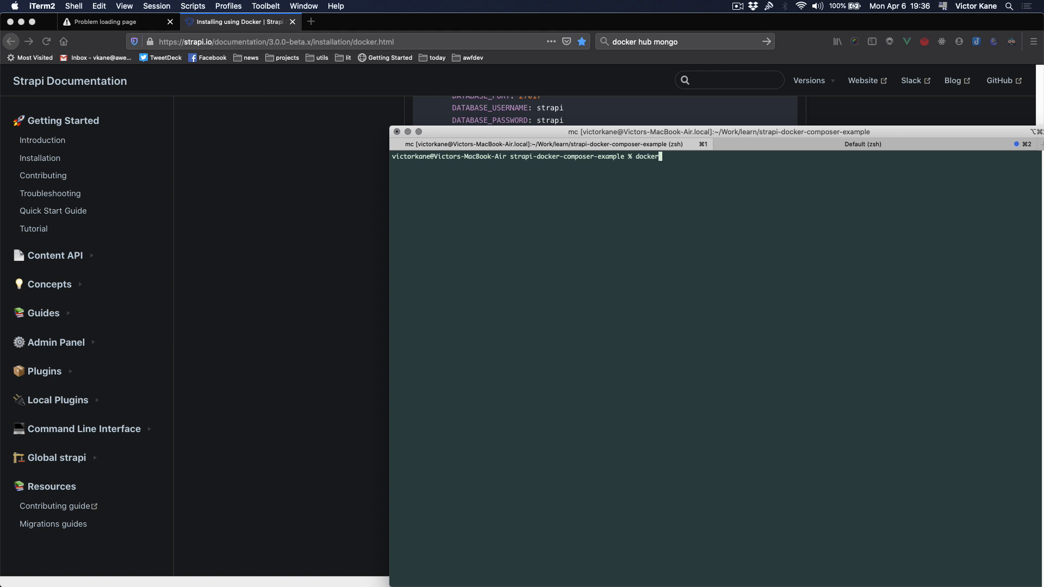
{"action": "type", "text": "-machine"}
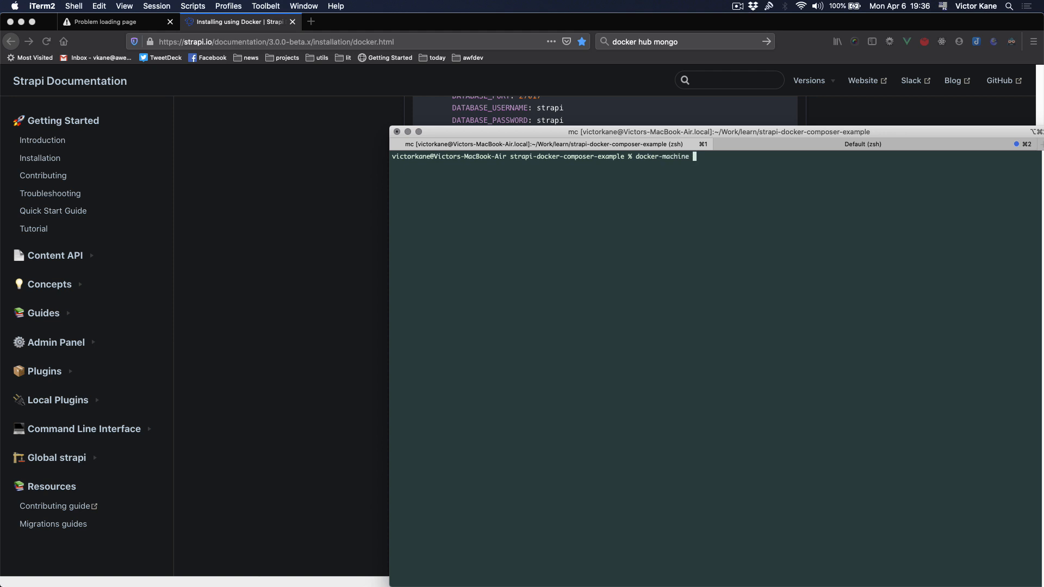
{"action": "type", "text": "ip default"}
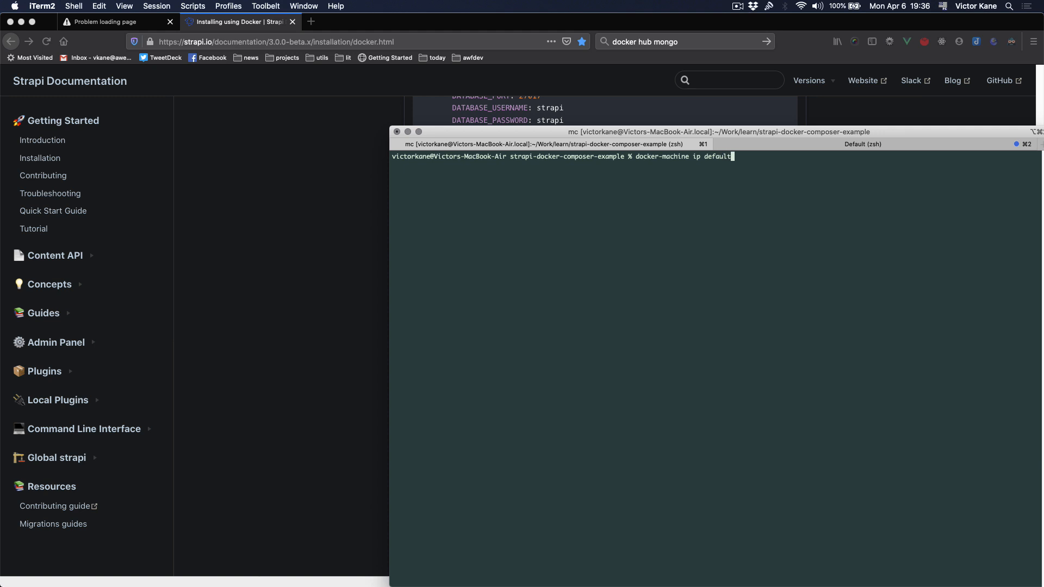
{"action": "key", "text": "Return"}
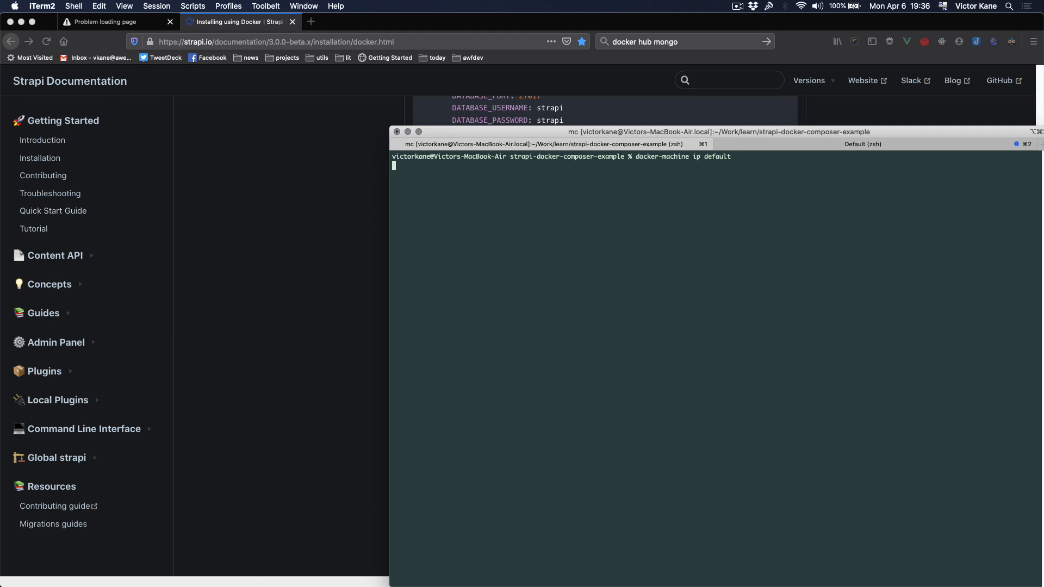
{"action": "key", "text": "Return"}
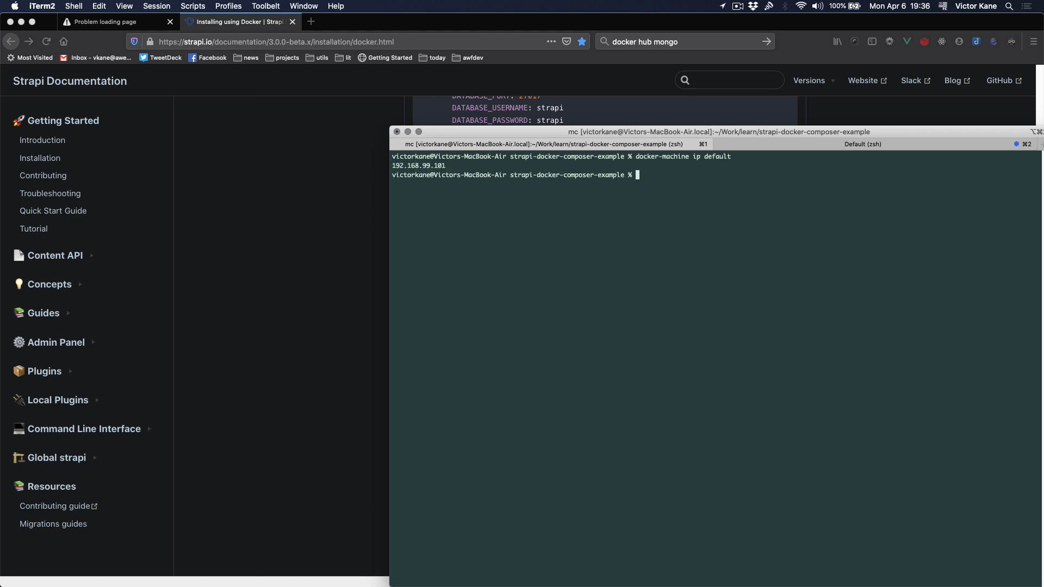
{"action": "mouse_move", "coordinate": [234, 55]}
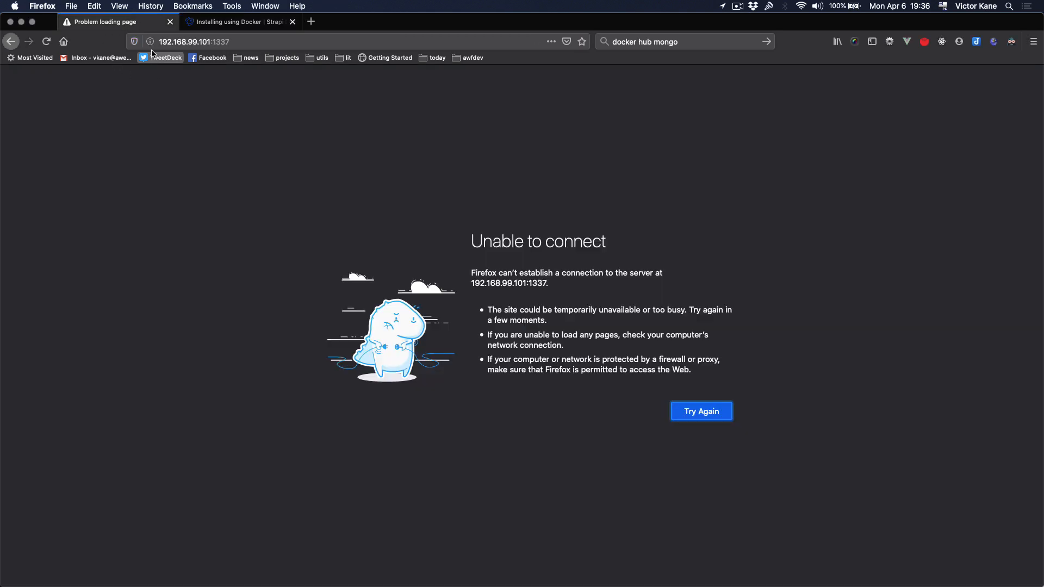
Step: Load 192.168.99.101:1337 in Firefox, which reports Unable to connect
{"action": "left_click", "coordinate": [210, 41]}
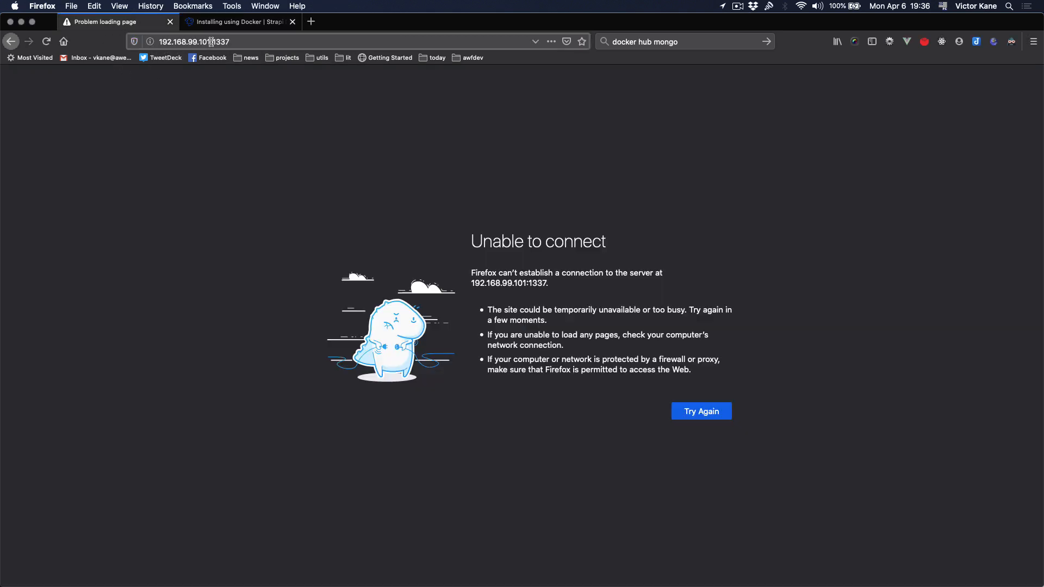
{"action": "mouse_move", "coordinate": [254, 52]}
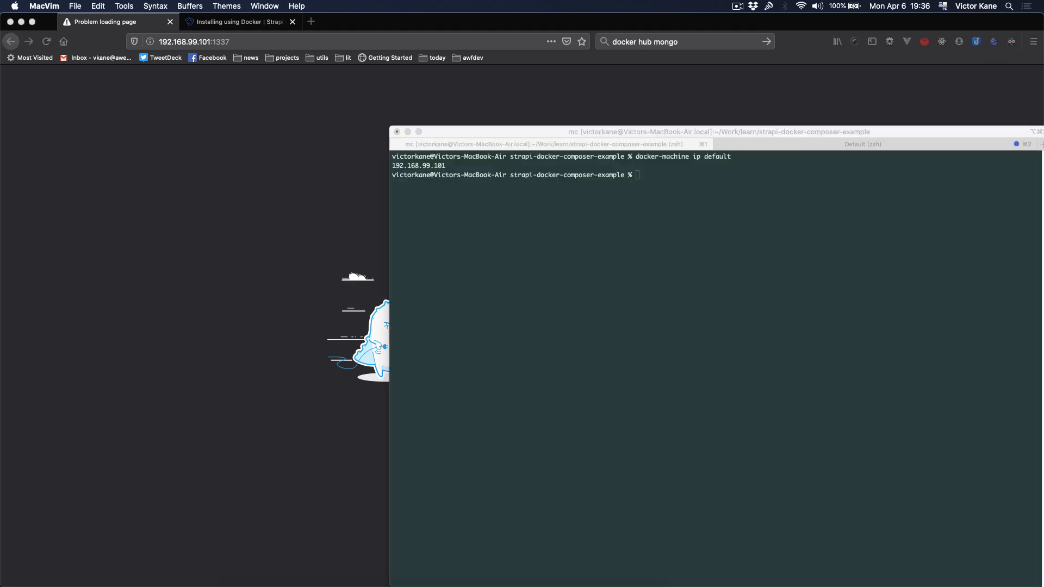
{"action": "mouse_move", "coordinate": [558, 453]}
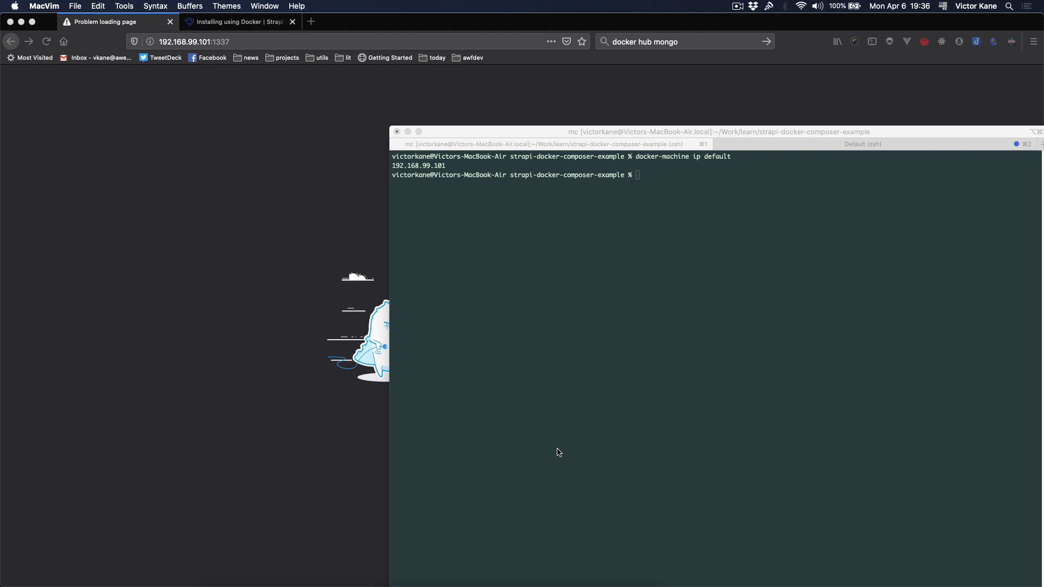
Step: Stream docker-compose logs --tail=all -f filtered to strapiexample as it installs dependencies
{"action": "left_click", "coordinate": [627, 227]}
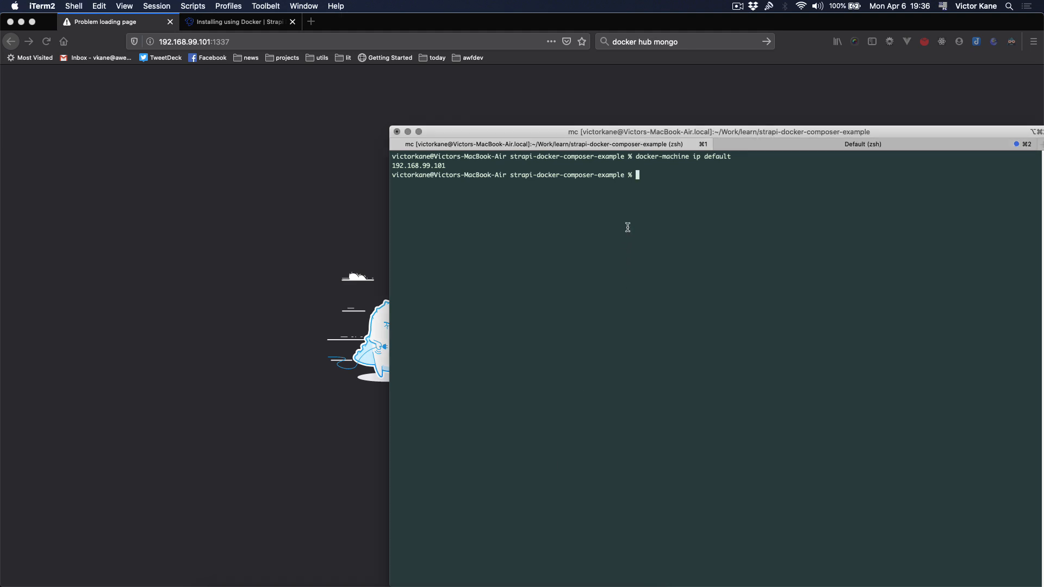
{"action": "type", "text": "docker-machine ip default"}
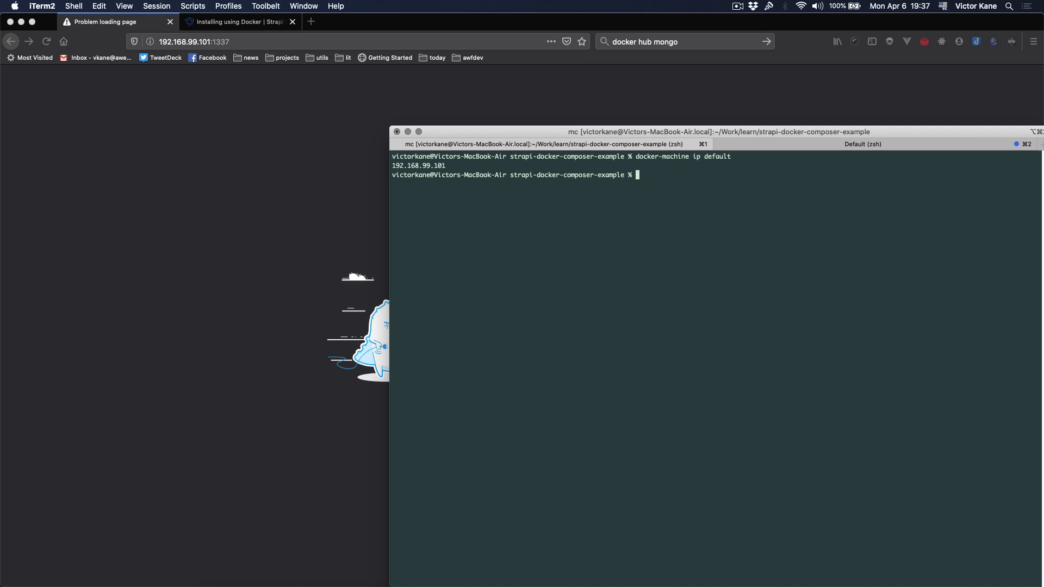
{"action": "type", "text": "docker-compose logs --tail=all -f | grep strapiexample"}
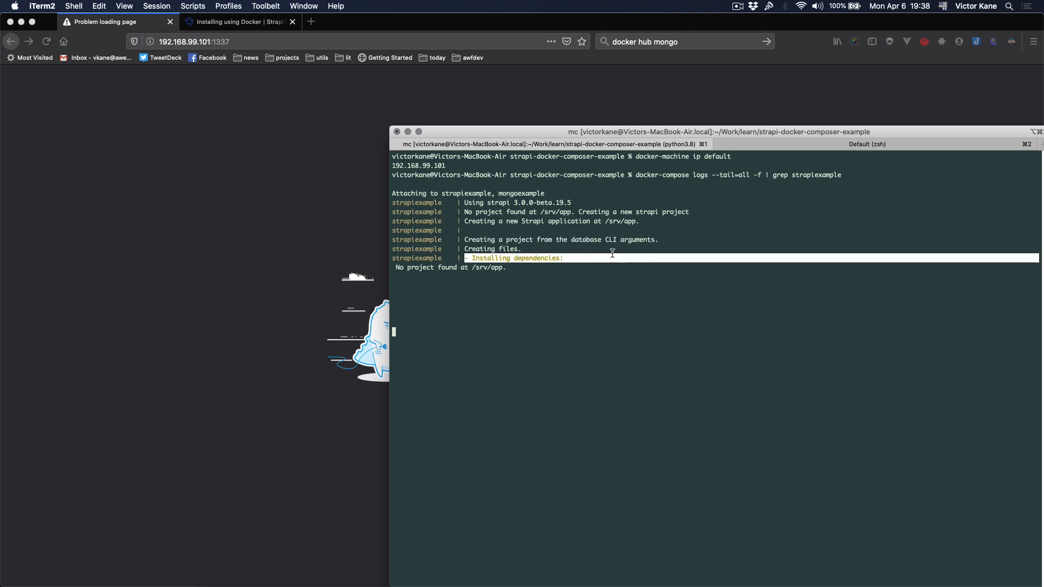
{"action": "double_click", "coordinate": [659, 175]}
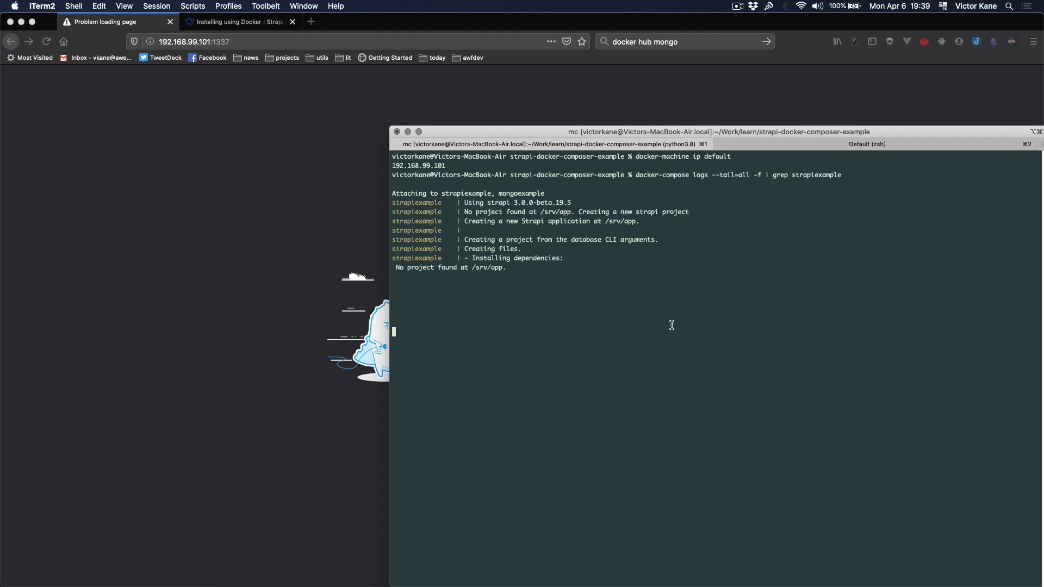
{"action": "mouse_move", "coordinate": [494, 313]}
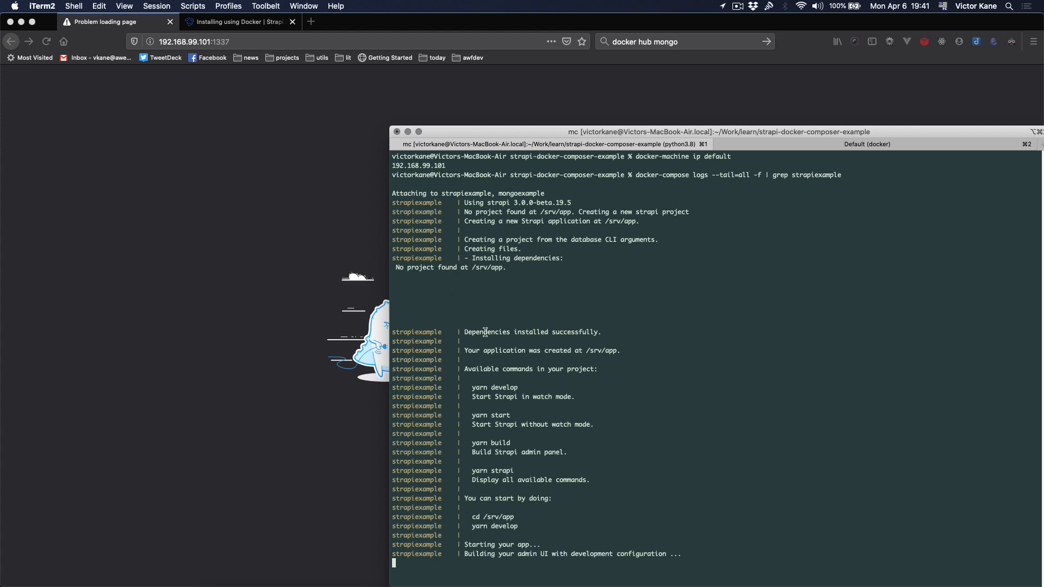
{"action": "mouse_move", "coordinate": [611, 338]}
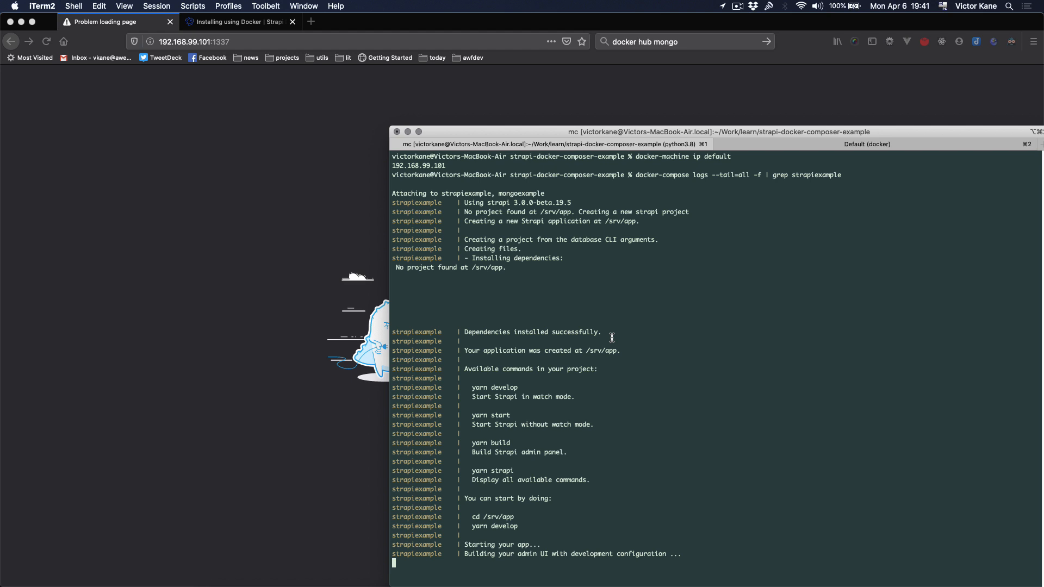
{"action": "mouse_move", "coordinate": [550, 351]}
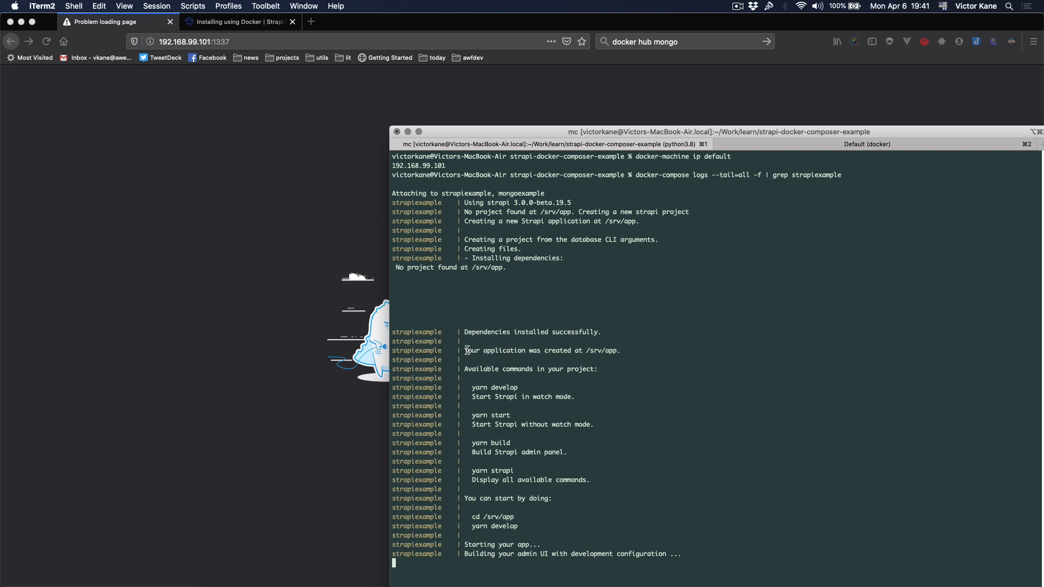
{"action": "mouse_move", "coordinate": [568, 361]}
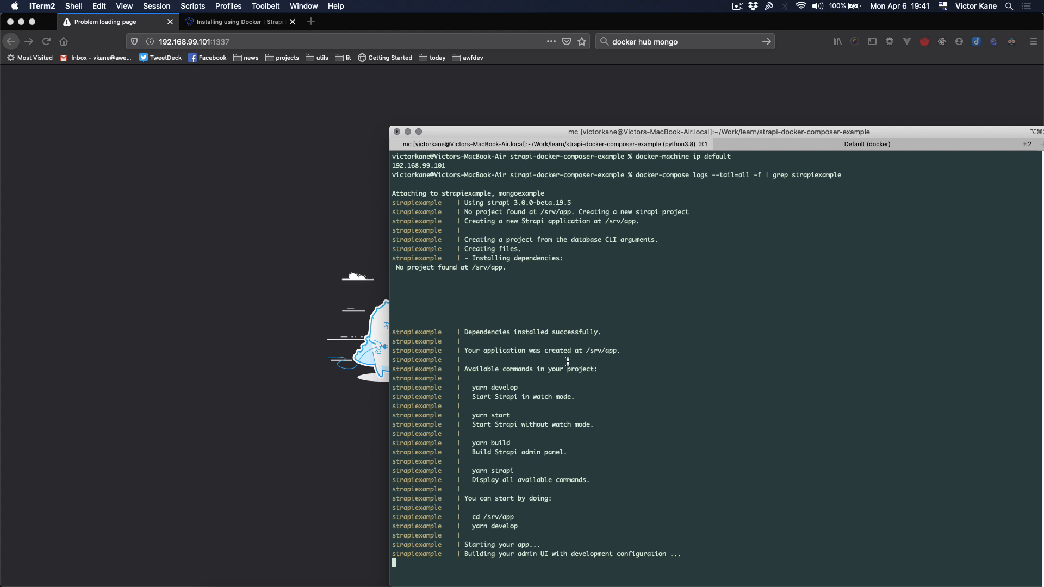
{"action": "mouse_move", "coordinate": [605, 392]}
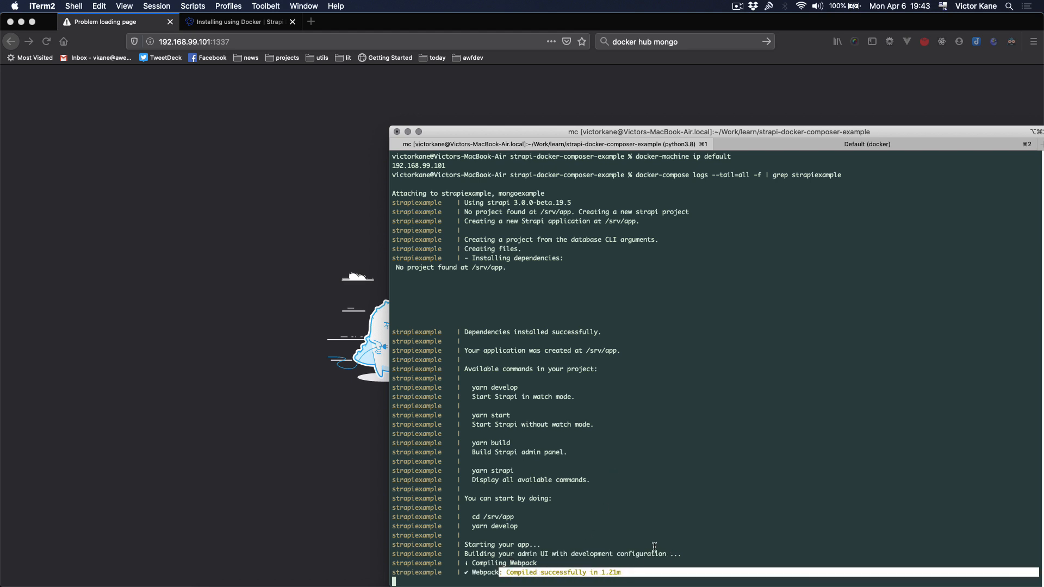
{"action": "scroll", "scroll_direction": "down", "scroll_amount": 3}
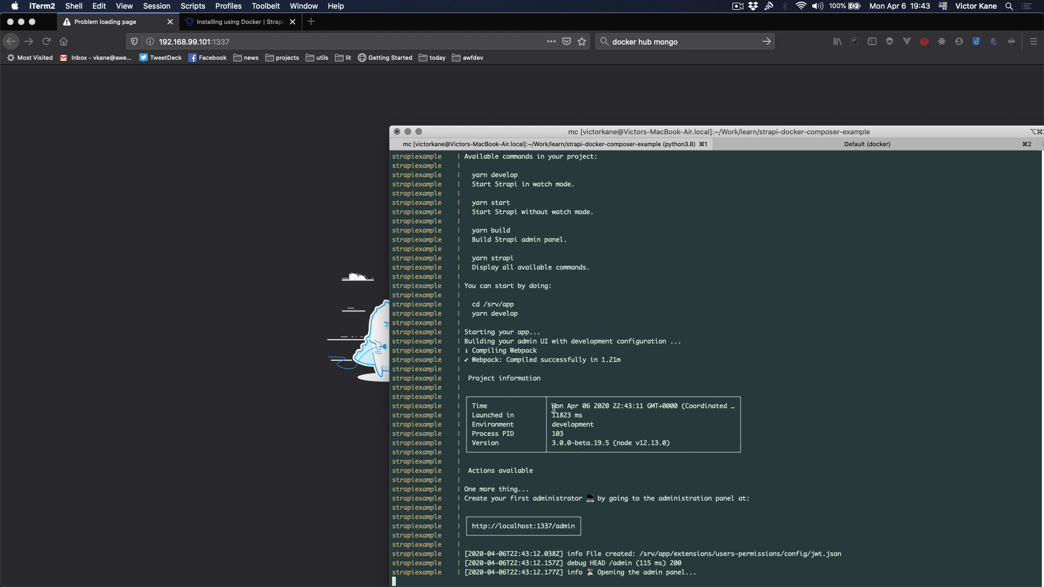
{"action": "mouse_move", "coordinate": [568, 443]}
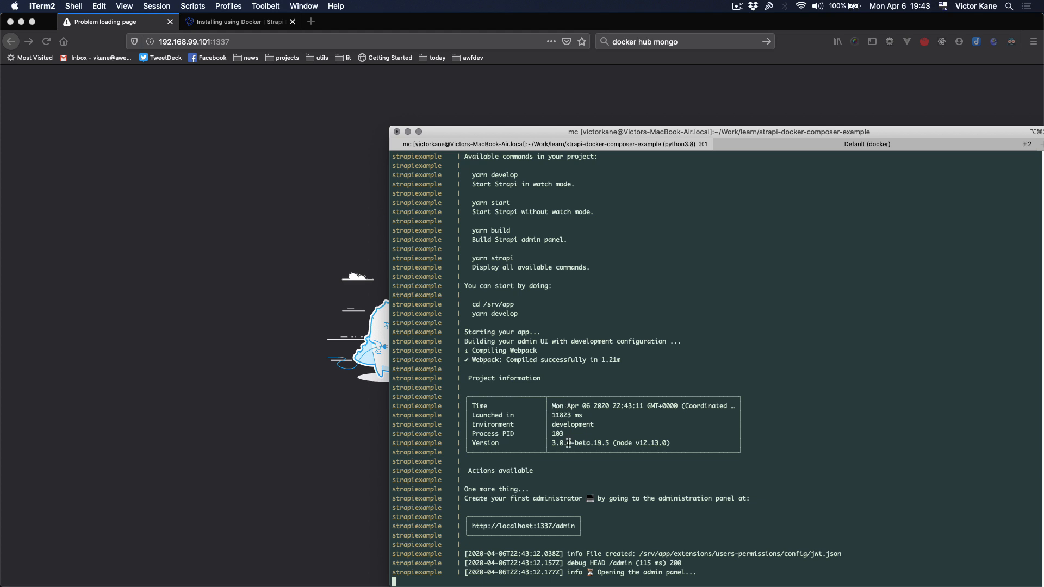
{"action": "mouse_move", "coordinate": [521, 531]}
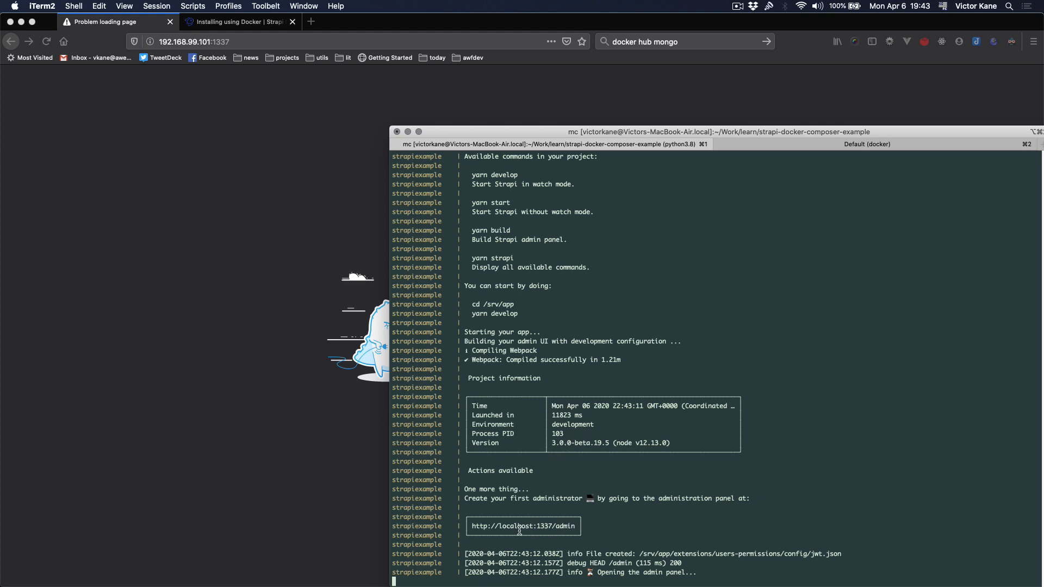
{"action": "double_click", "coordinate": [510, 526]}
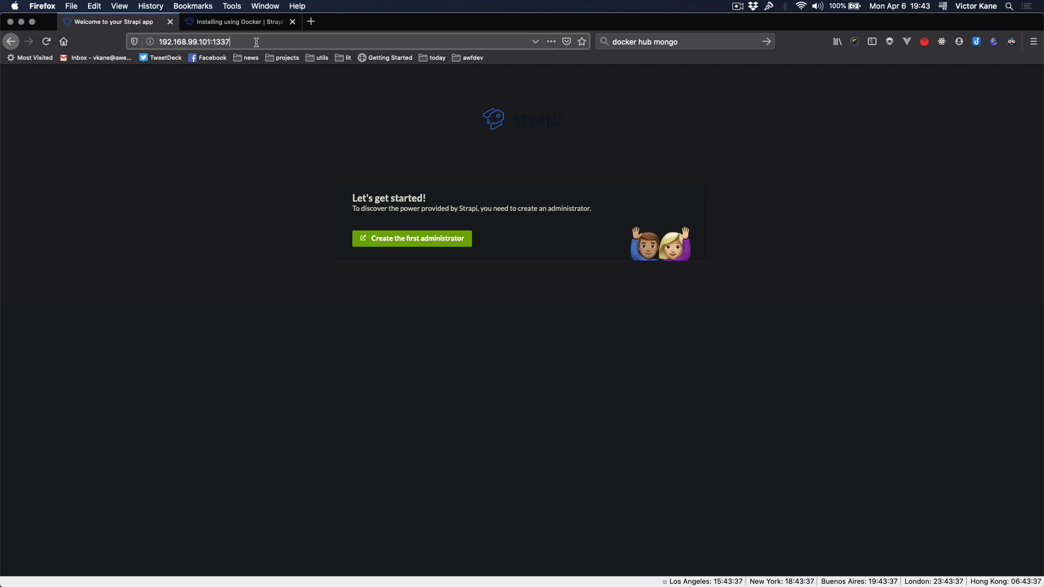
Step: Register the first administrator 'admin' with an admin@ email and reach the dashboard
{"action": "left_click", "coordinate": [411, 238]}
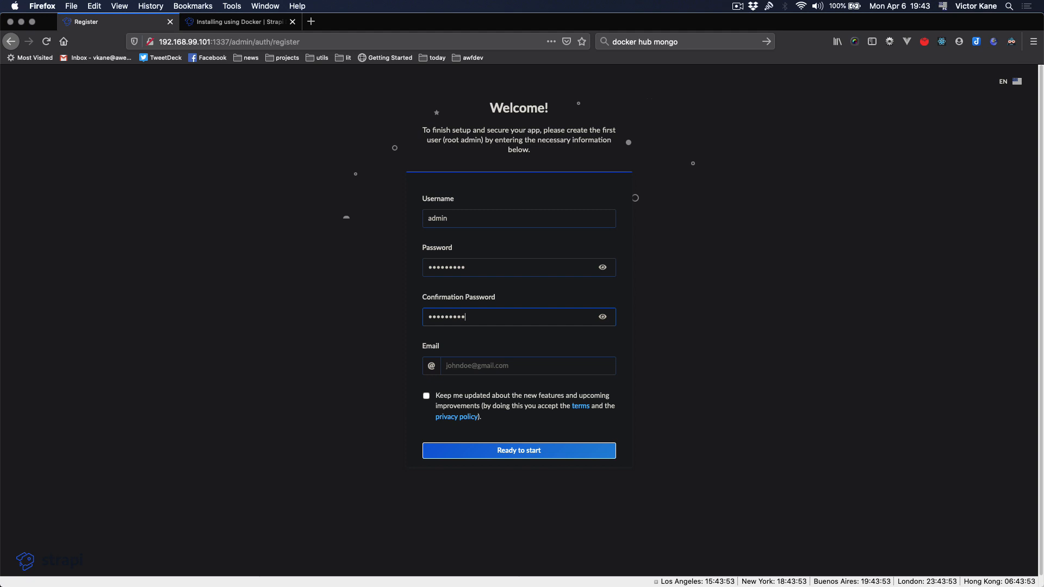
{"action": "left_click", "coordinate": [519, 366]}
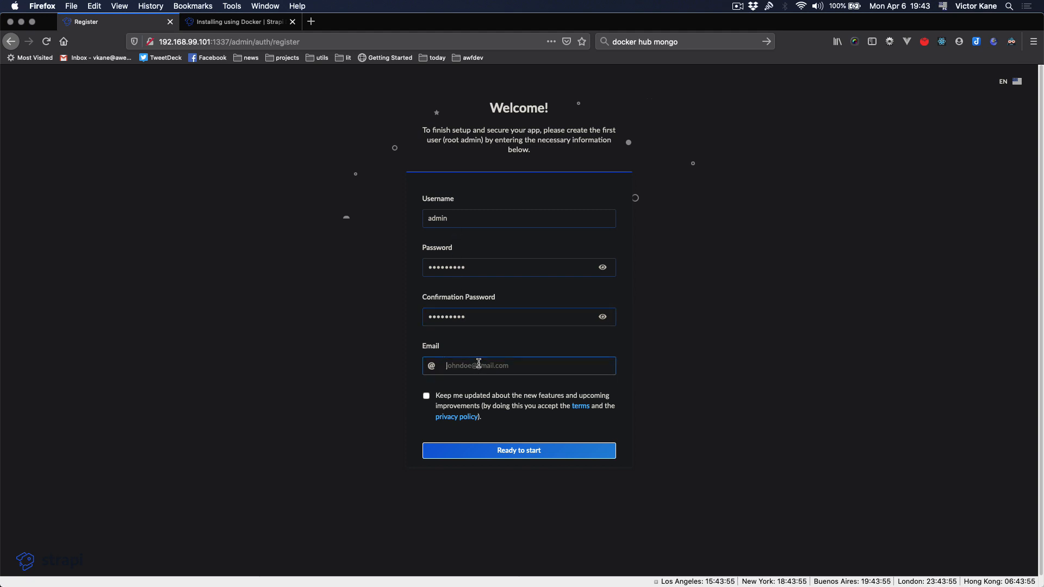
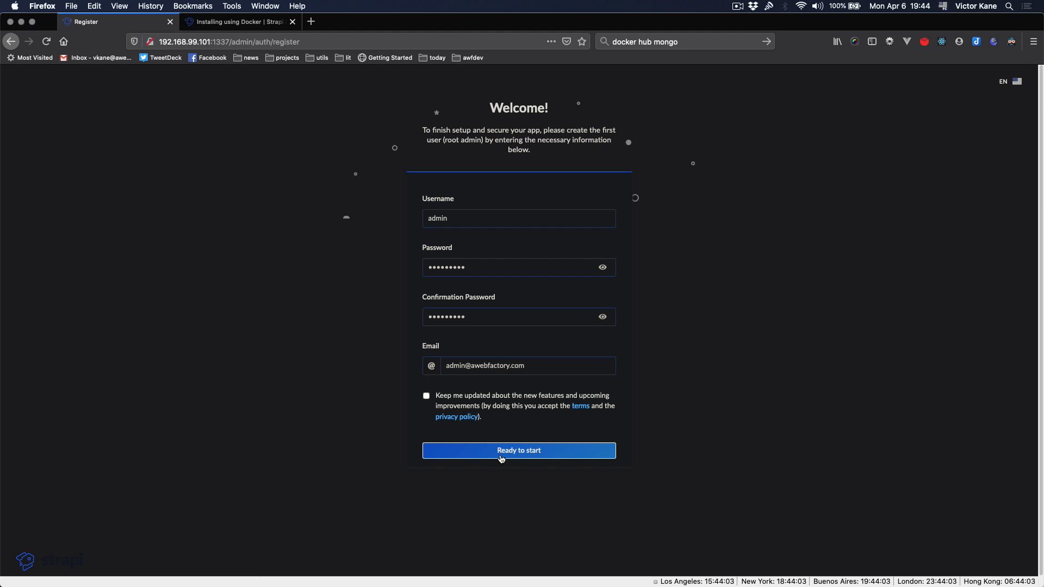
{"action": "left_click", "coordinate": [518, 451]}
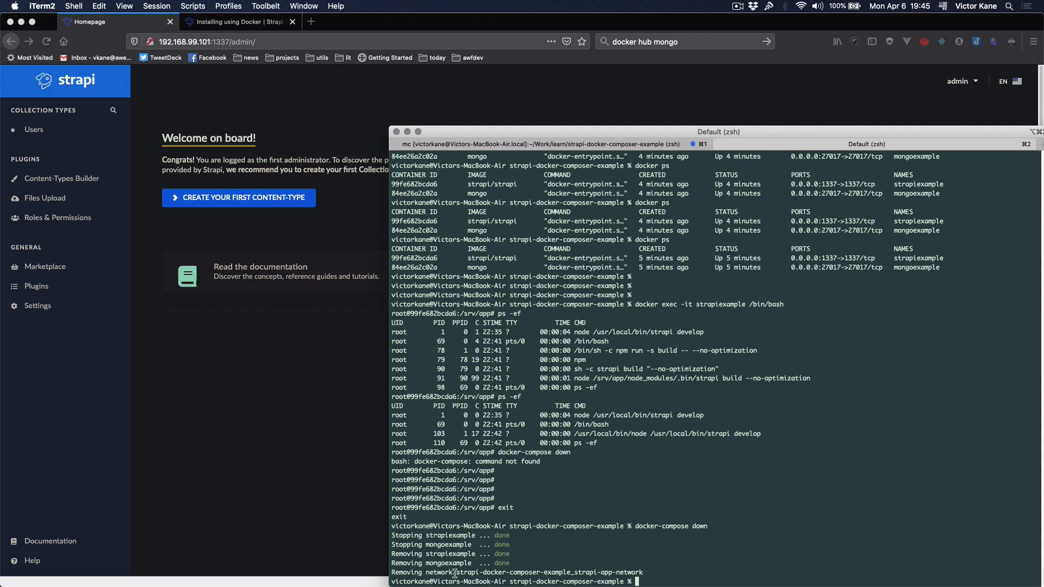
Step: Run docker-compose down then docker-compose up -d to recreate the containers
{"action": "double_click", "coordinate": [510, 573]}
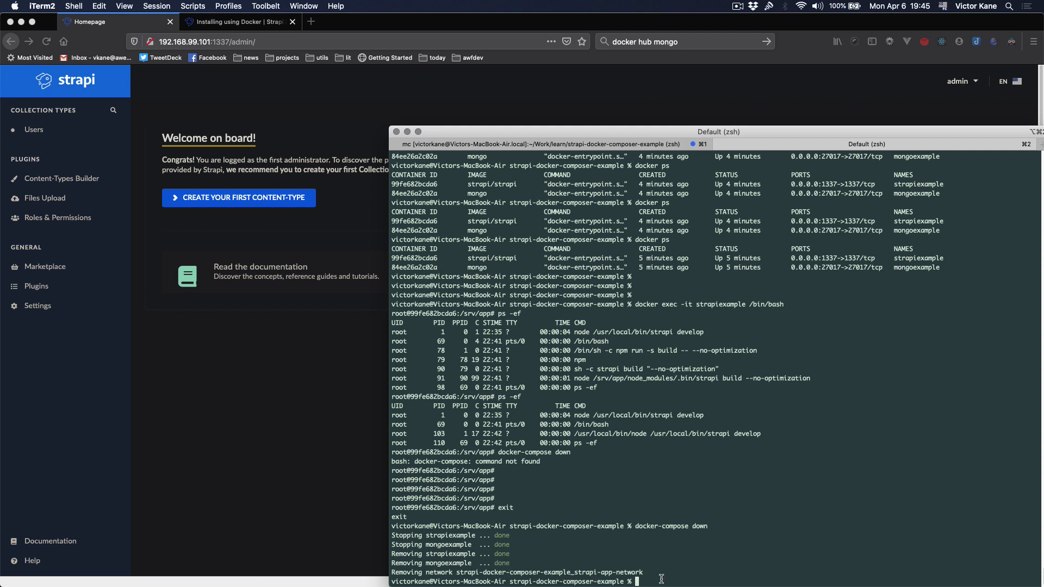
{"action": "type", "text": "docker-compose down"}
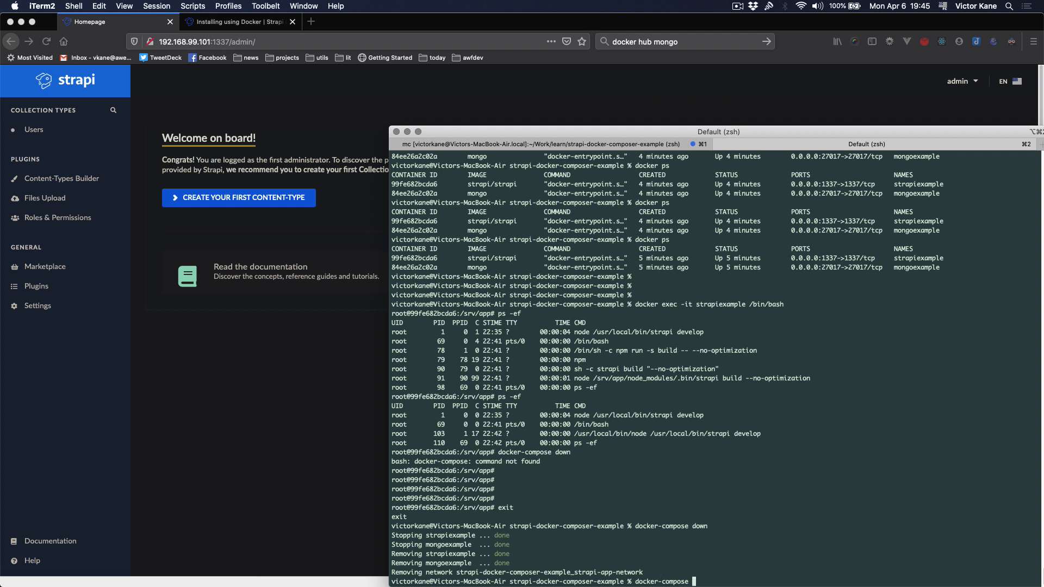
{"action": "type", "text": "up -d"}
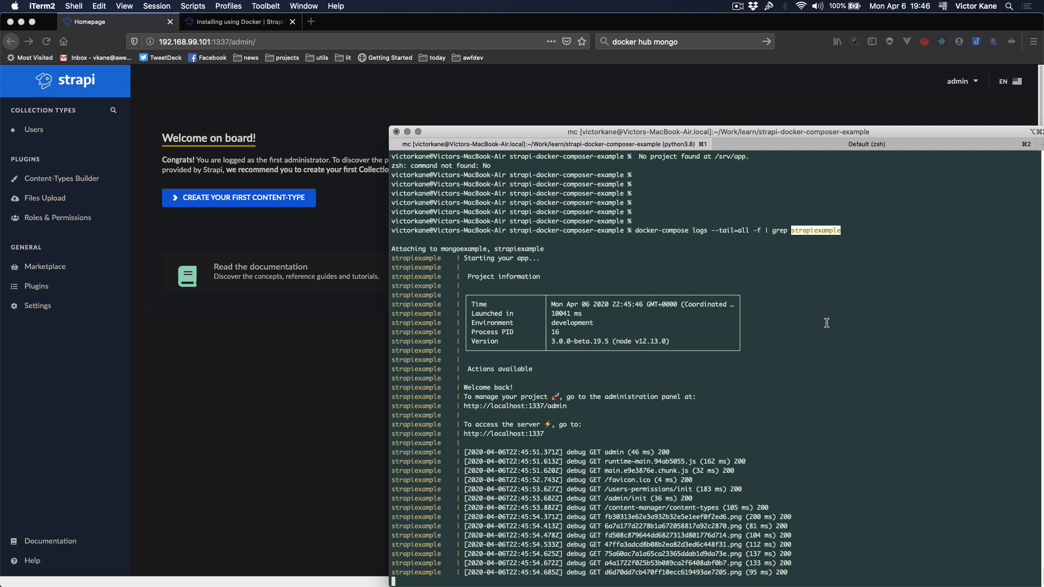
{"action": "mouse_move", "coordinate": [155, 304]}
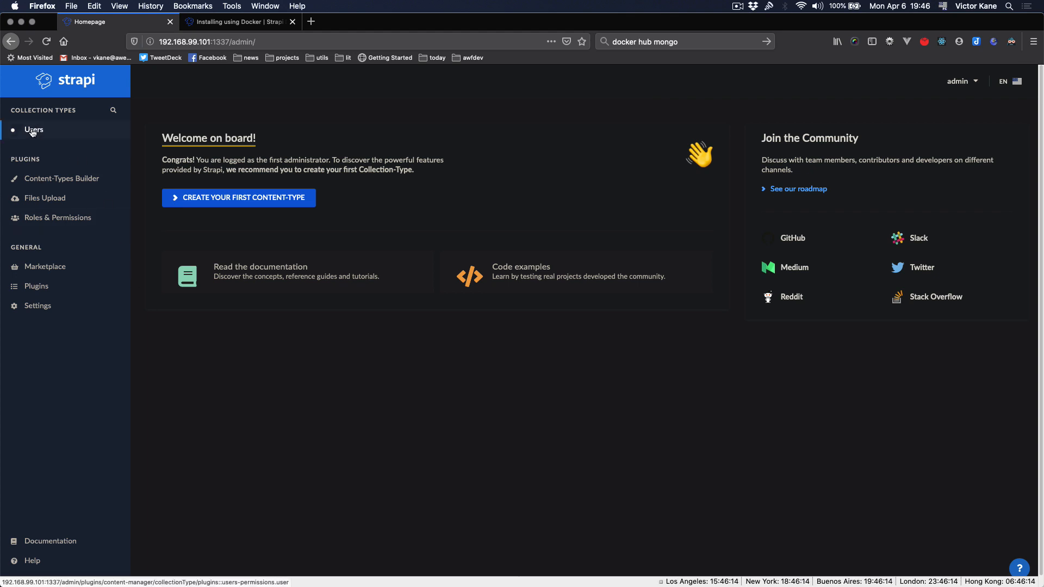
Step: Start a new collection type named 'Article' in the Content-Types Builder
{"action": "left_click", "coordinate": [61, 179]}
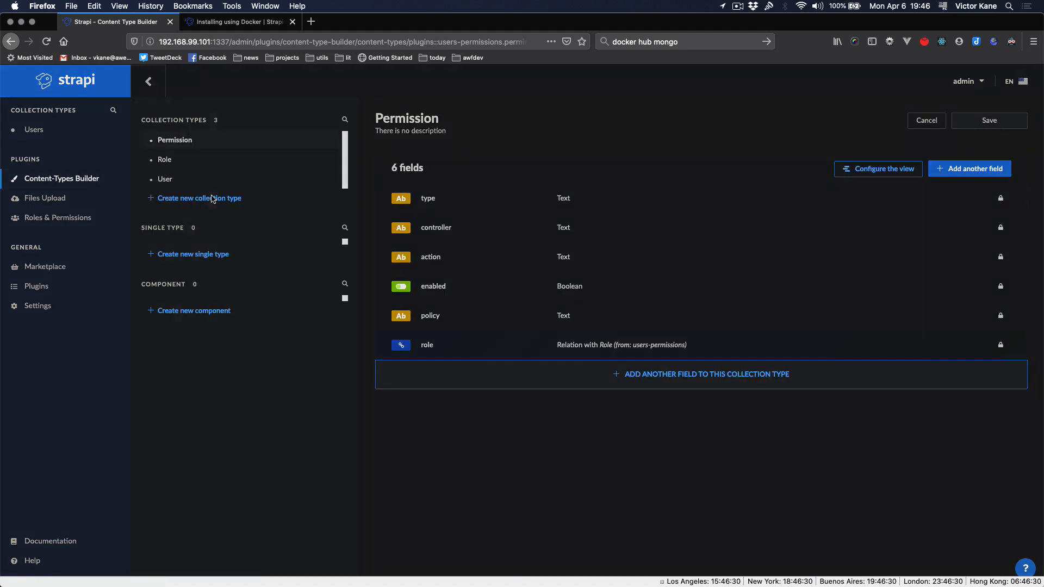
{"action": "left_click", "coordinate": [198, 198]}
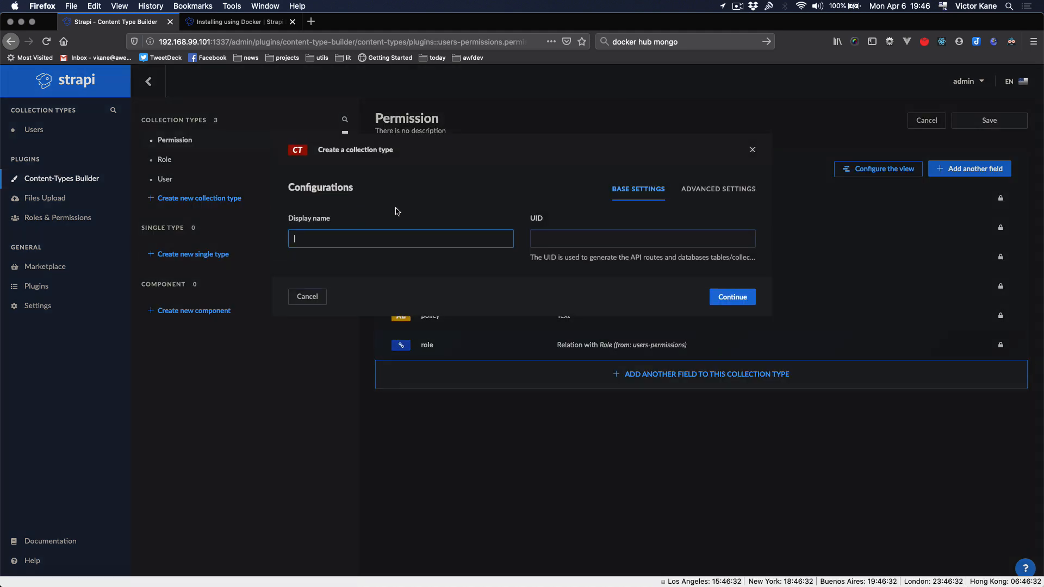
{"action": "type", "text": "Articl"}
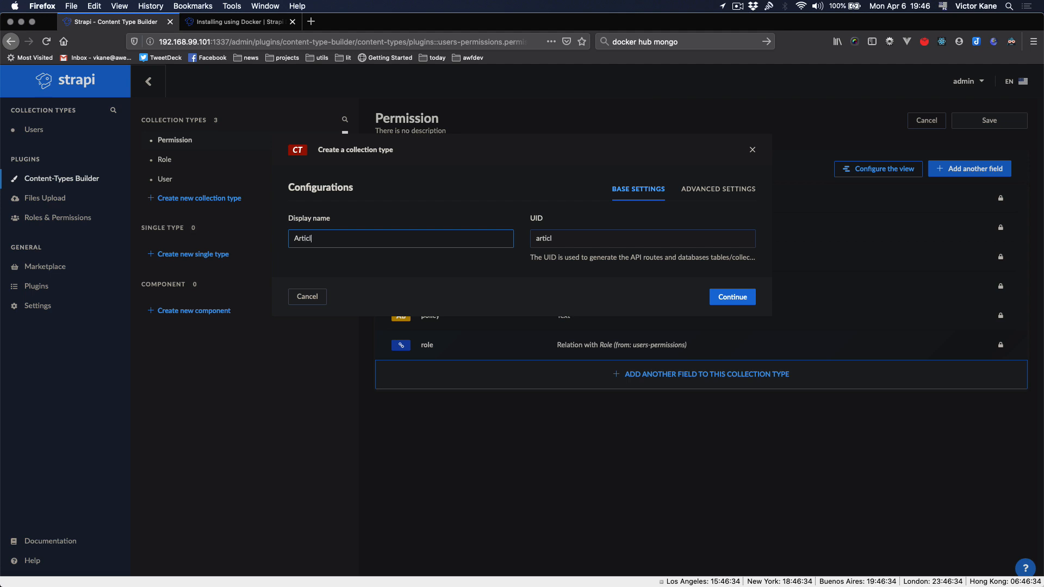
{"action": "type", "text": "e"}
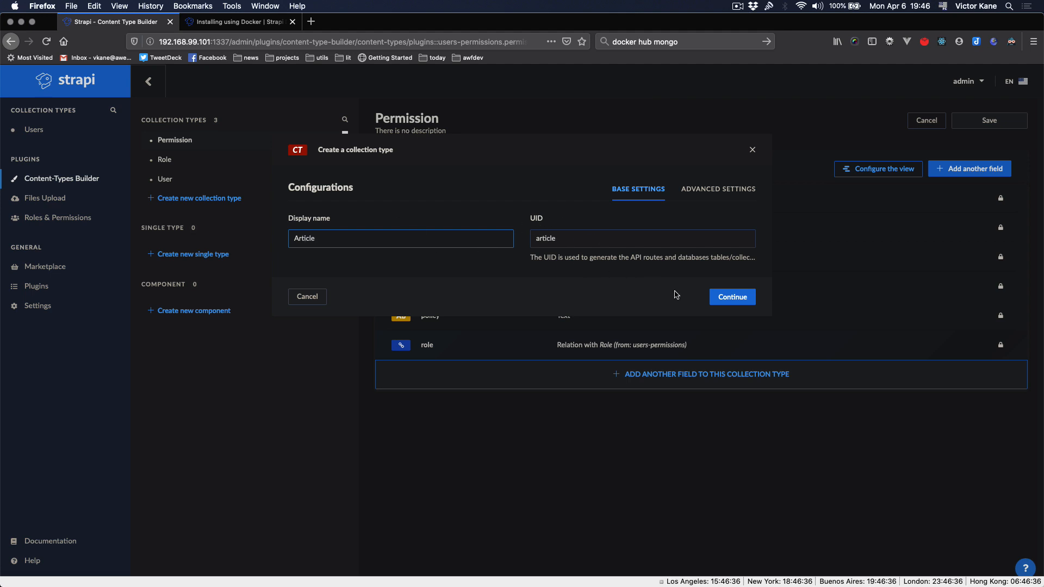
{"action": "left_click", "coordinate": [732, 296]}
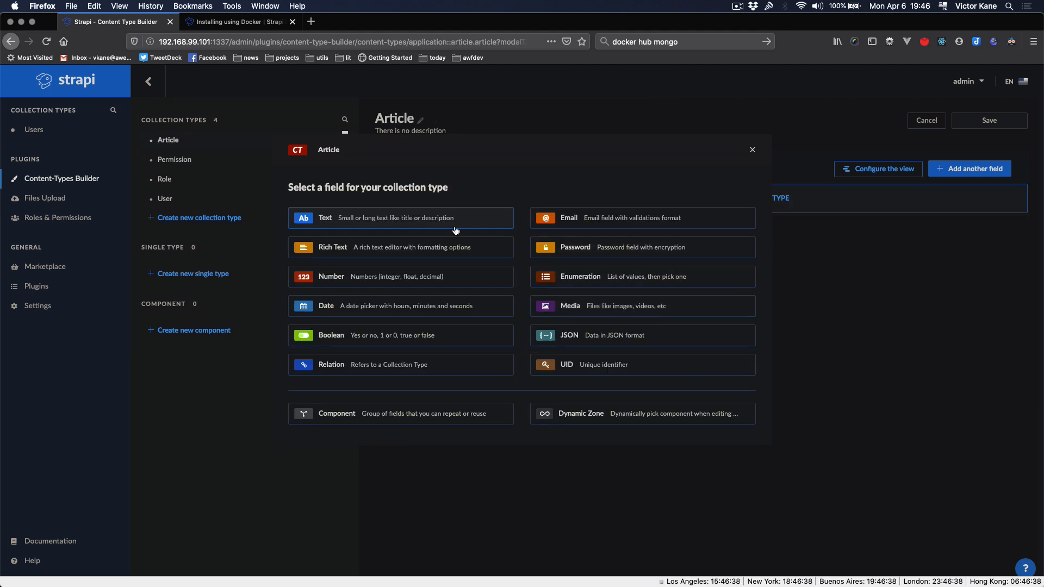
Step: Add a text field 'title' and a rich-text field 'body', then save Article
{"action": "left_click", "coordinate": [400, 217]}
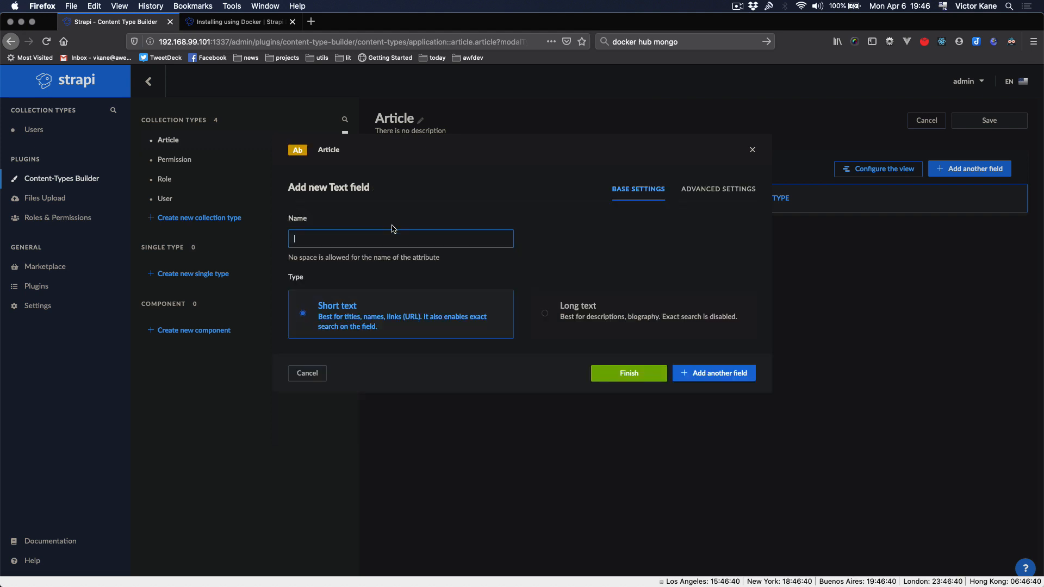
{"action": "type", "text": "title"}
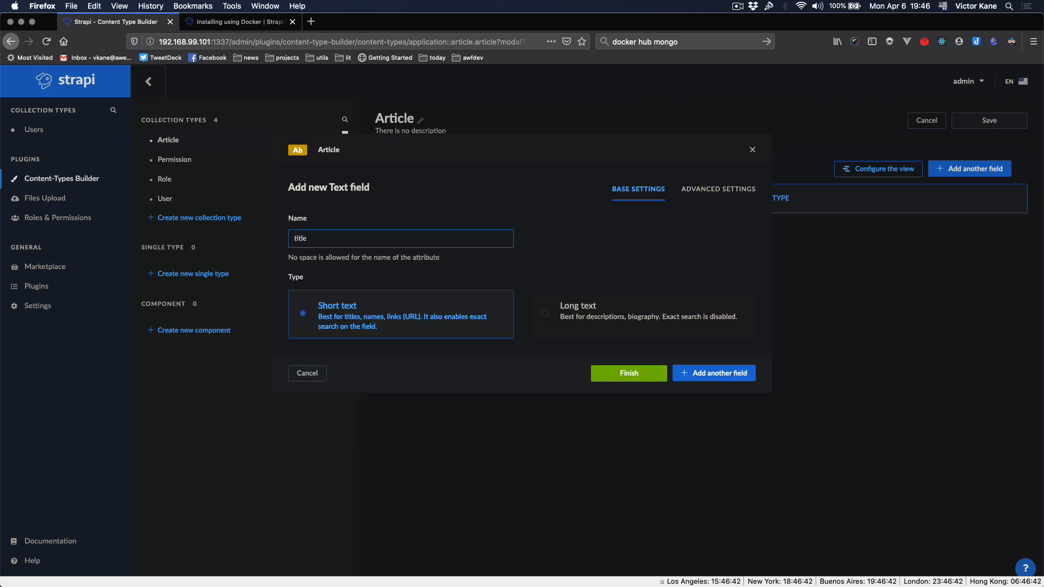
{"action": "mouse_move", "coordinate": [714, 373]}
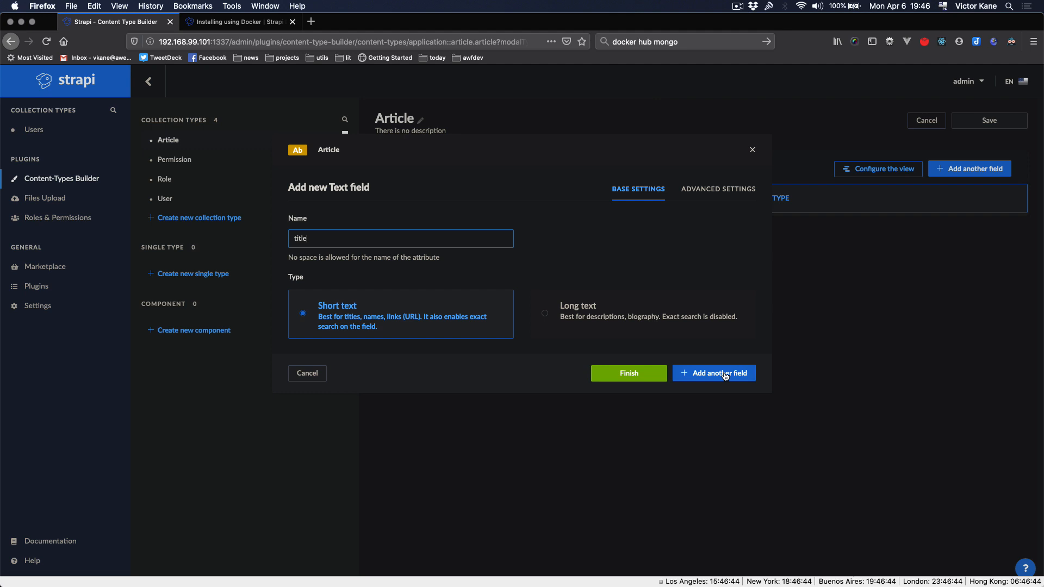
{"action": "left_click", "coordinate": [714, 373]}
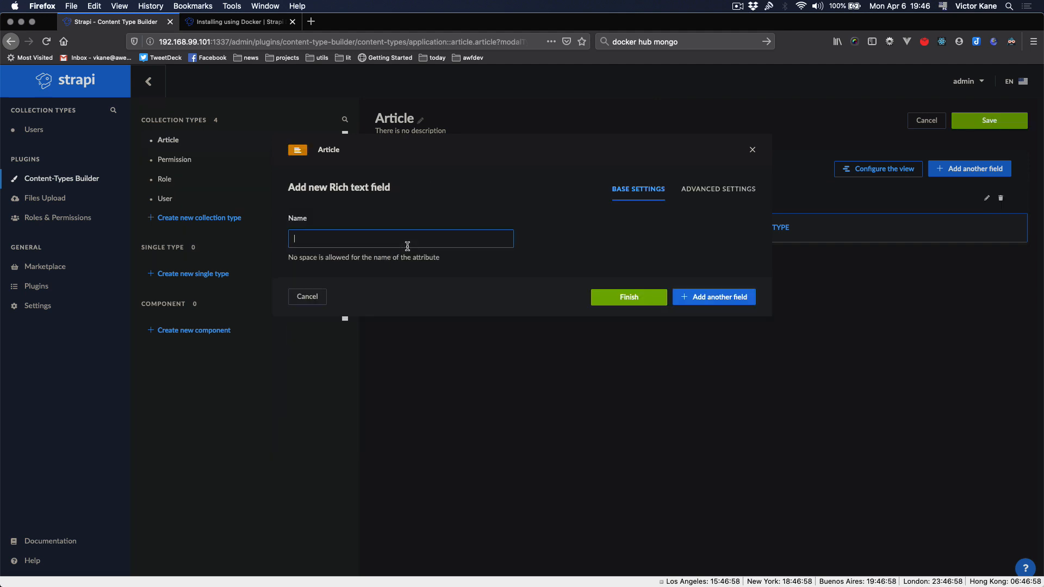
{"action": "type", "text": "body"}
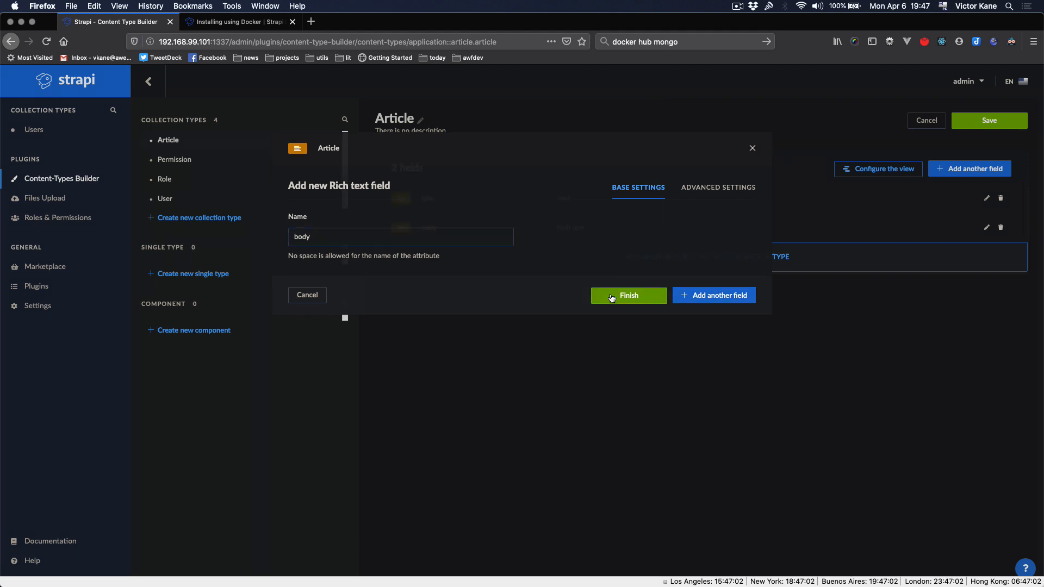
{"action": "left_click", "coordinate": [626, 295]}
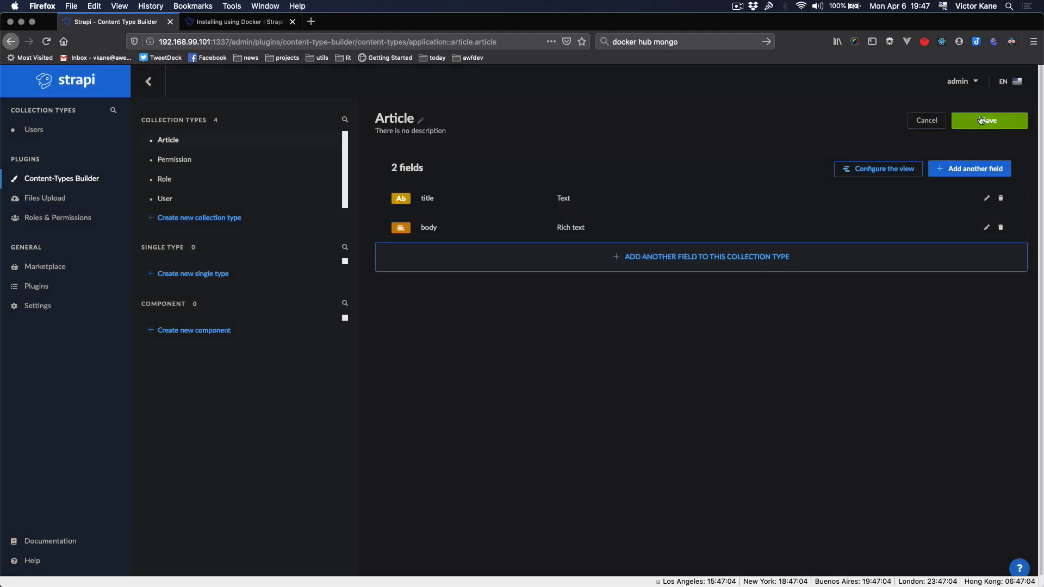
{"action": "left_click", "coordinate": [989, 121]}
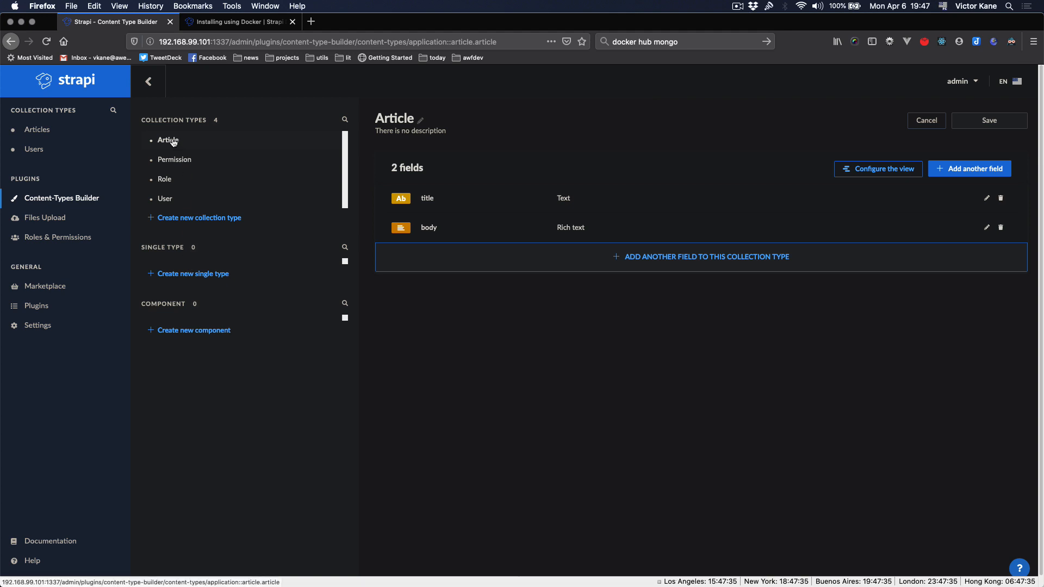
Step: Save a new Article entry titled 'hello world' with body 'lorem ipsum'
{"action": "left_click", "coordinate": [37, 130]}
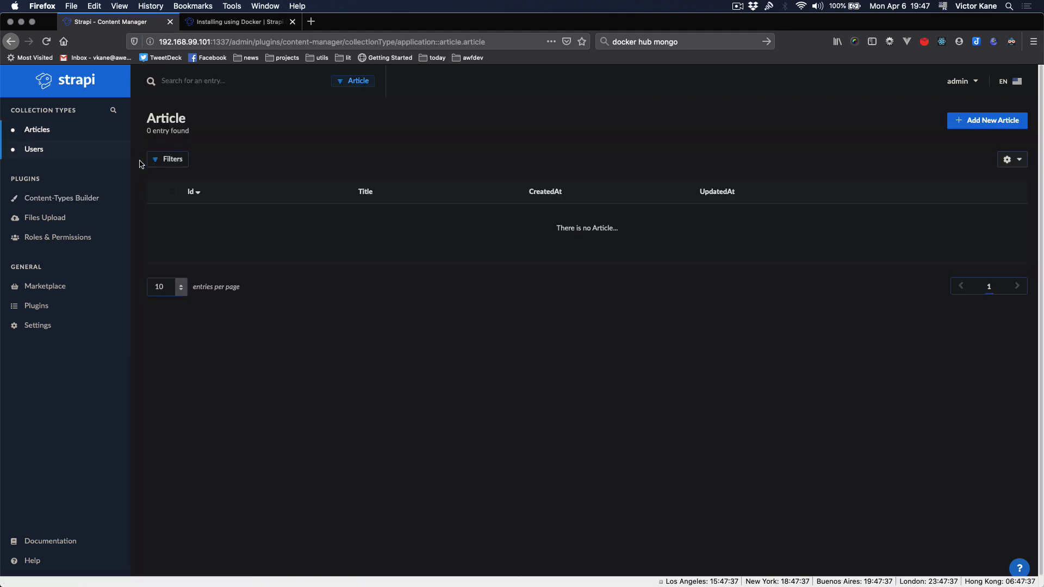
{"action": "mouse_move", "coordinate": [987, 121]}
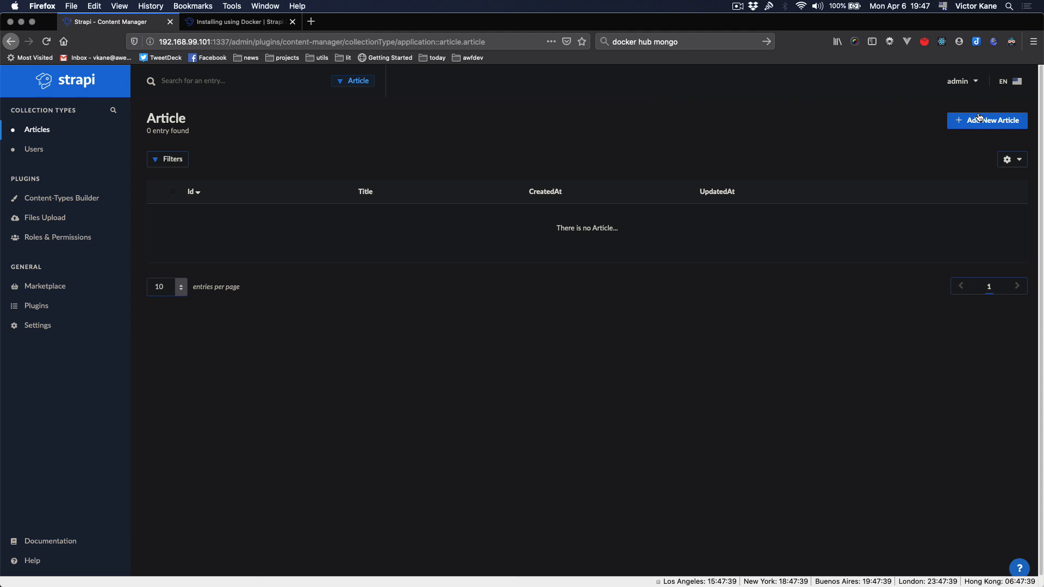
{"action": "left_click", "coordinate": [987, 121]}
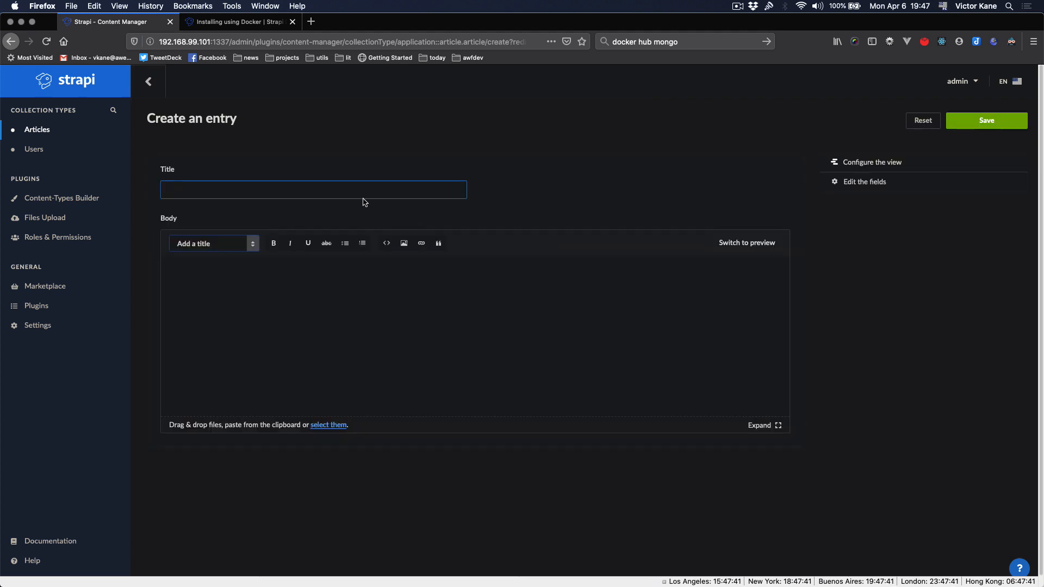
{"action": "type", "text": "hello"}
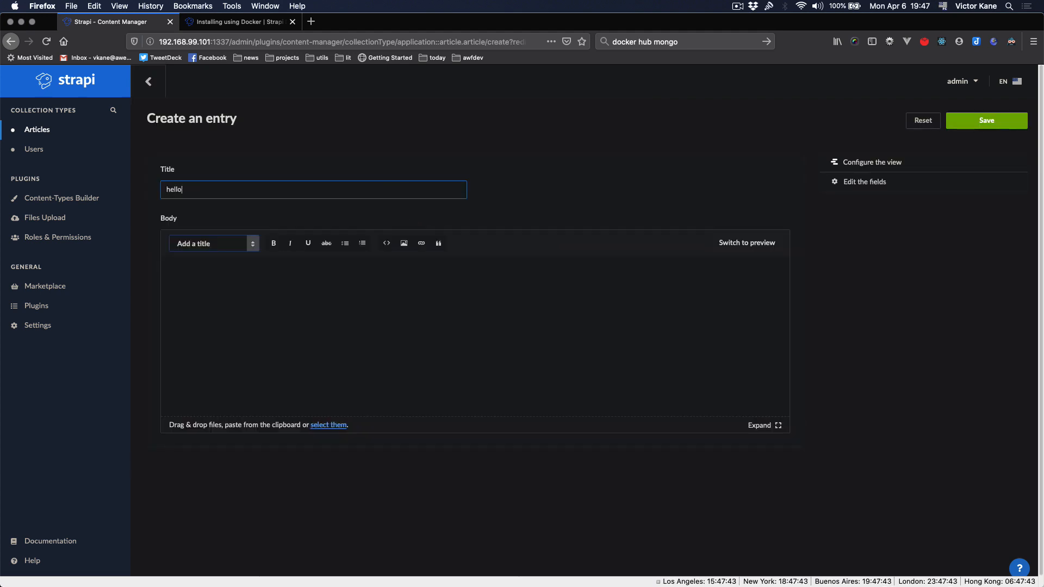
{"action": "type", "text": "world"}
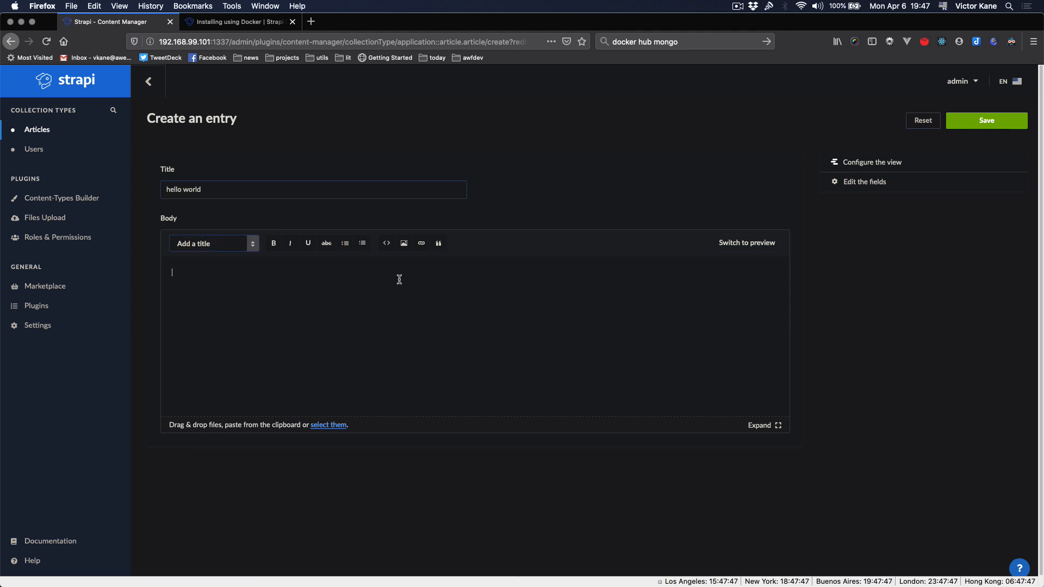
{"action": "type", "text": "lorem"}
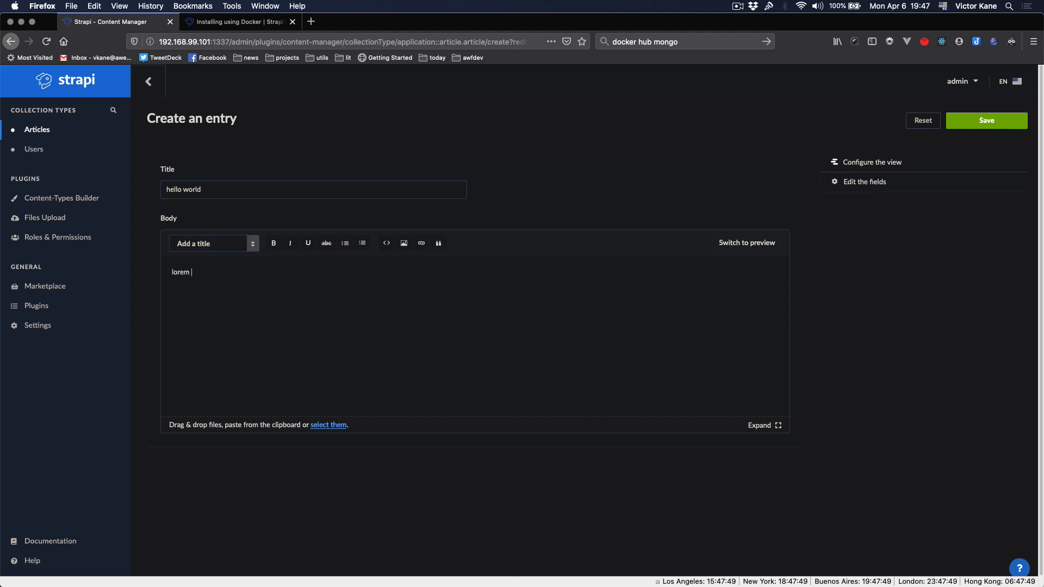
{"action": "type", "text": "ipsum"}
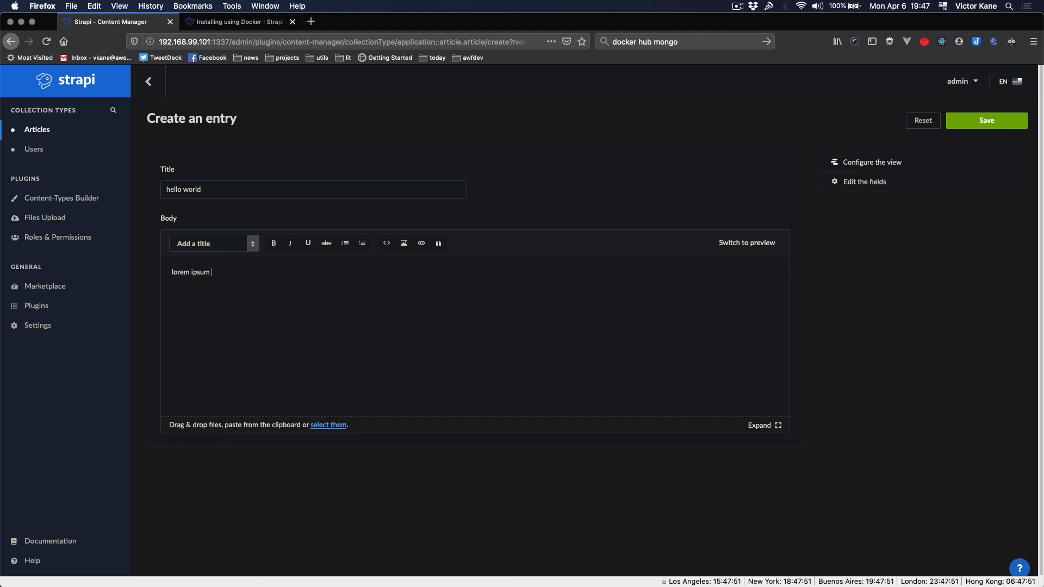
{"action": "left_click", "coordinate": [986, 121]}
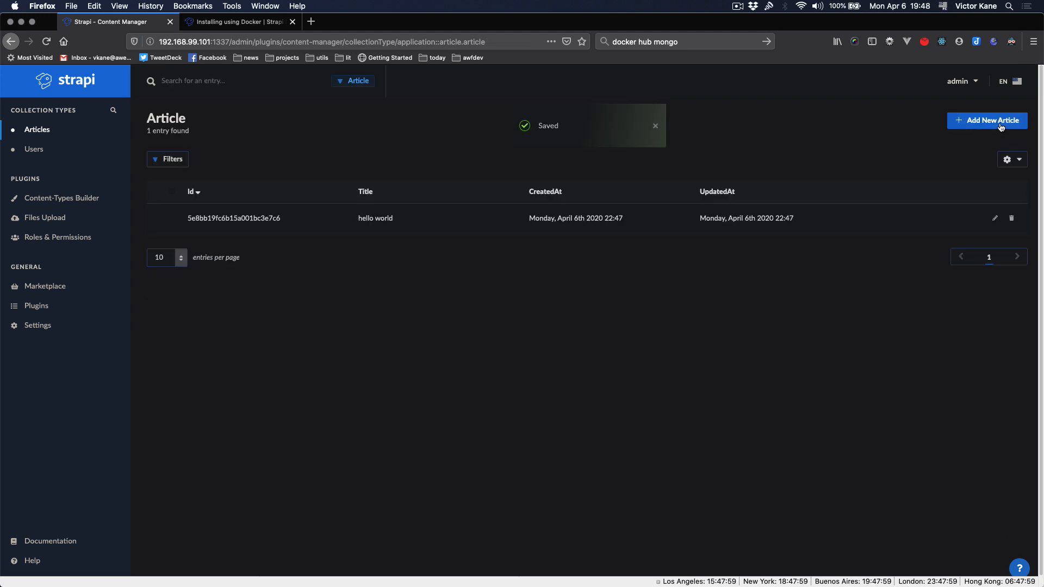
{"action": "mouse_move", "coordinate": [681, 447]}
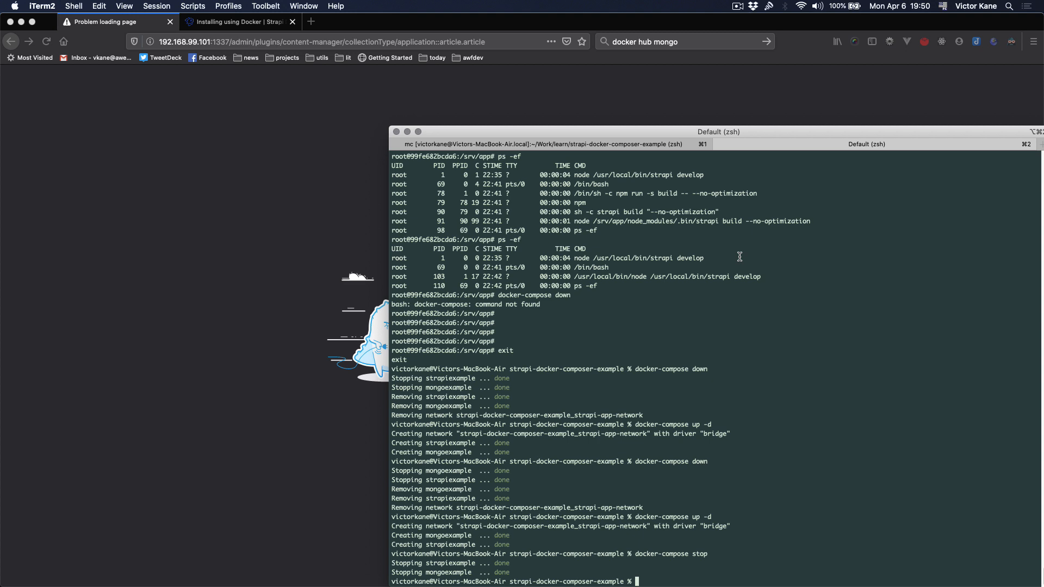
Step: Run docker-compose stop so strapiexample exits, scrolling through its log output
{"action": "type", "text": "docker-compose st"}
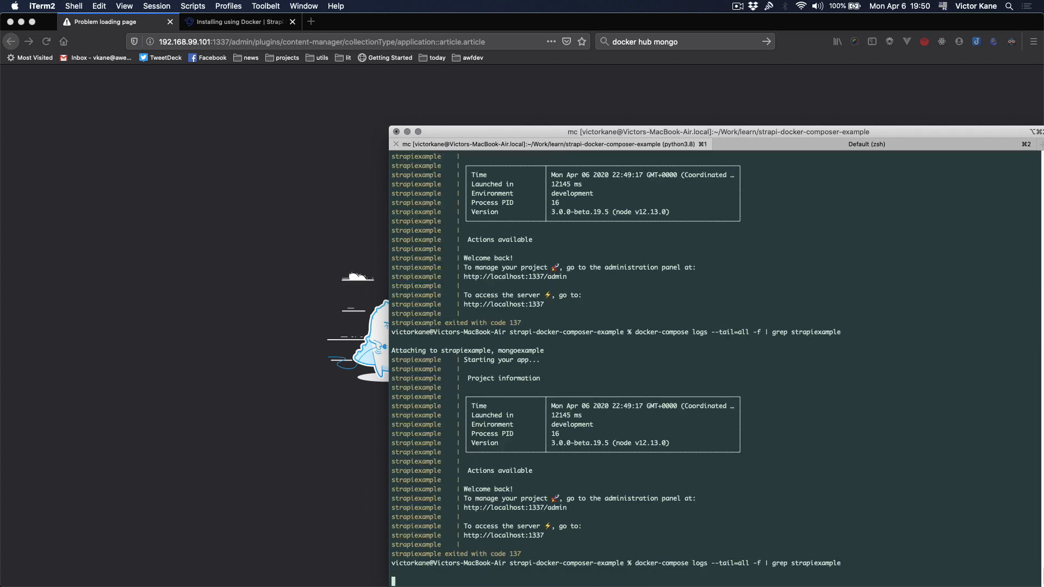
{"action": "scroll", "scroll_direction": "down", "scroll_amount": 3}
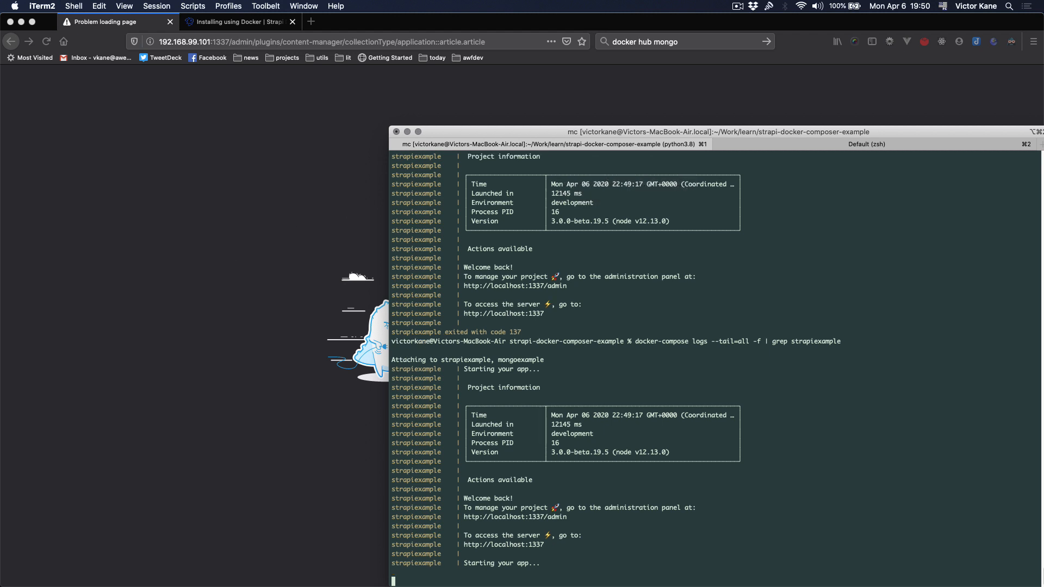
{"action": "scroll", "scroll_direction": "down", "scroll_amount": 3}
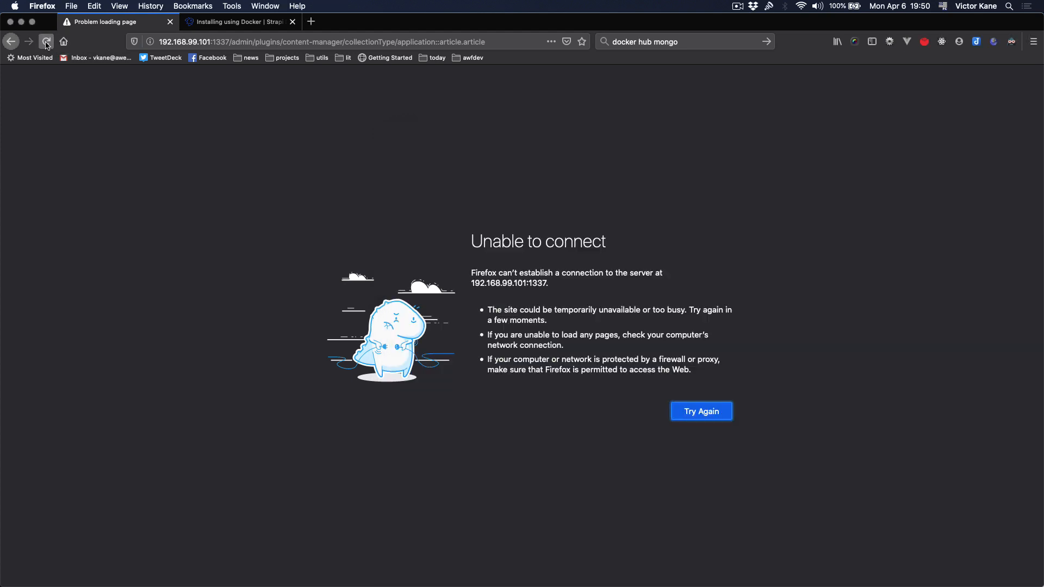
Step: Reload the admin page and open the surviving 'hello world' Article entry
{"action": "left_click", "coordinate": [46, 42]}
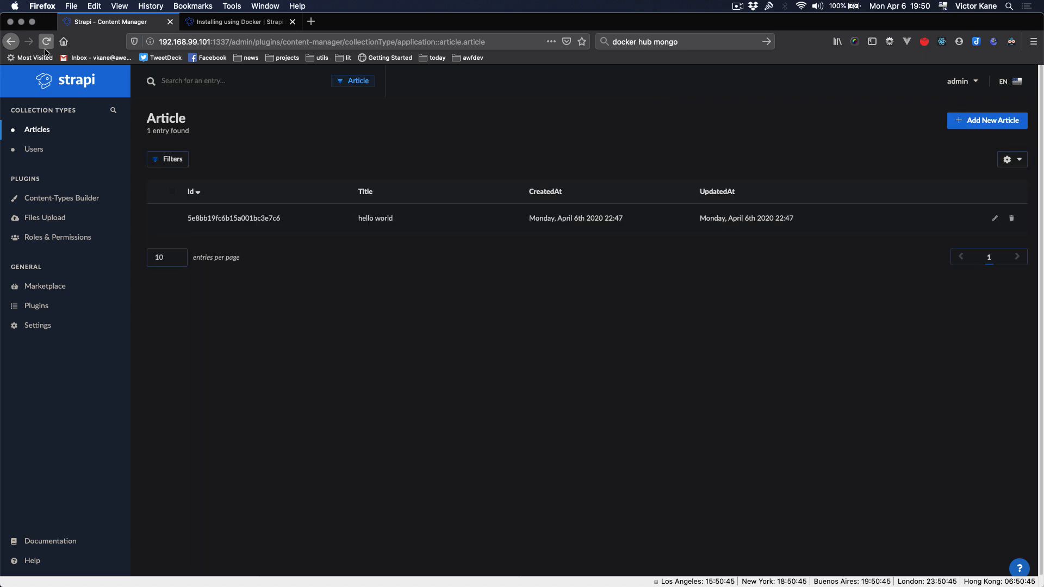
{"action": "left_click", "coordinate": [375, 217]}
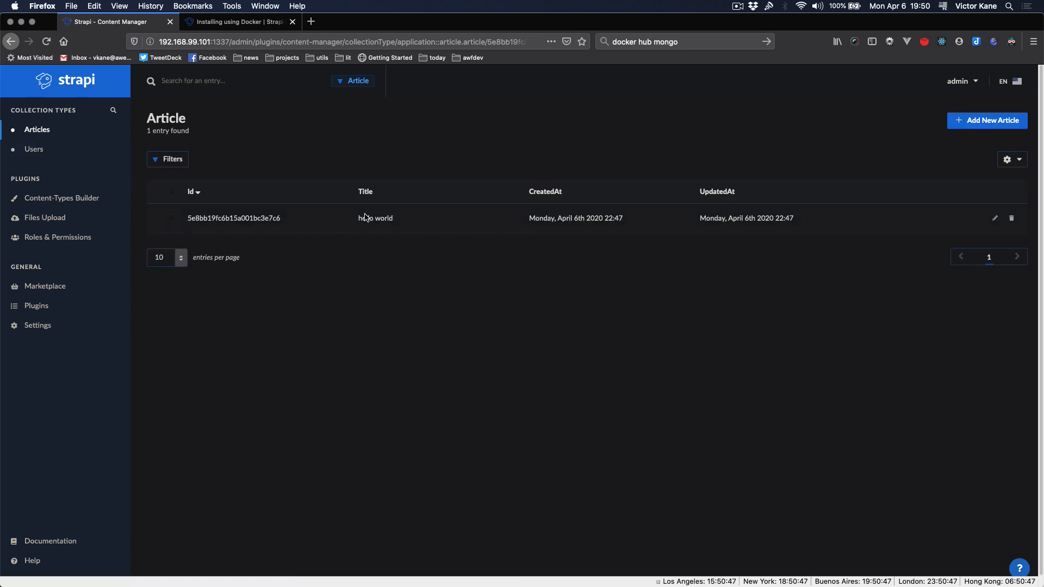